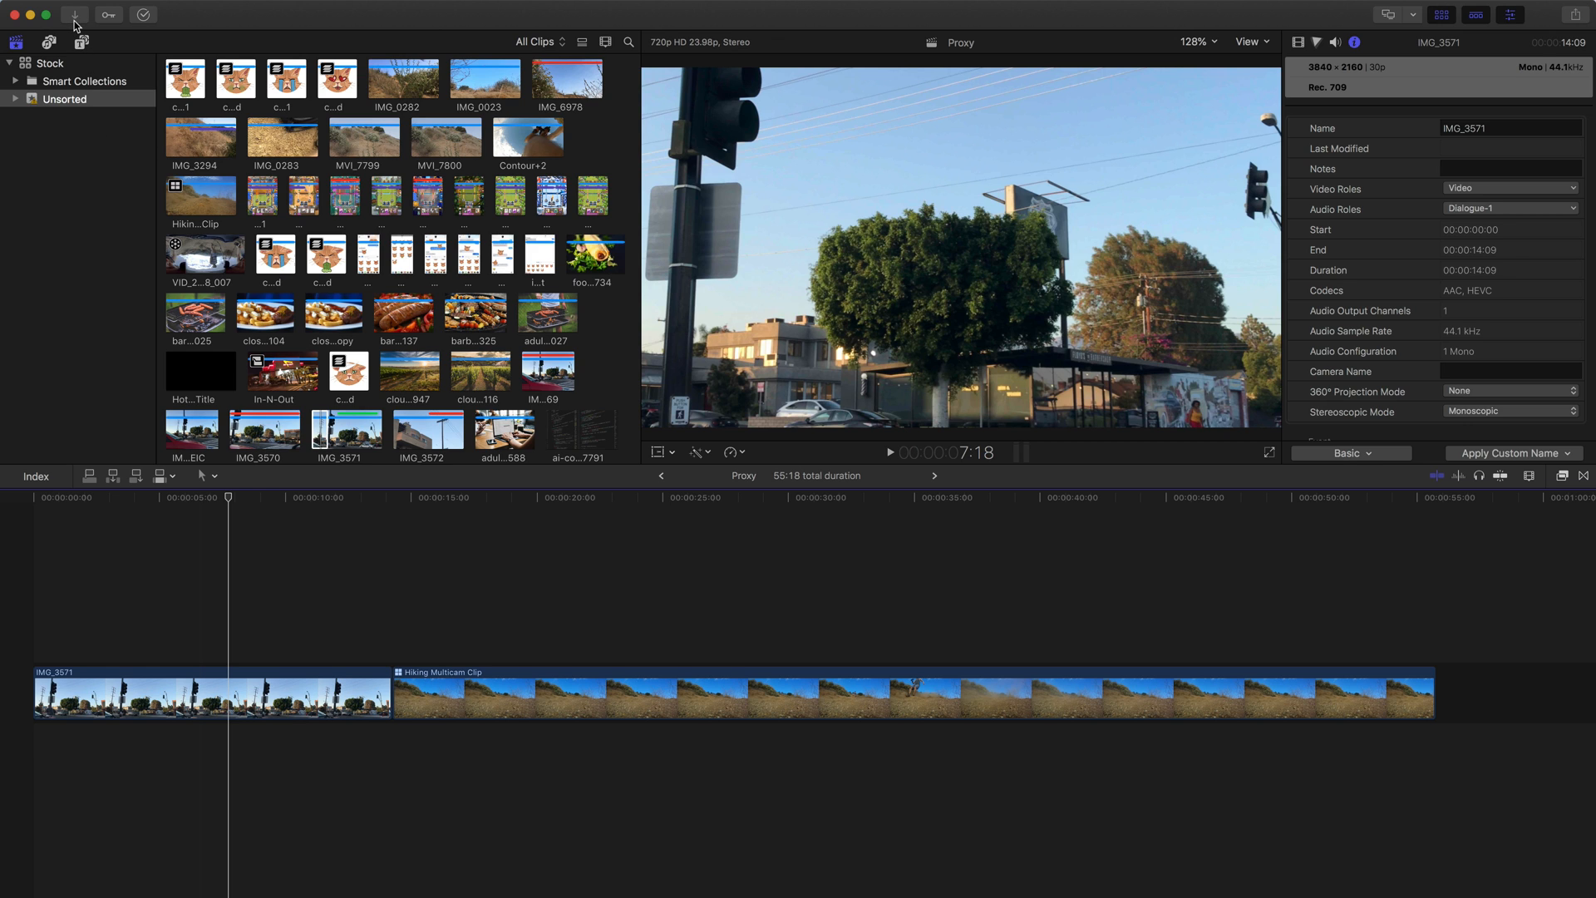
# Switch viewer playback to Proxy media, exposing IMG_3571 as Missing Proxy in the timeline
pyautogui.click(73, 15)
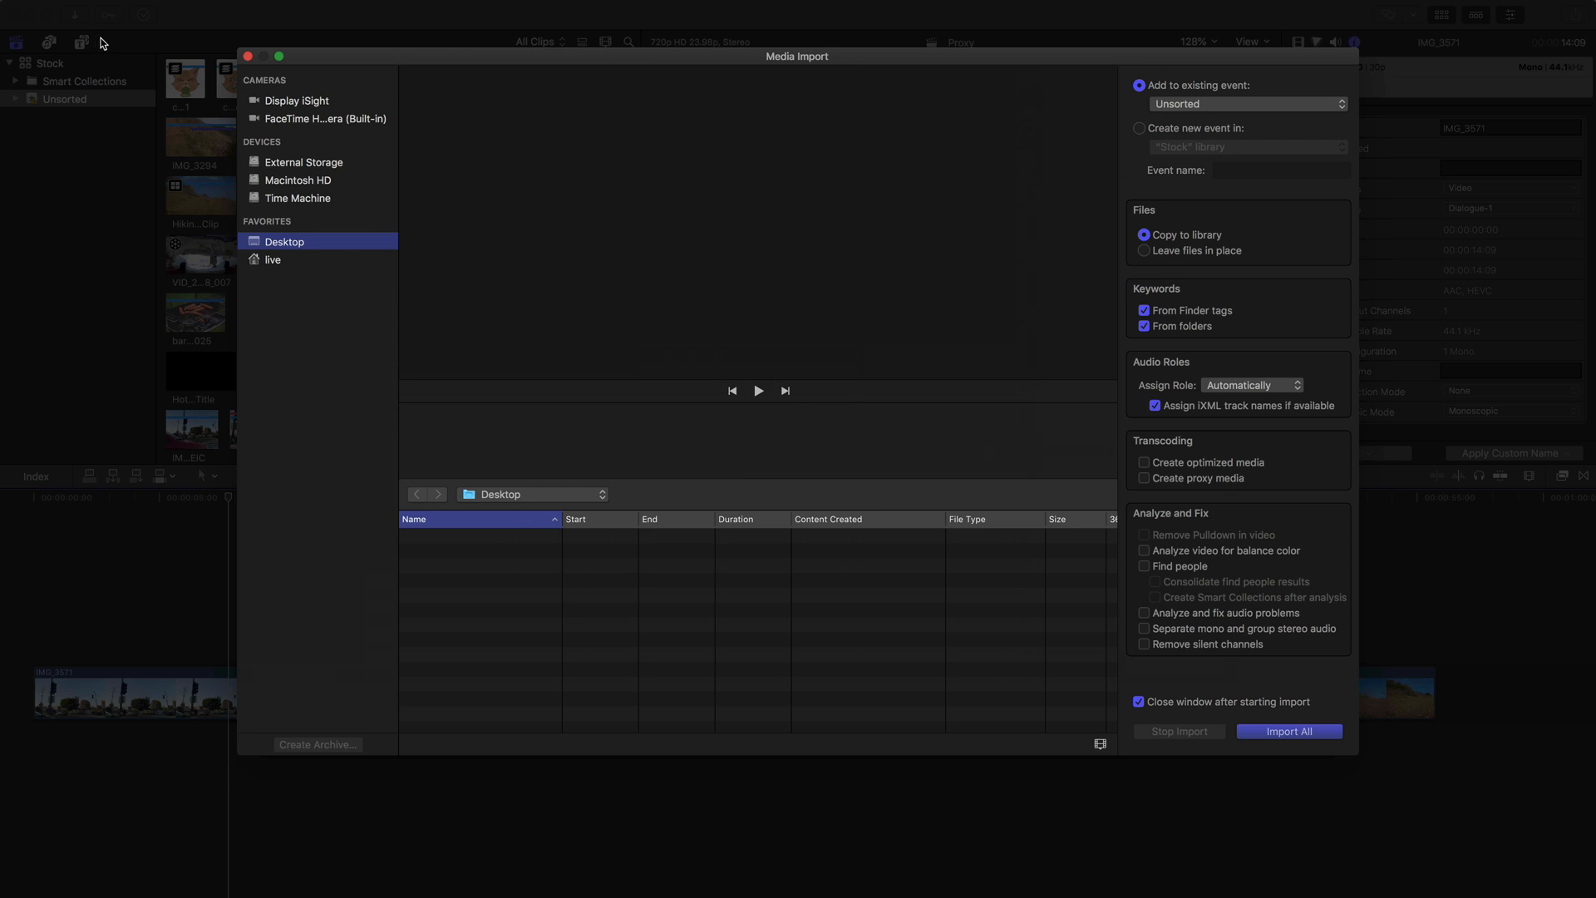
pyautogui.moveTo(694, 445)
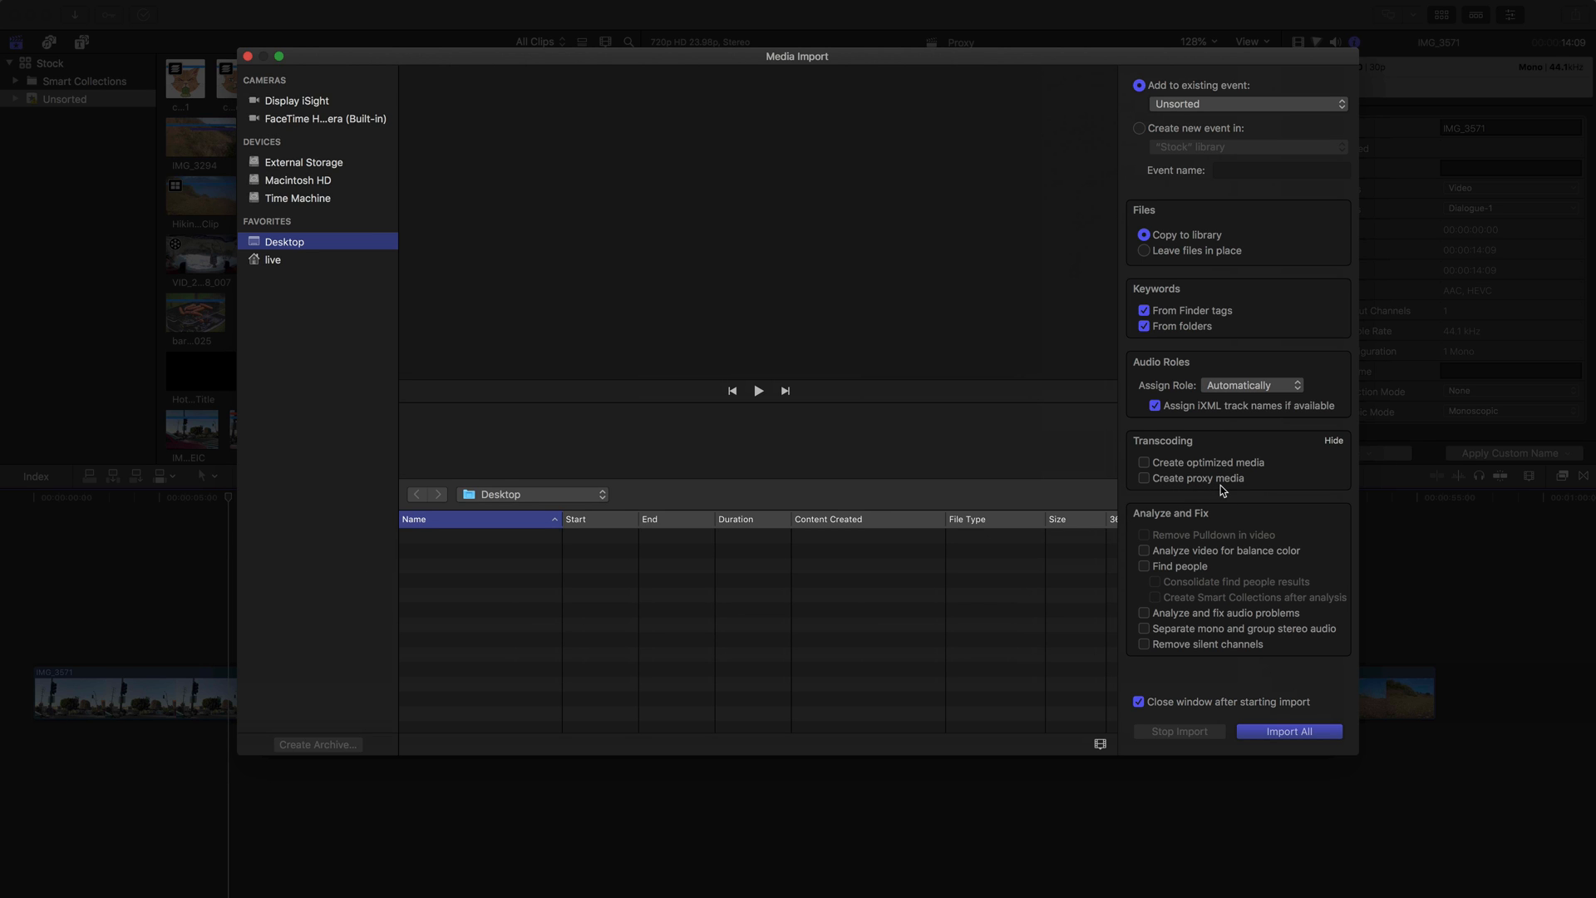
pyautogui.moveTo(1230, 486)
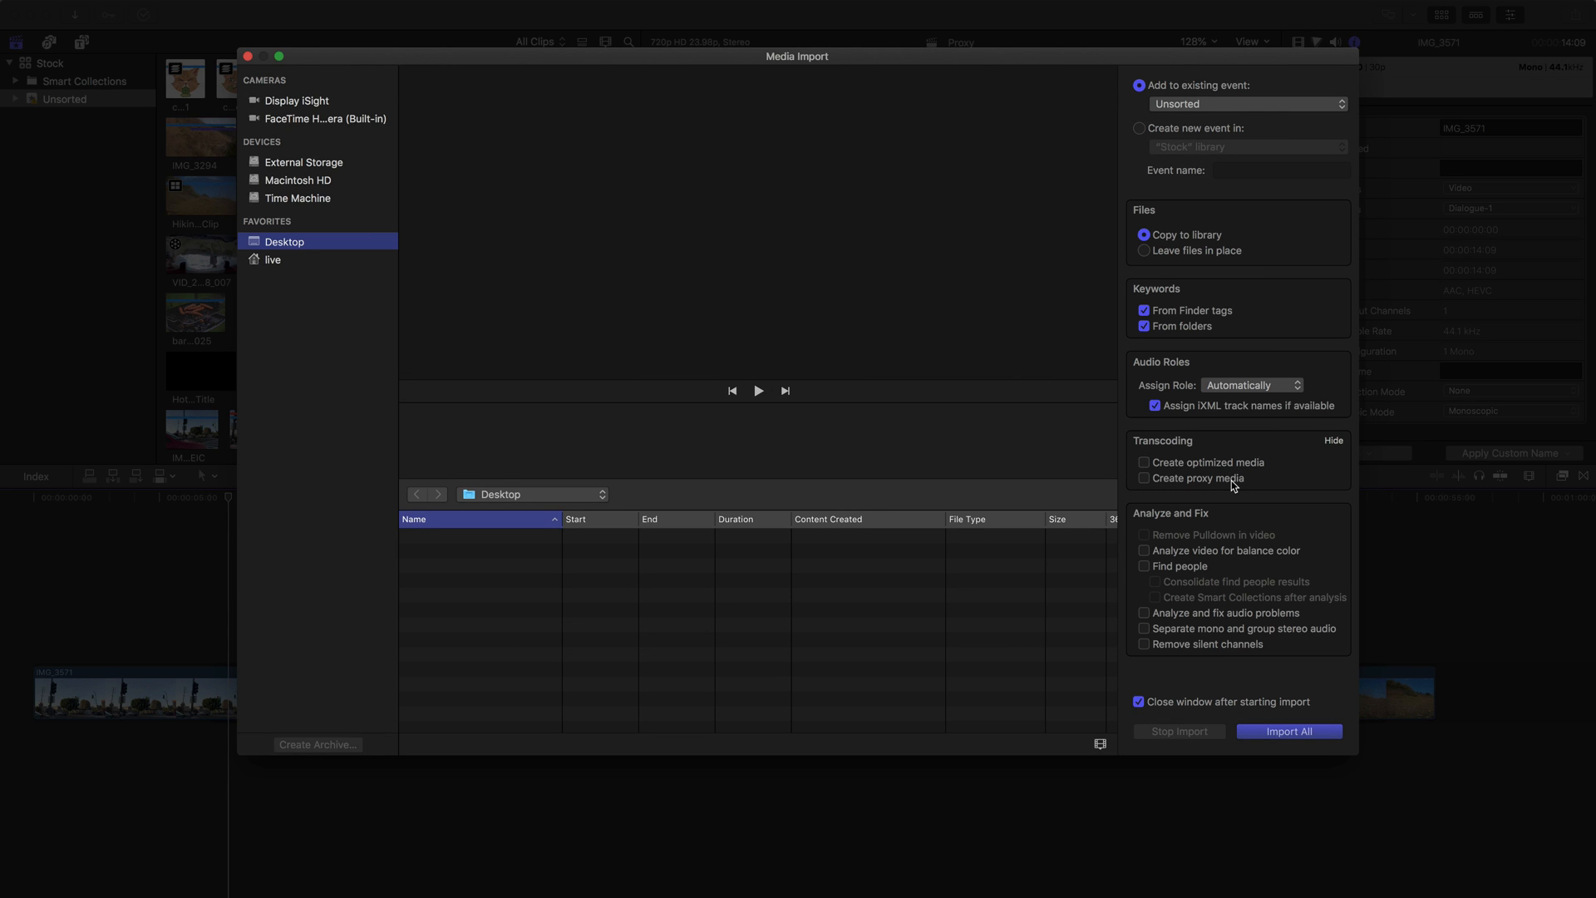
pyautogui.moveTo(1198, 477)
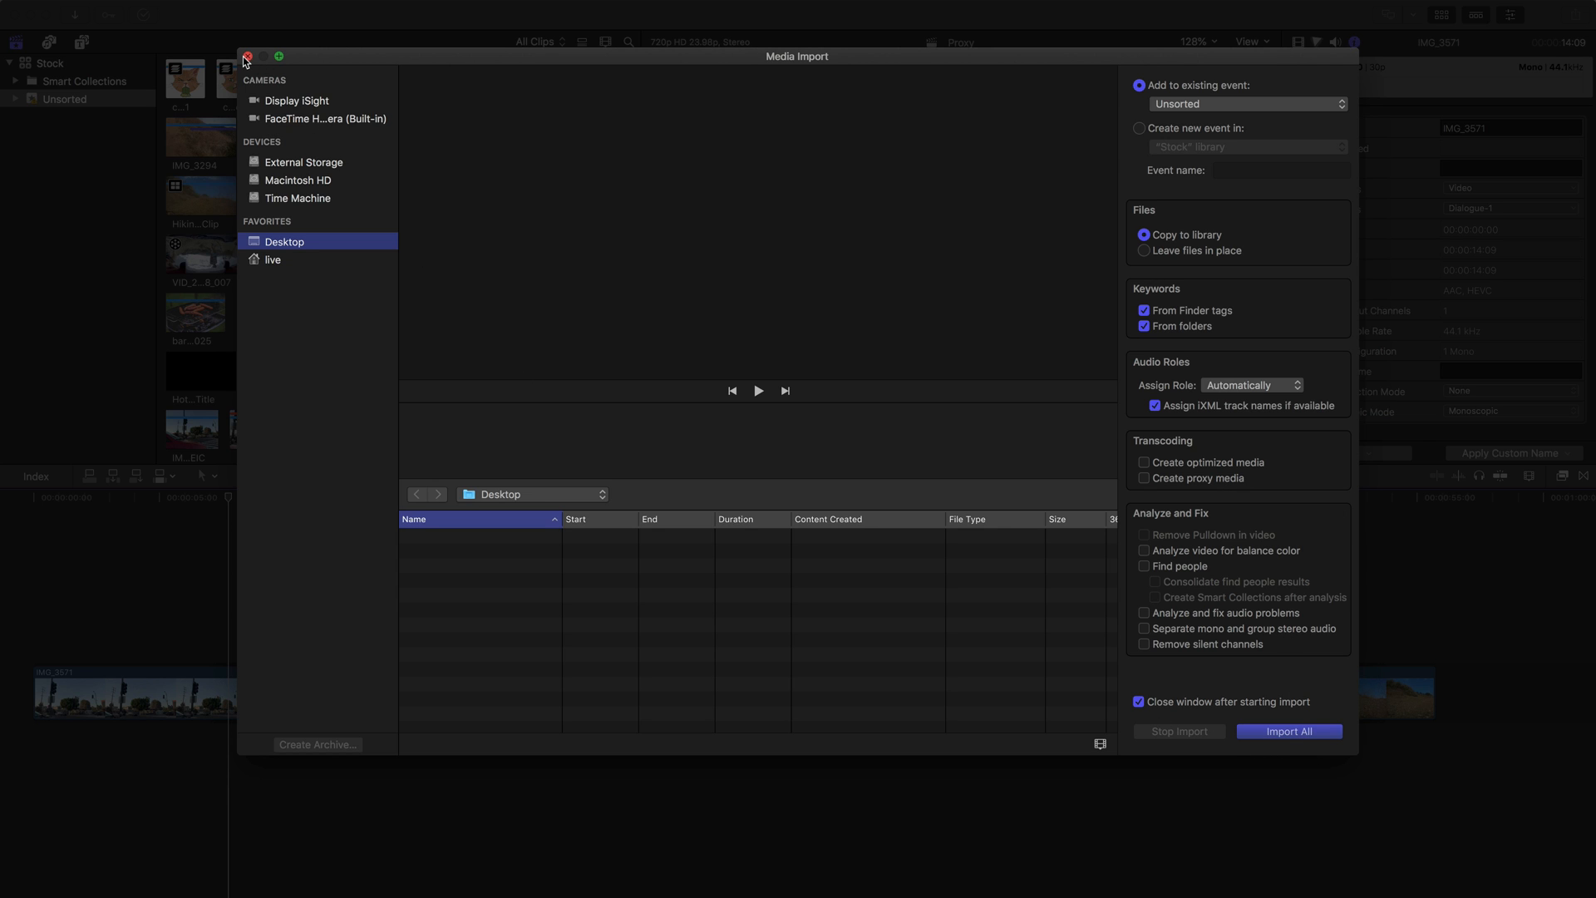
pyautogui.click(245, 58)
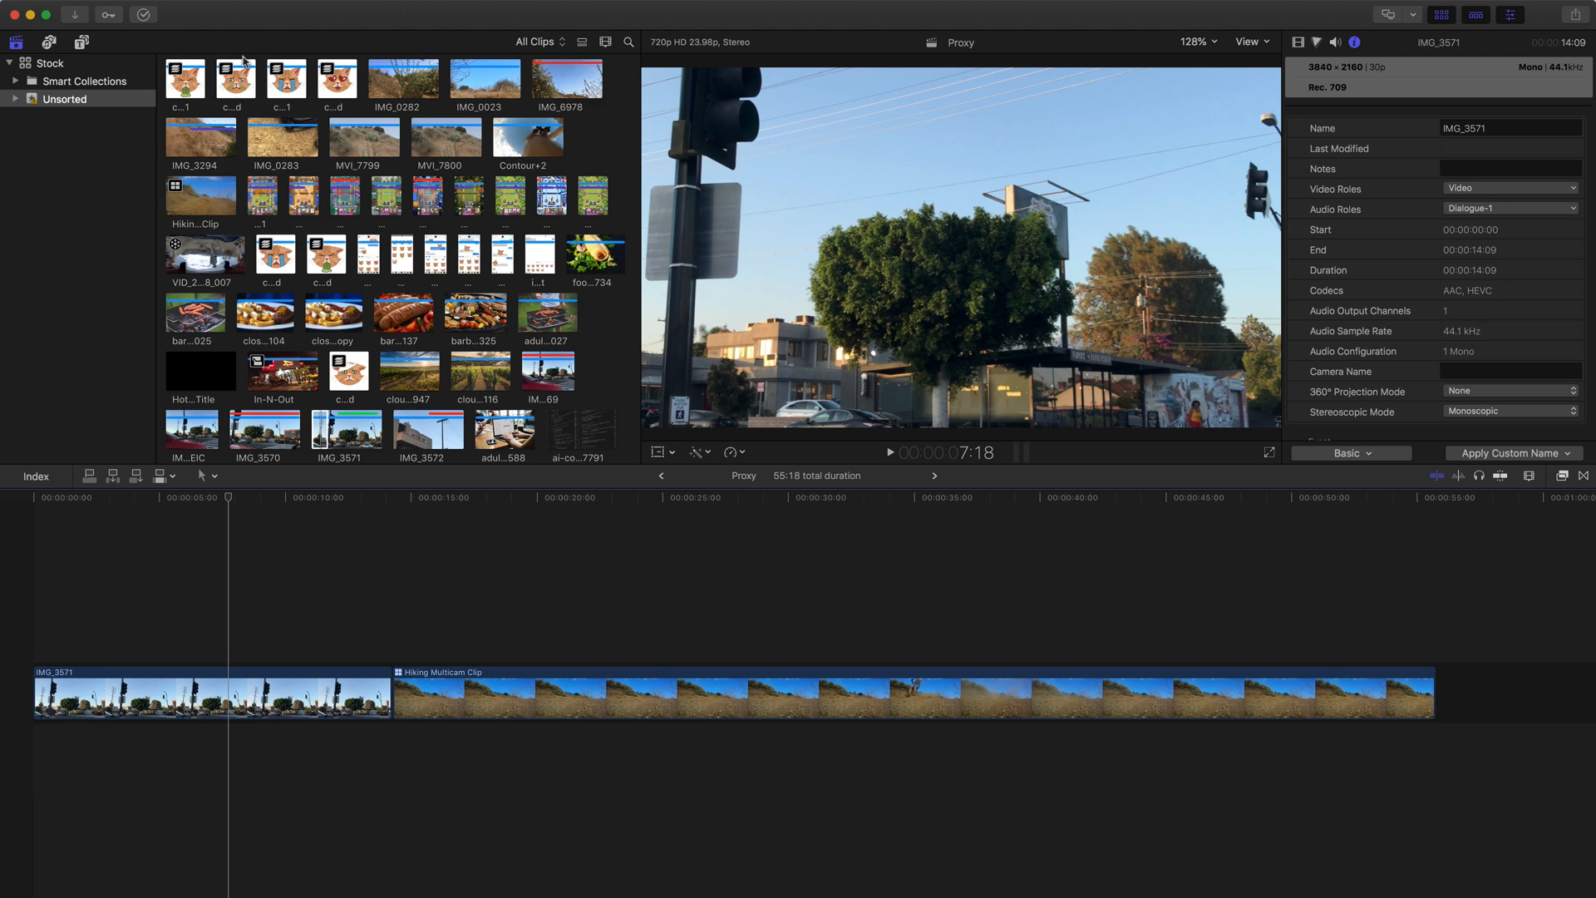
pyautogui.click(1251, 41)
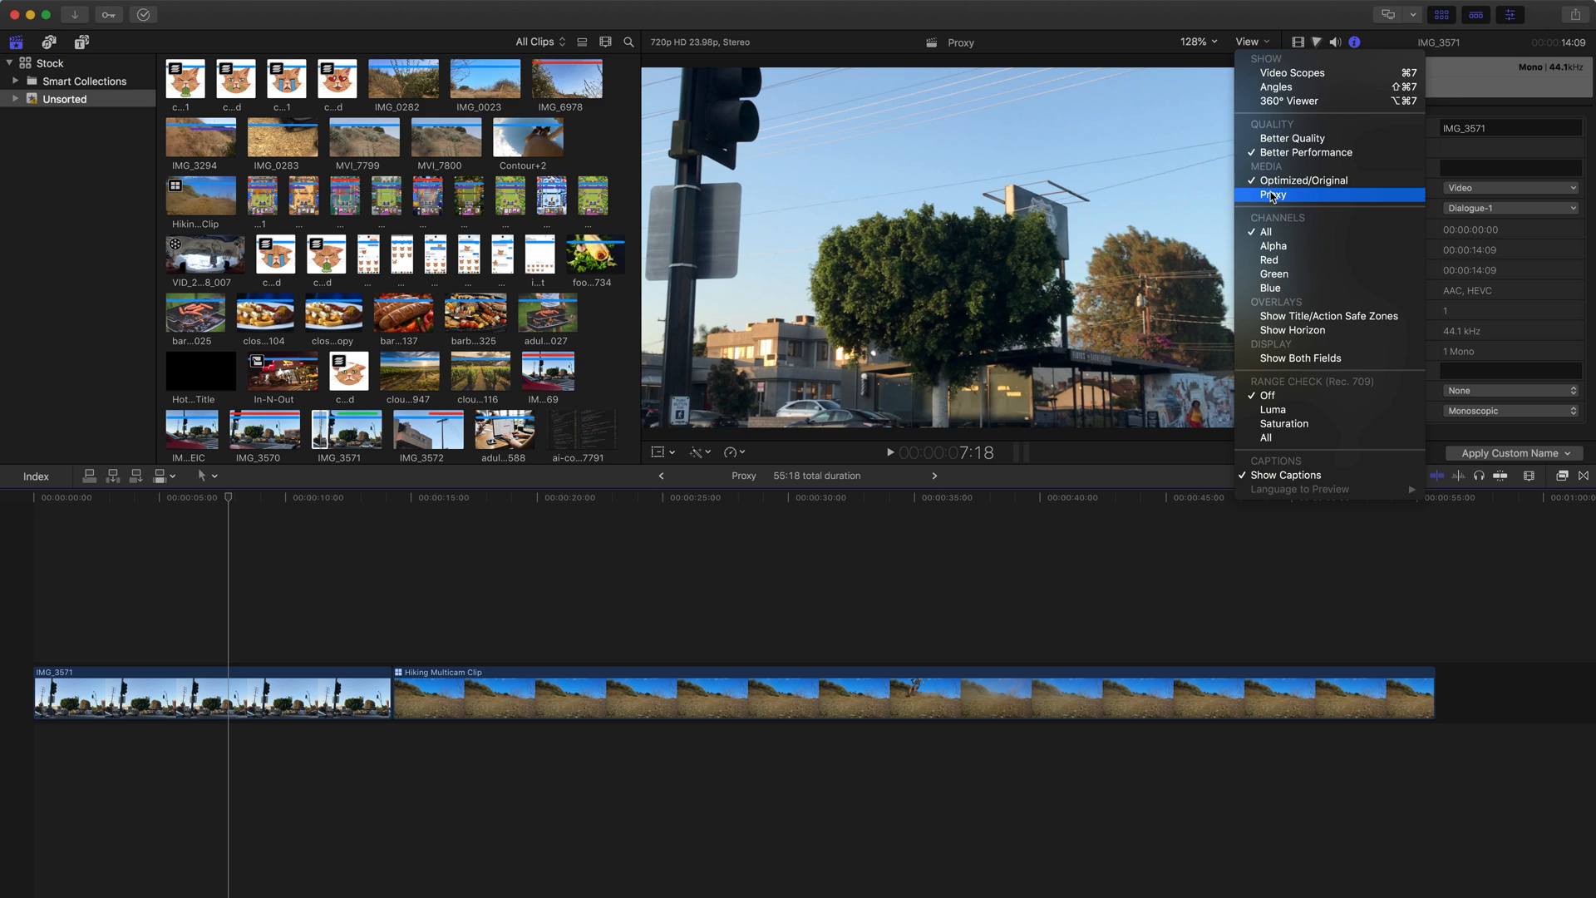
pyautogui.moveTo(1306, 200)
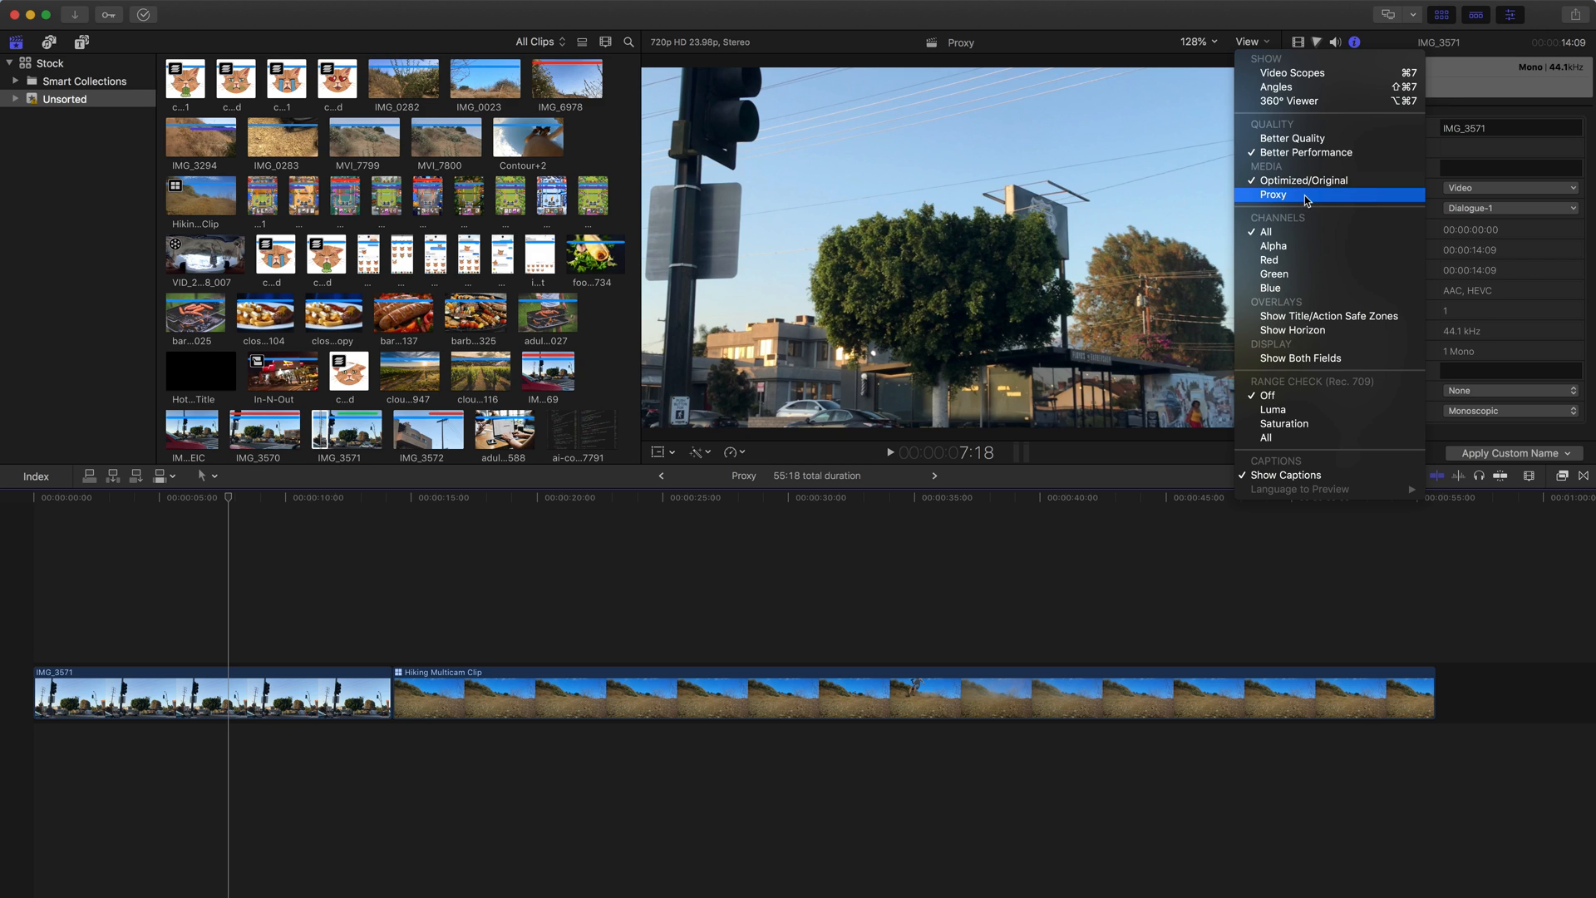
pyautogui.click(1274, 195)
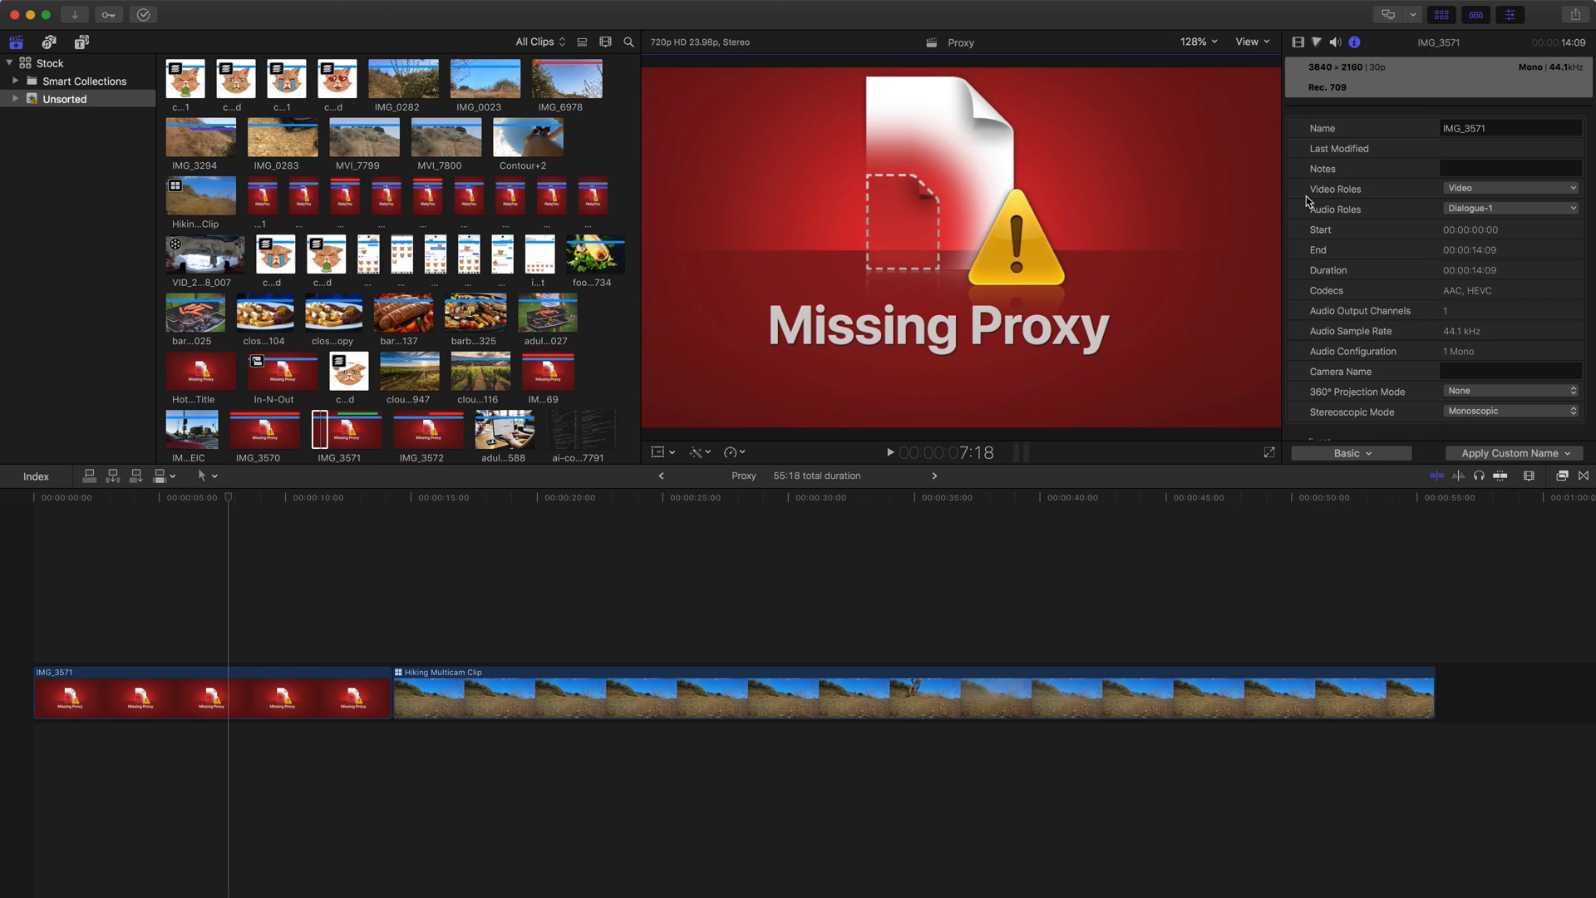
pyautogui.click(435, 692)
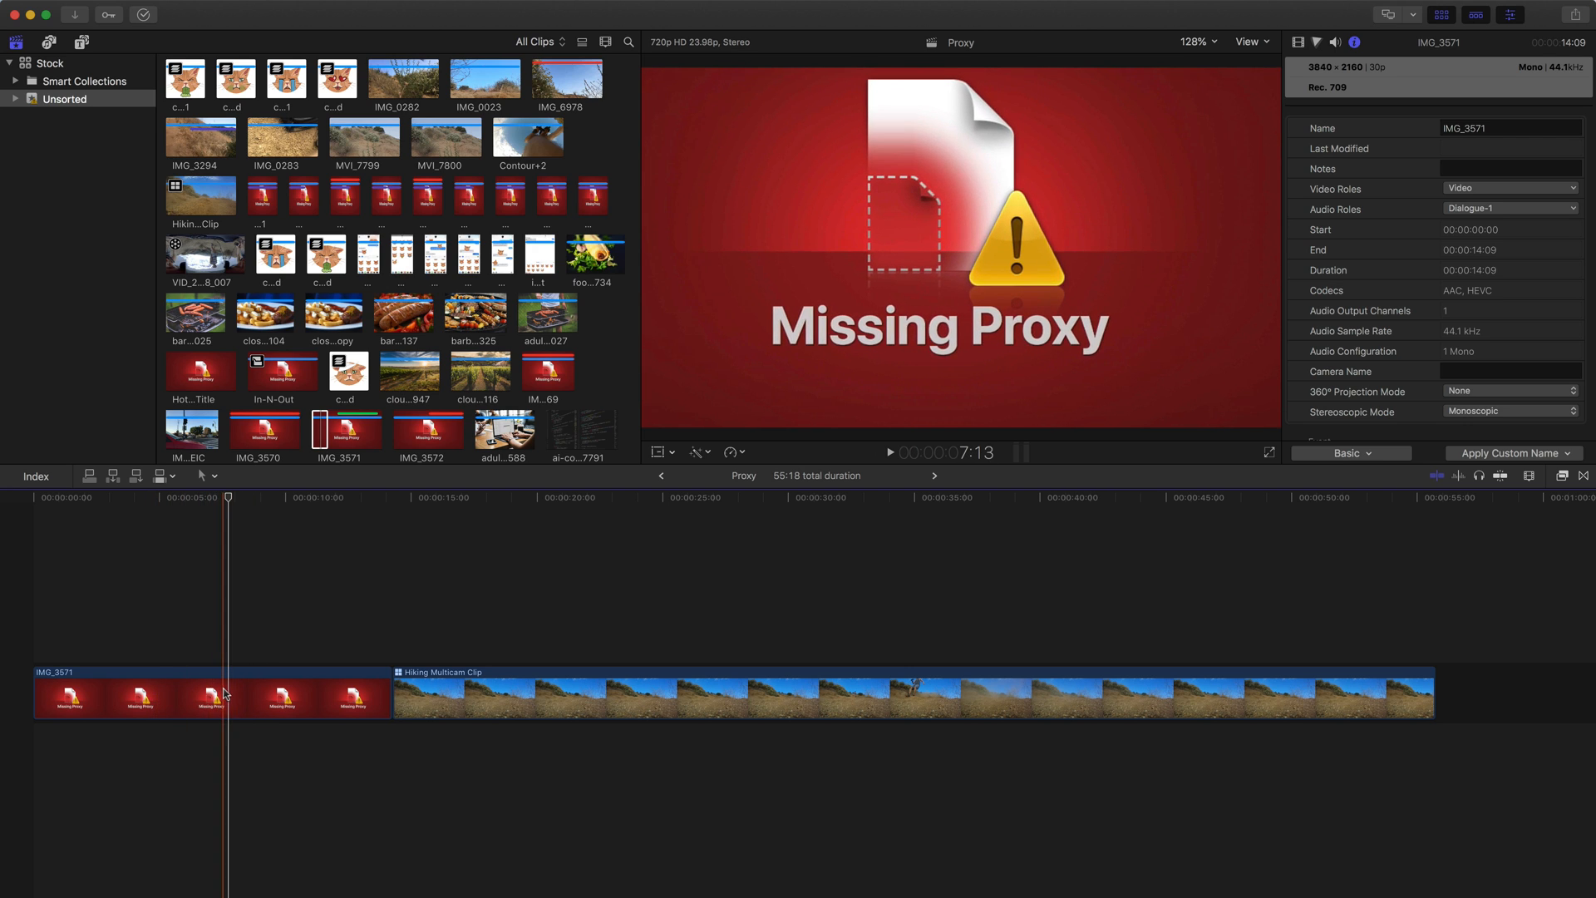
# Reveal the IMG_3571 timeline clip's source clip in the browser
pyautogui.rightClick(214, 692)
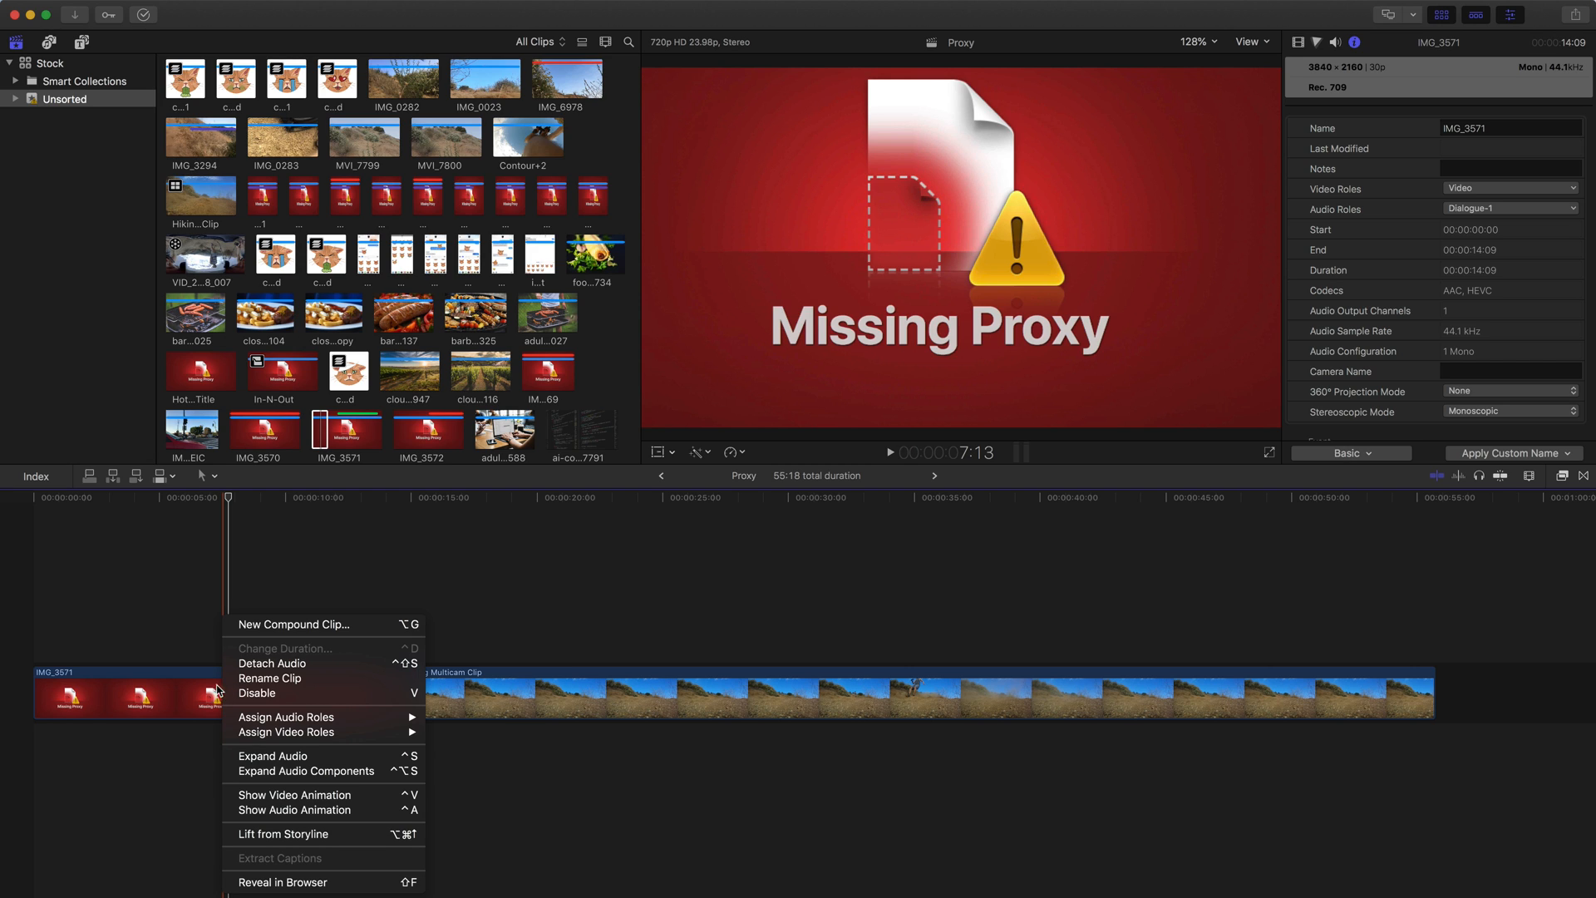
pyautogui.moveTo(184, 697)
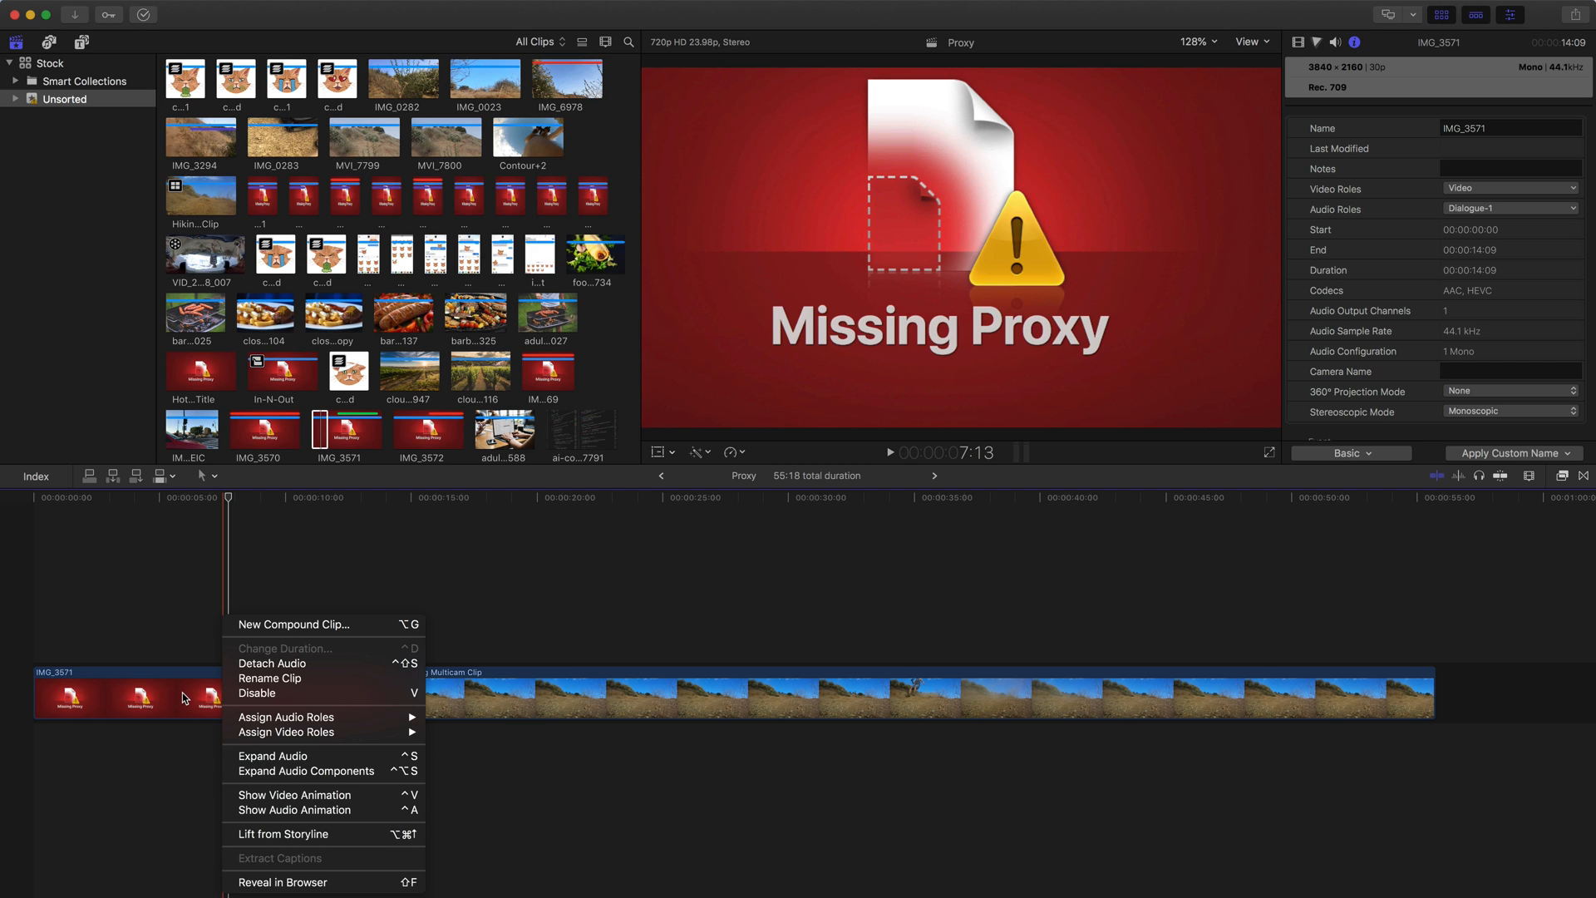
pyautogui.moveTo(295, 881)
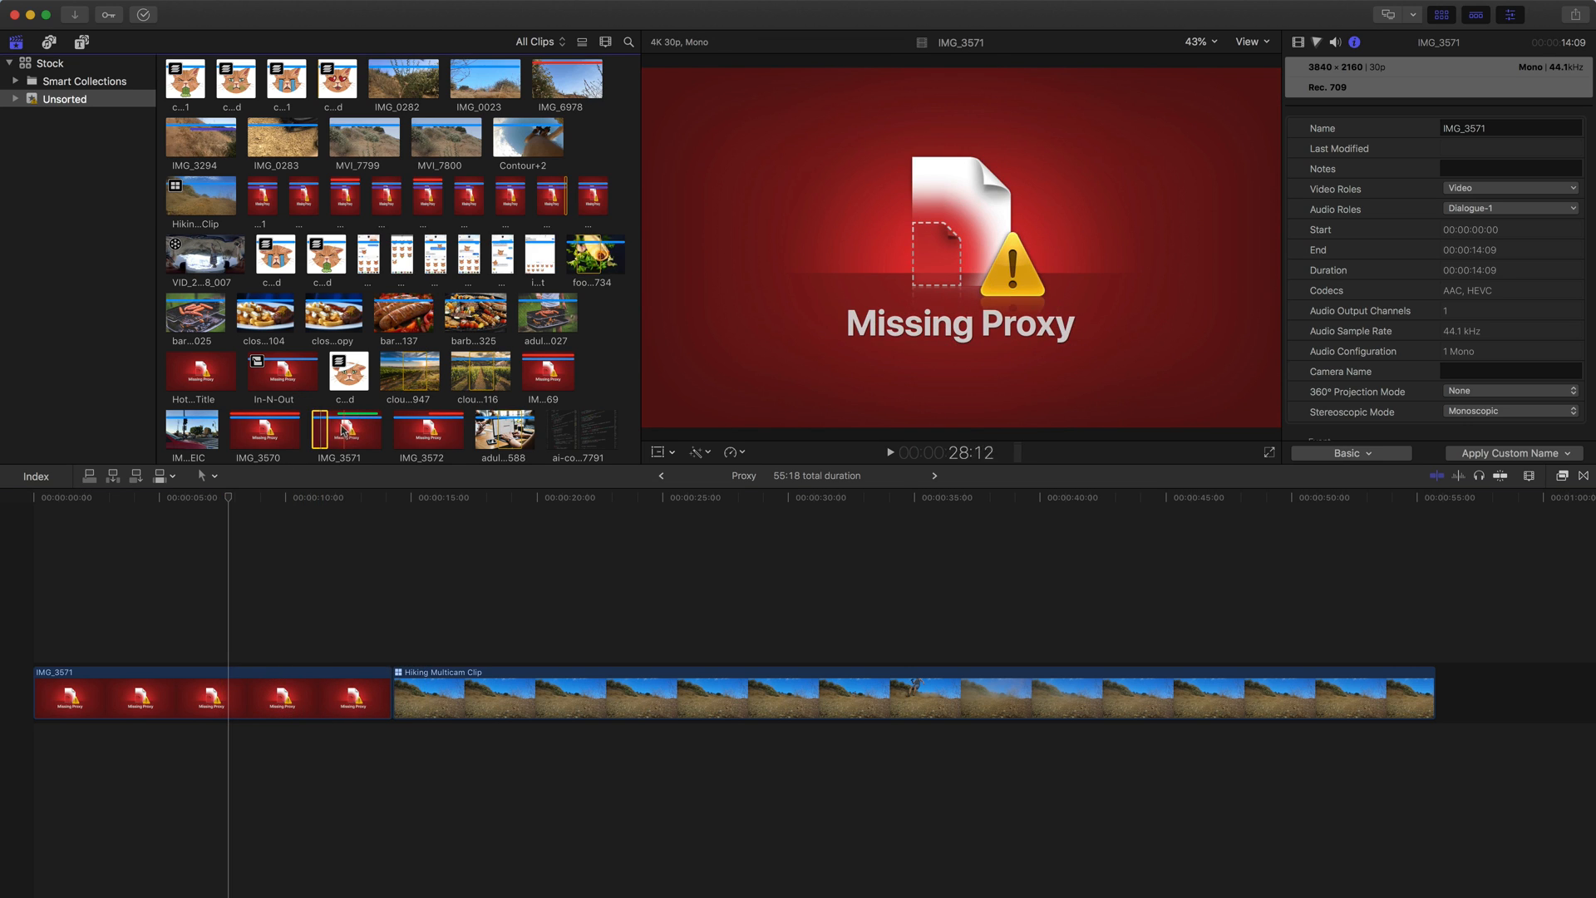
pyautogui.click(344, 430)
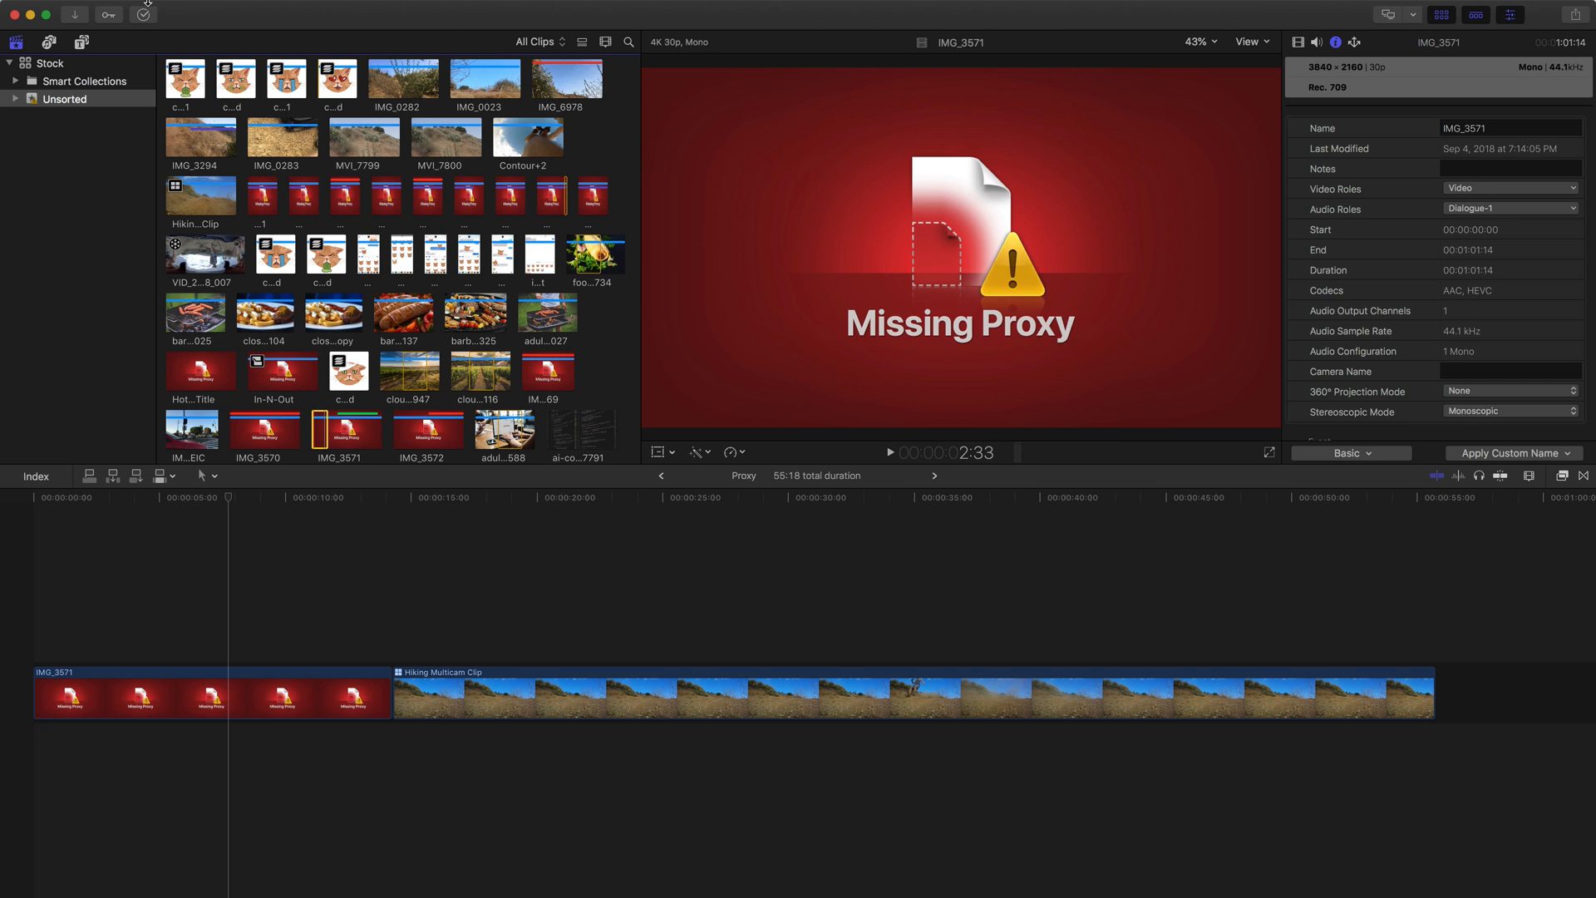
pyautogui.click(132, 8)
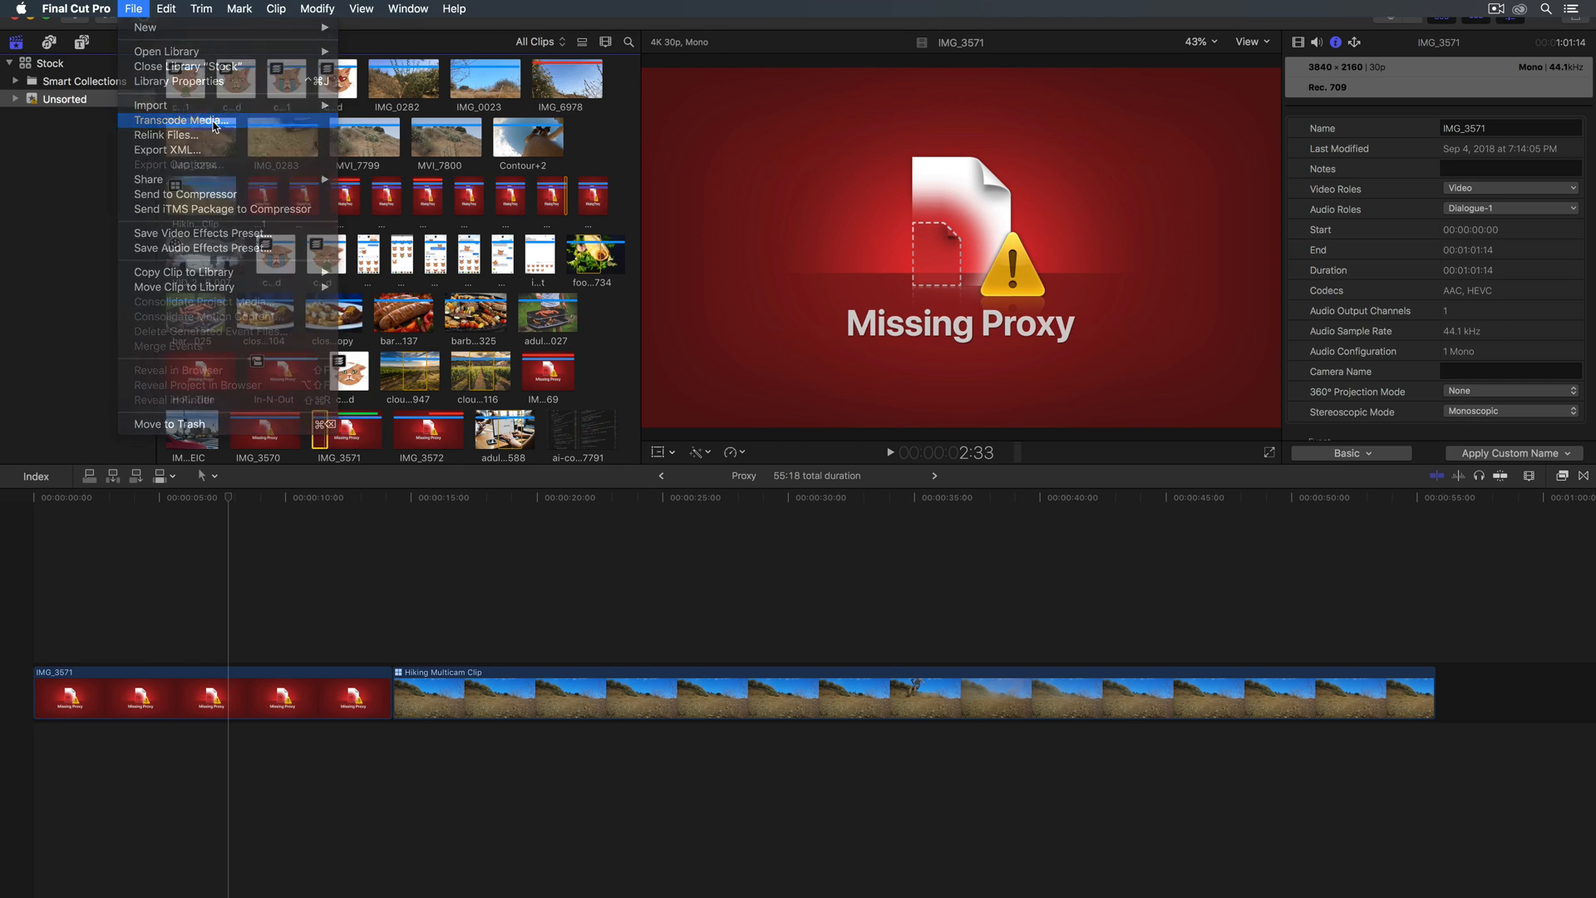
# Transcode IMG_3571 with Create proxy media enabled
pyautogui.click(180, 119)
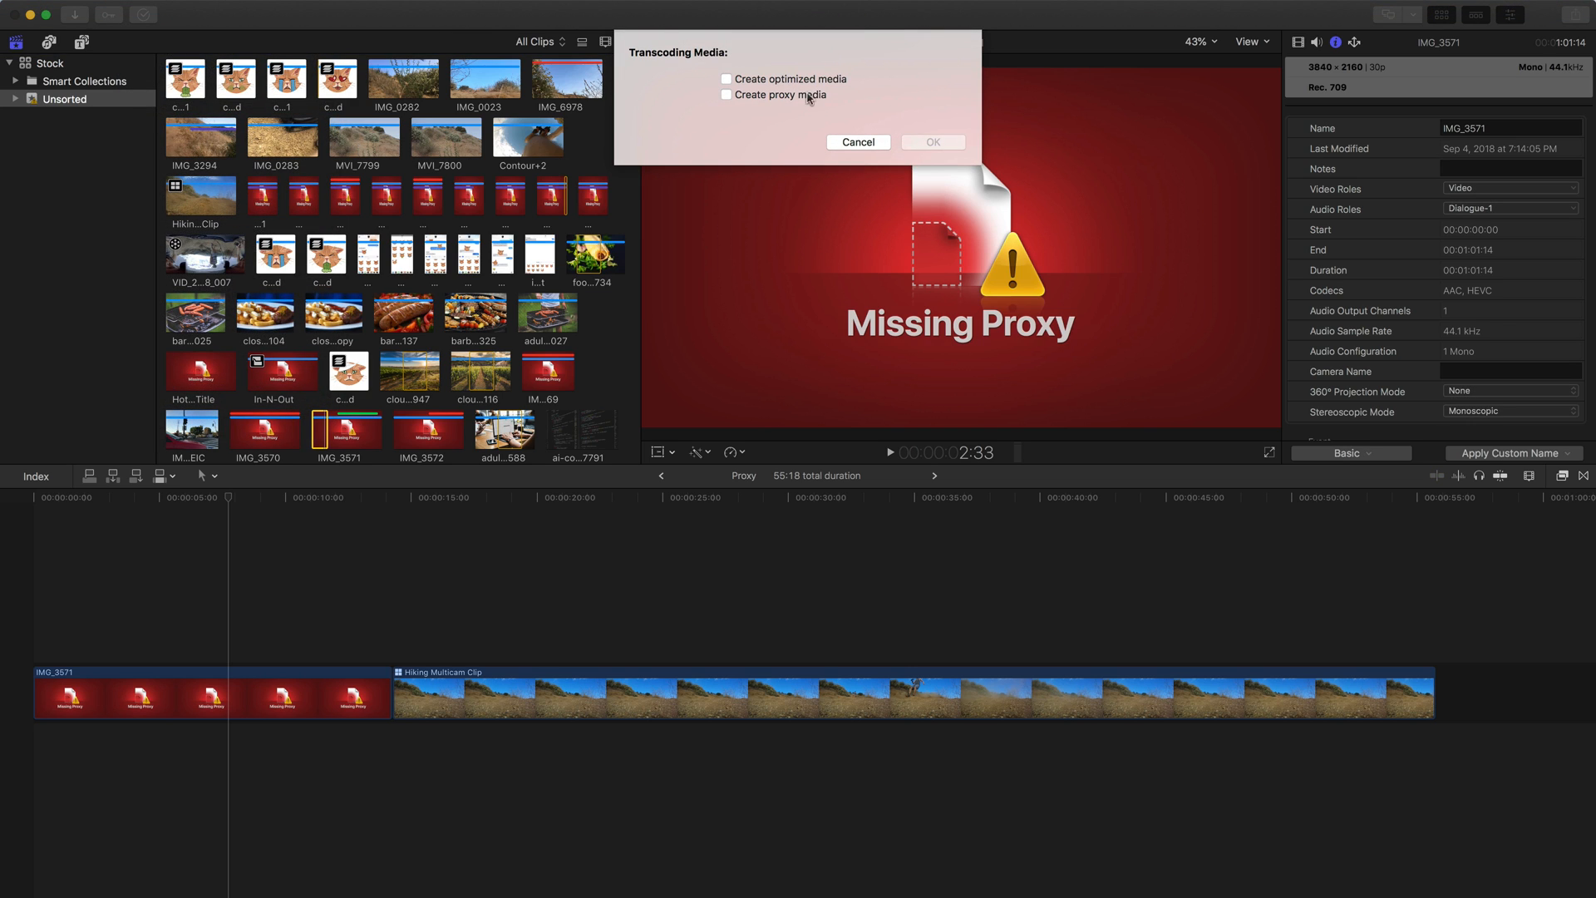
pyautogui.moveTo(806, 92)
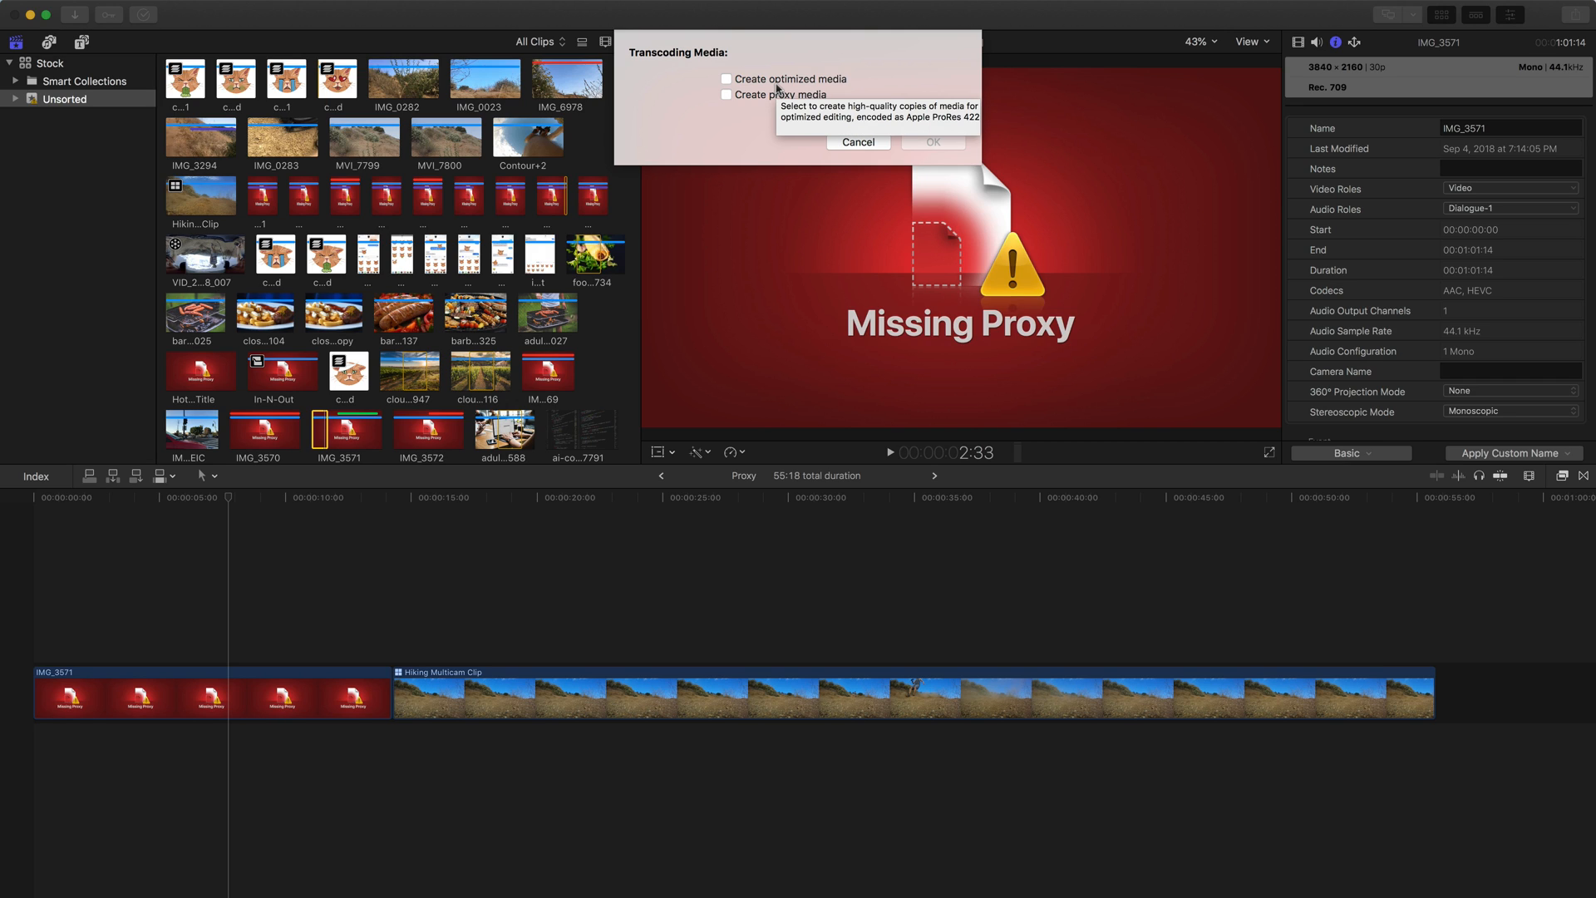
pyautogui.moveTo(870, 112)
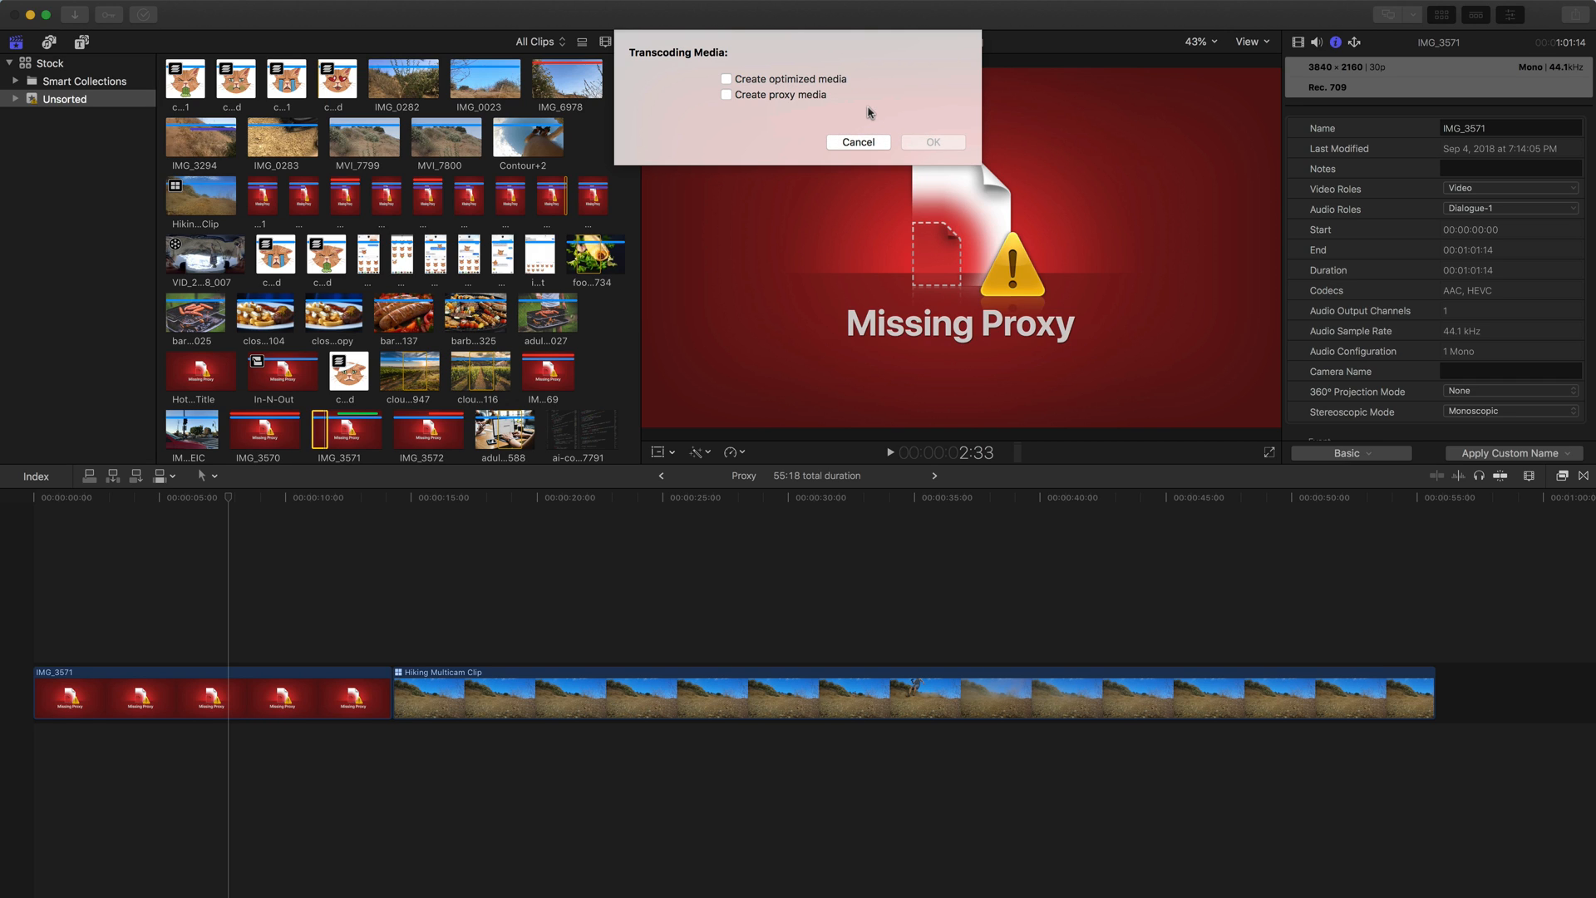
pyautogui.moveTo(768, 116)
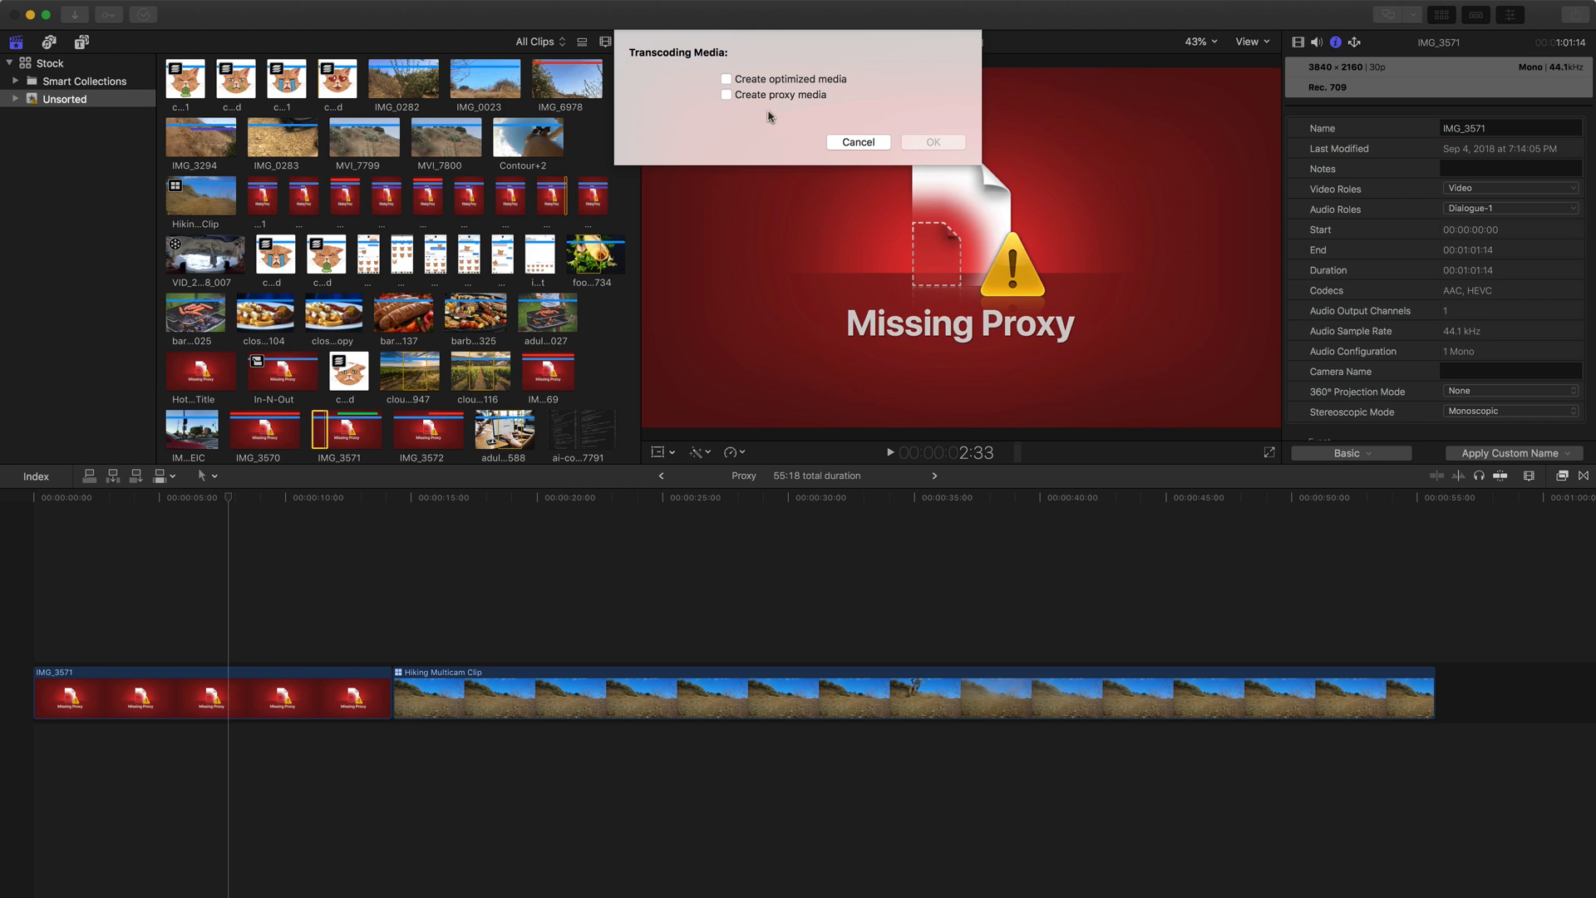
pyautogui.click(726, 95)
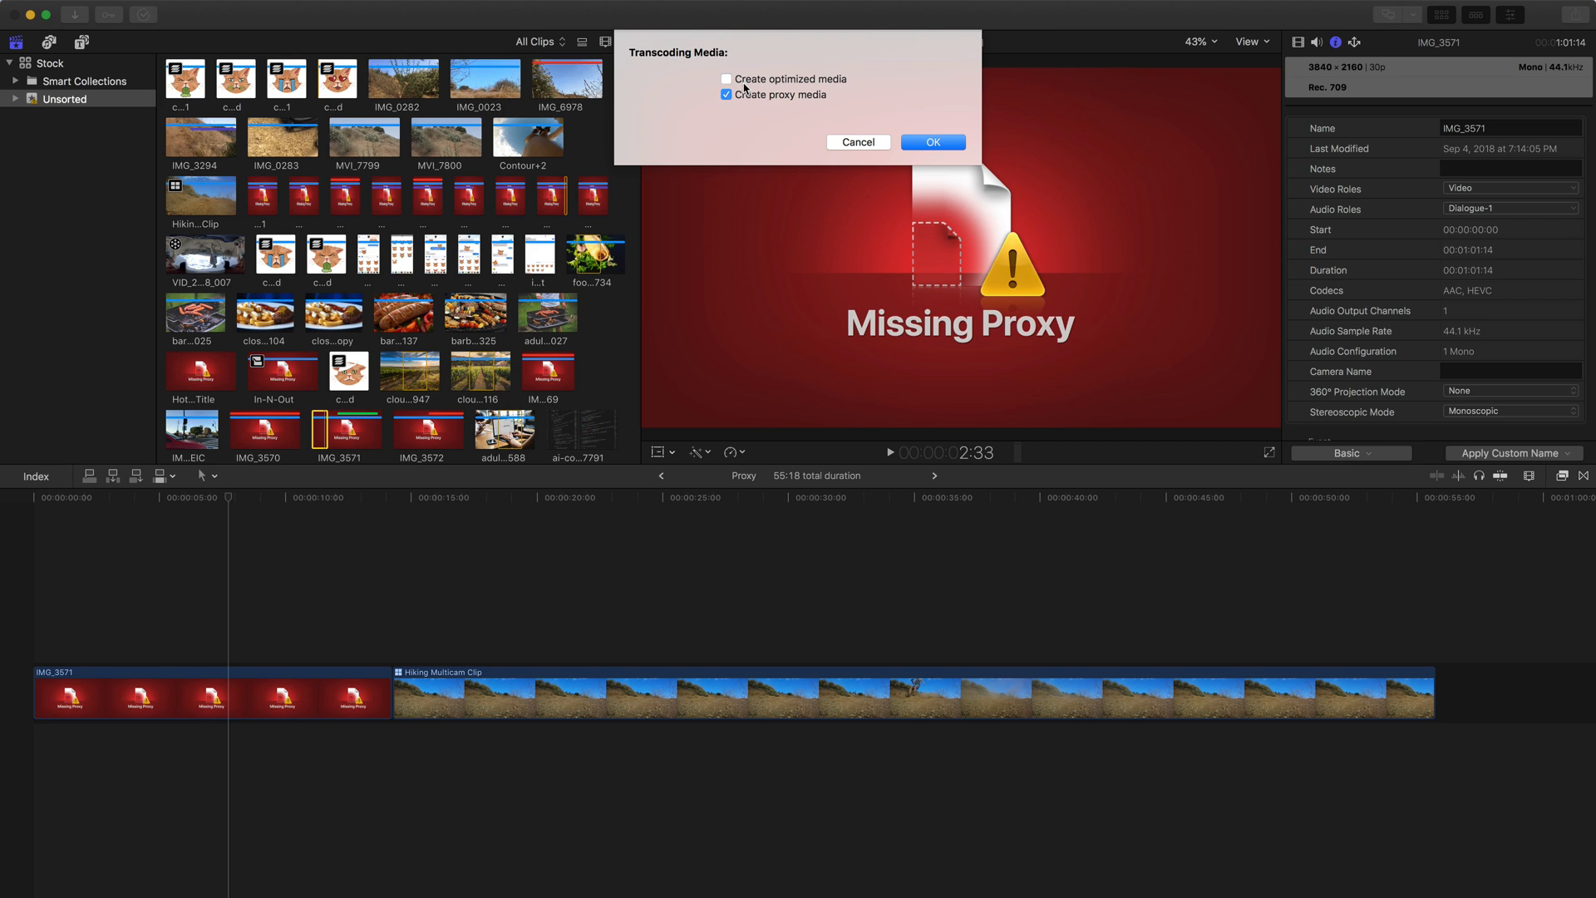
pyautogui.moveTo(749, 116)
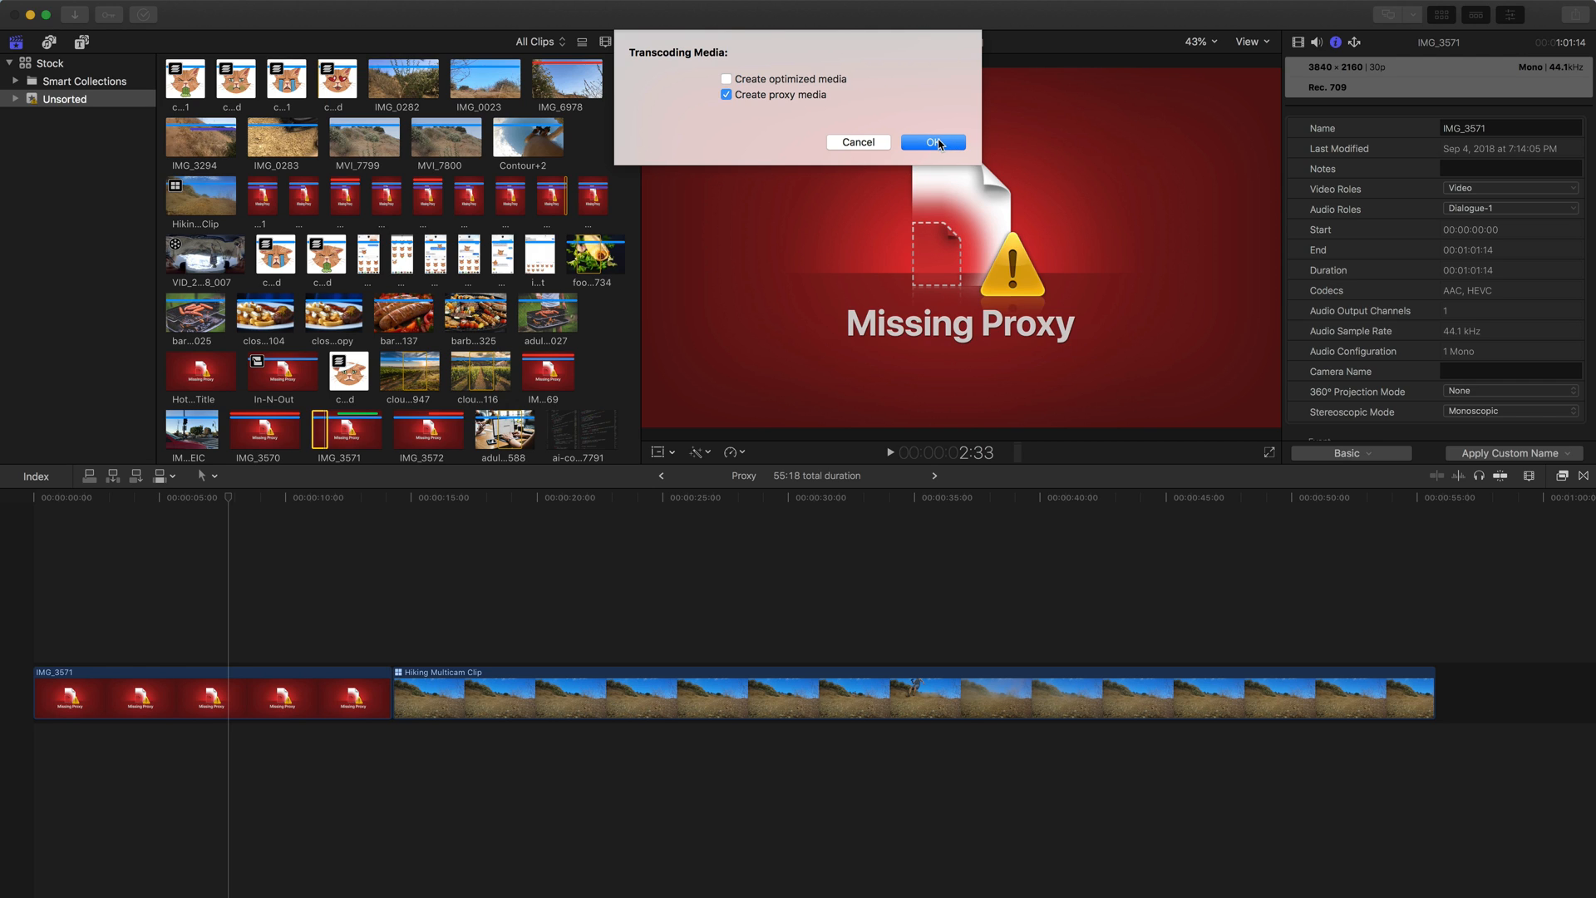
pyautogui.click(931, 142)
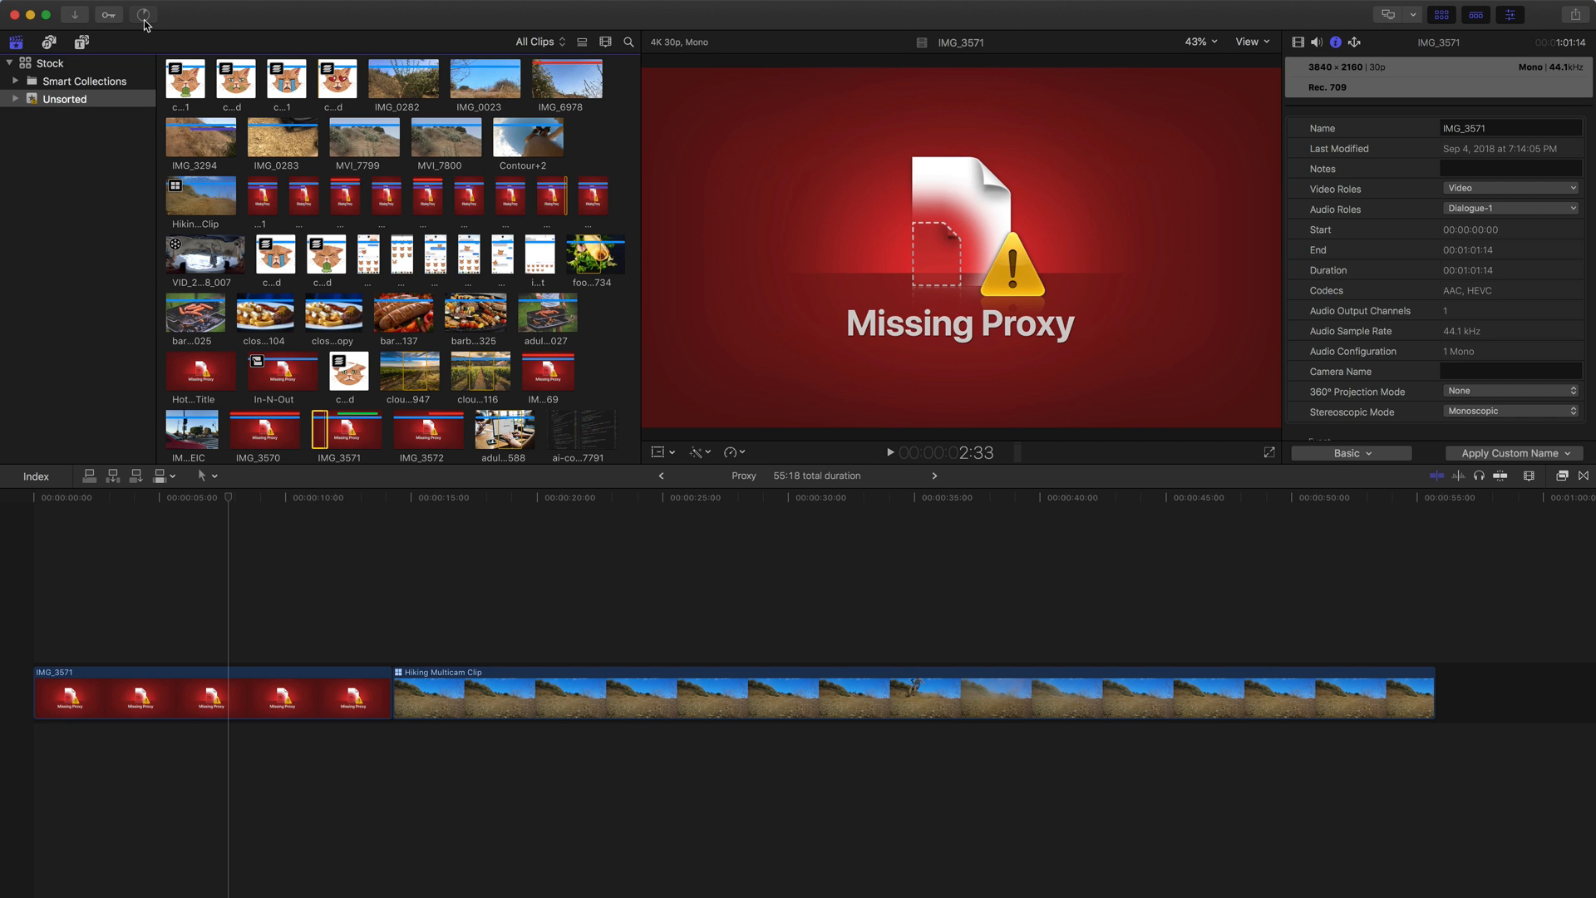
# Show Background Tasks and expand Transcoding to watch the IMG_3571 proxy job
pyautogui.click(142, 14)
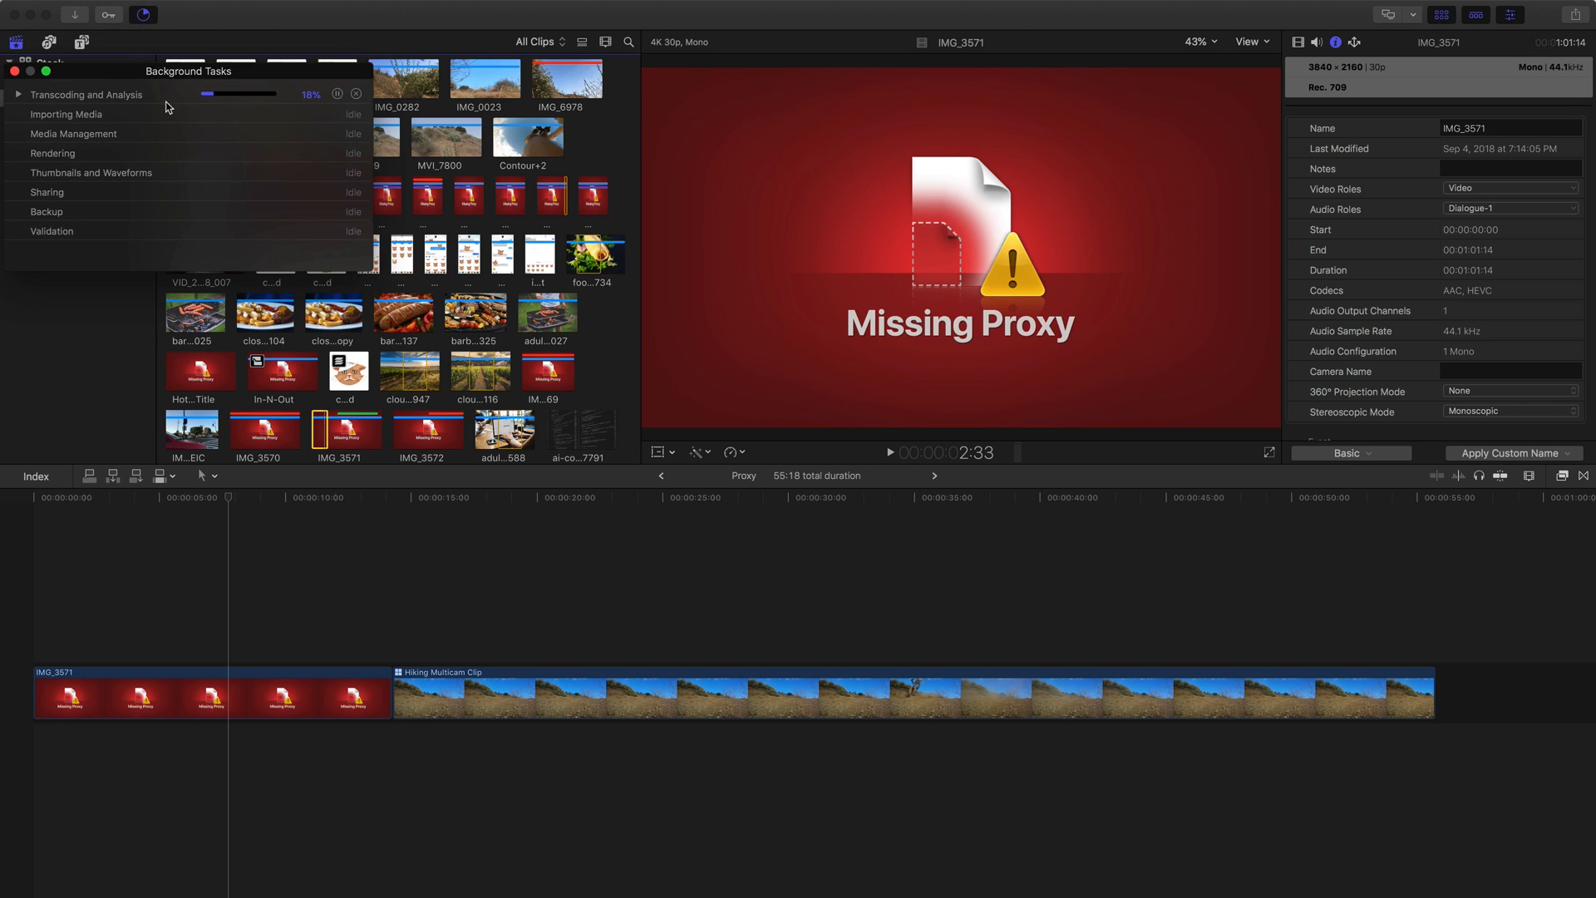
pyautogui.click(18, 95)
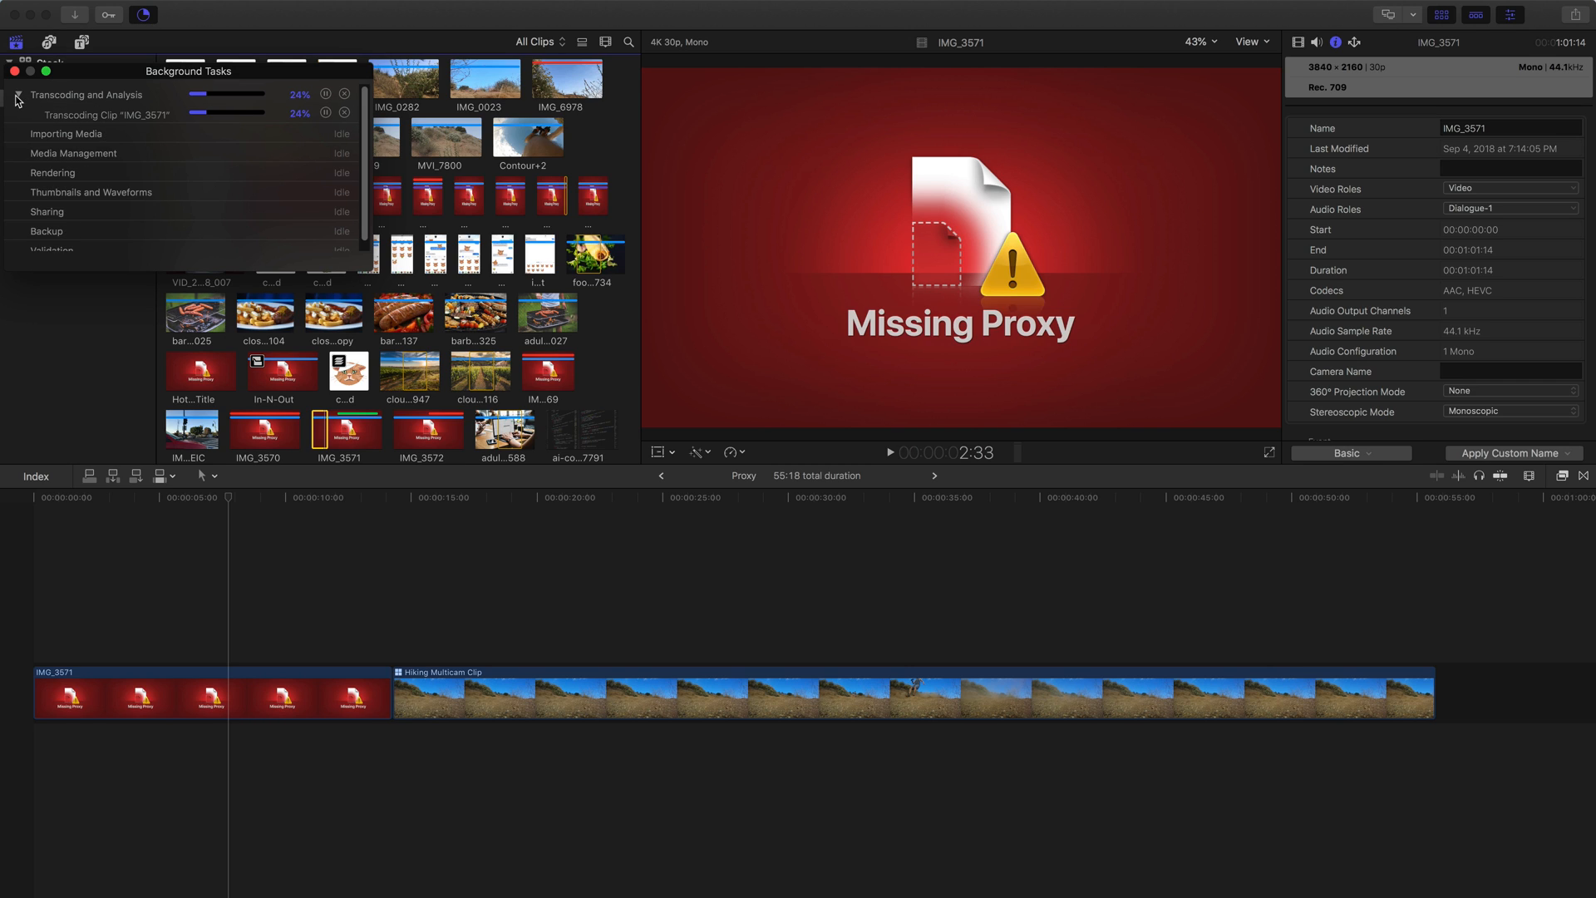
pyautogui.moveTo(136, 132)
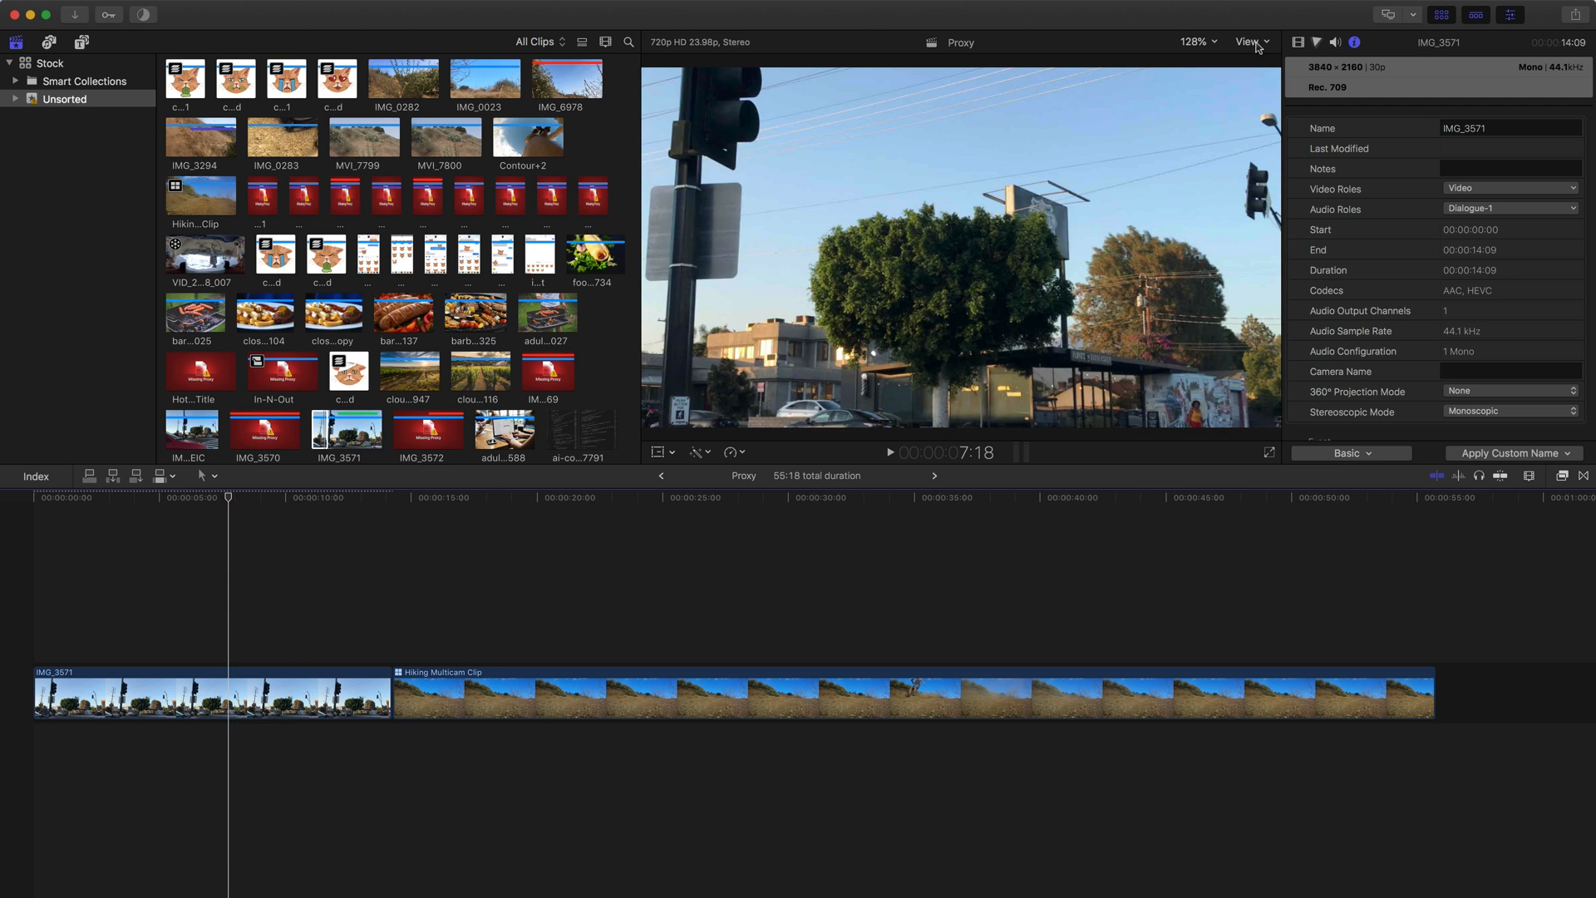
pyautogui.click(1248, 42)
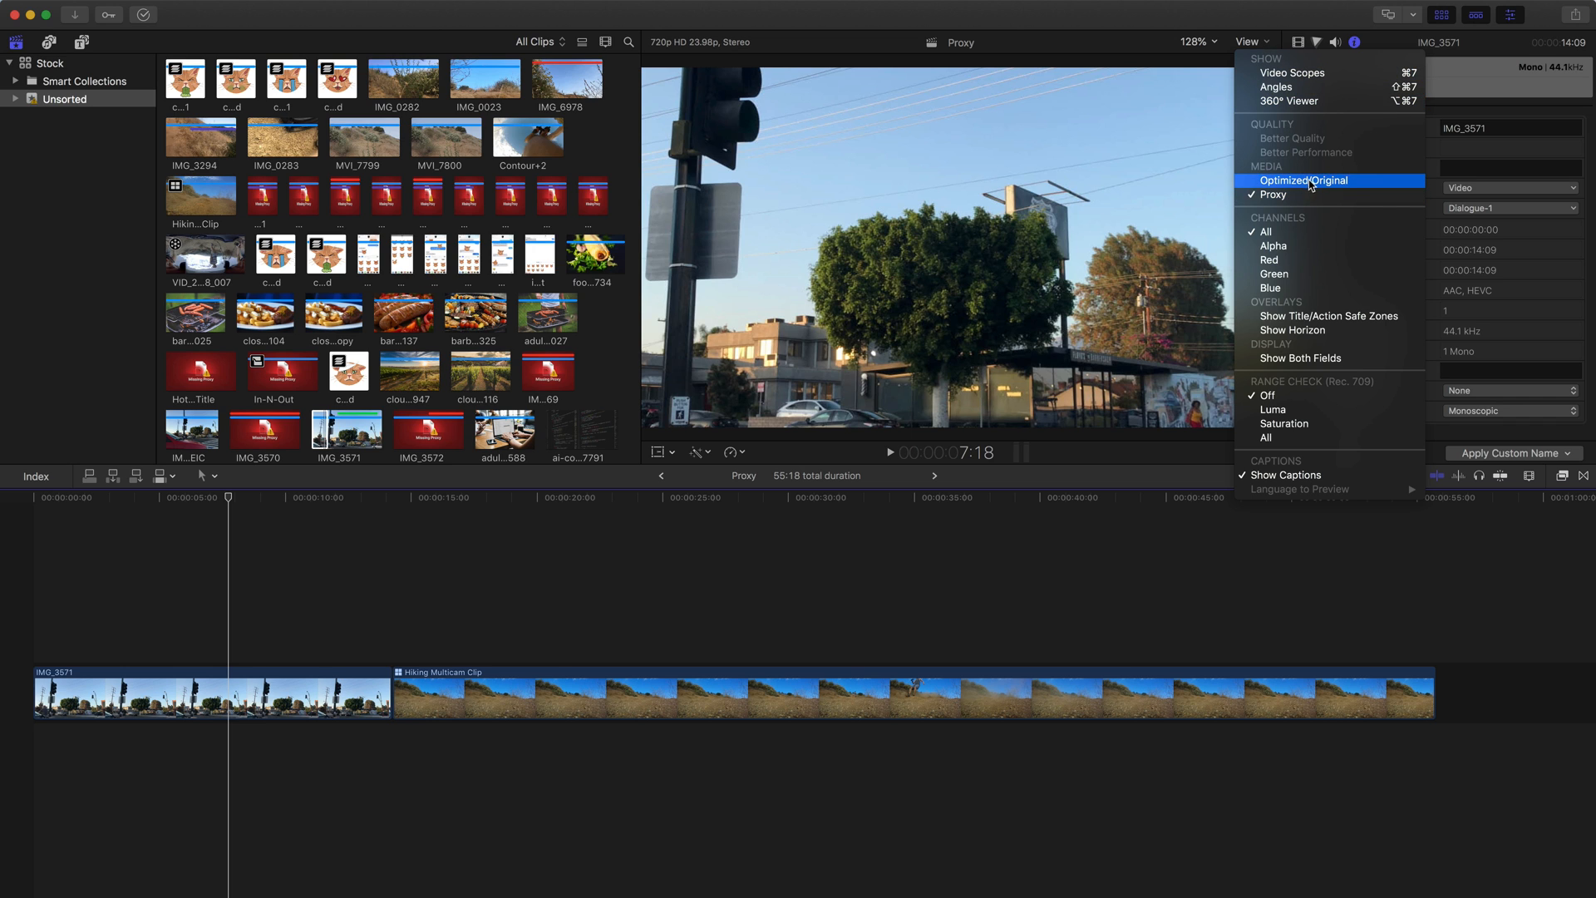
pyautogui.click(1306, 181)
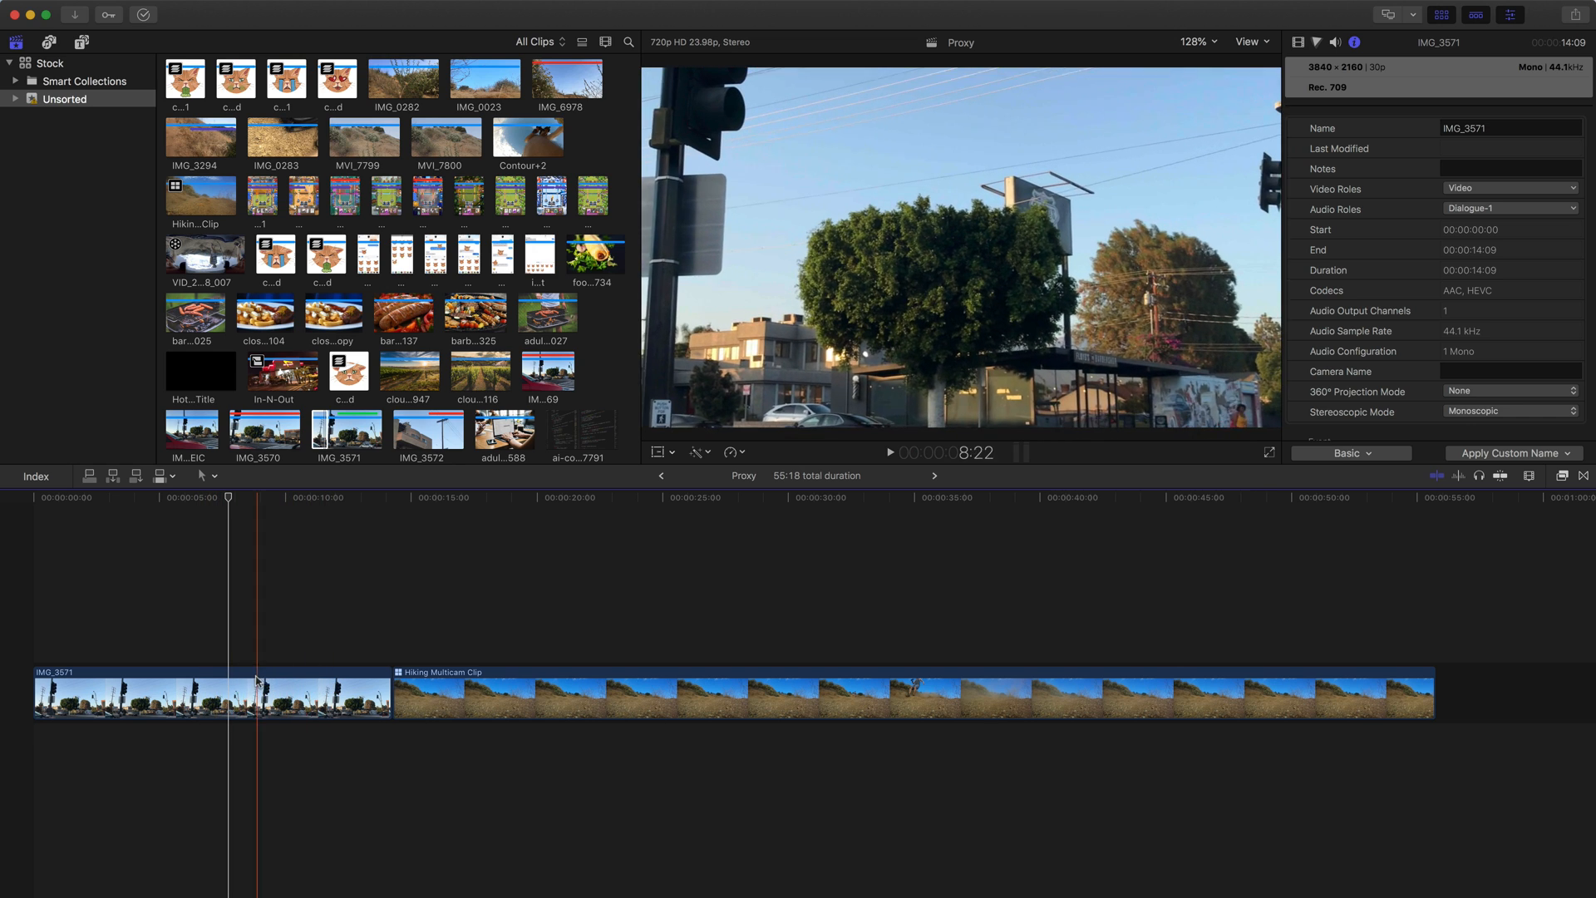
pyautogui.click(1248, 41)
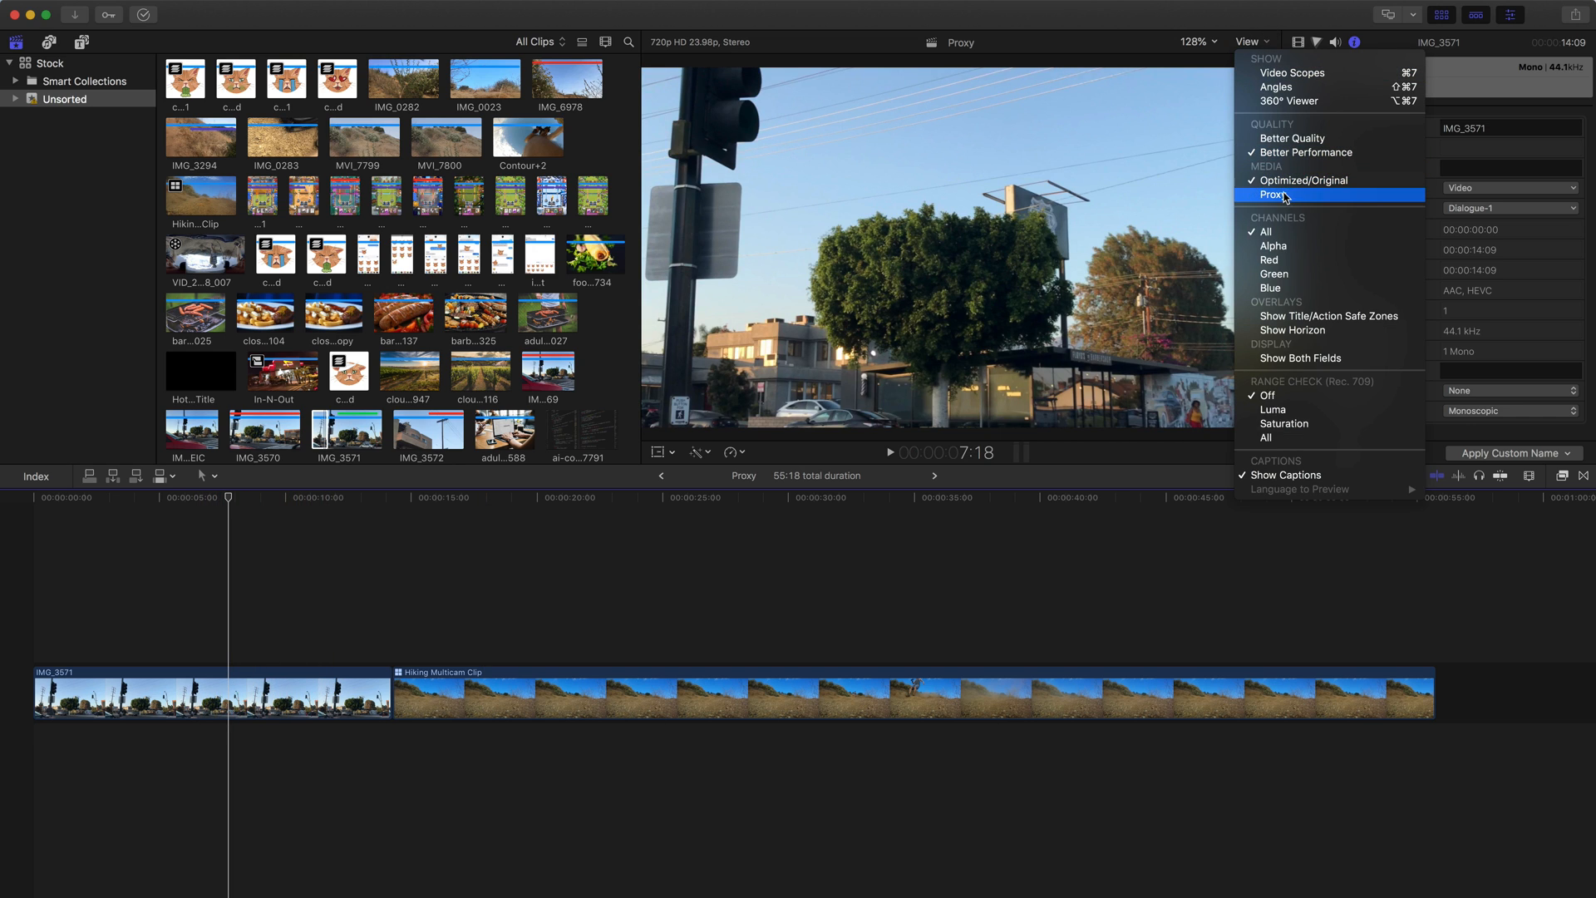
pyautogui.click(1274, 194)
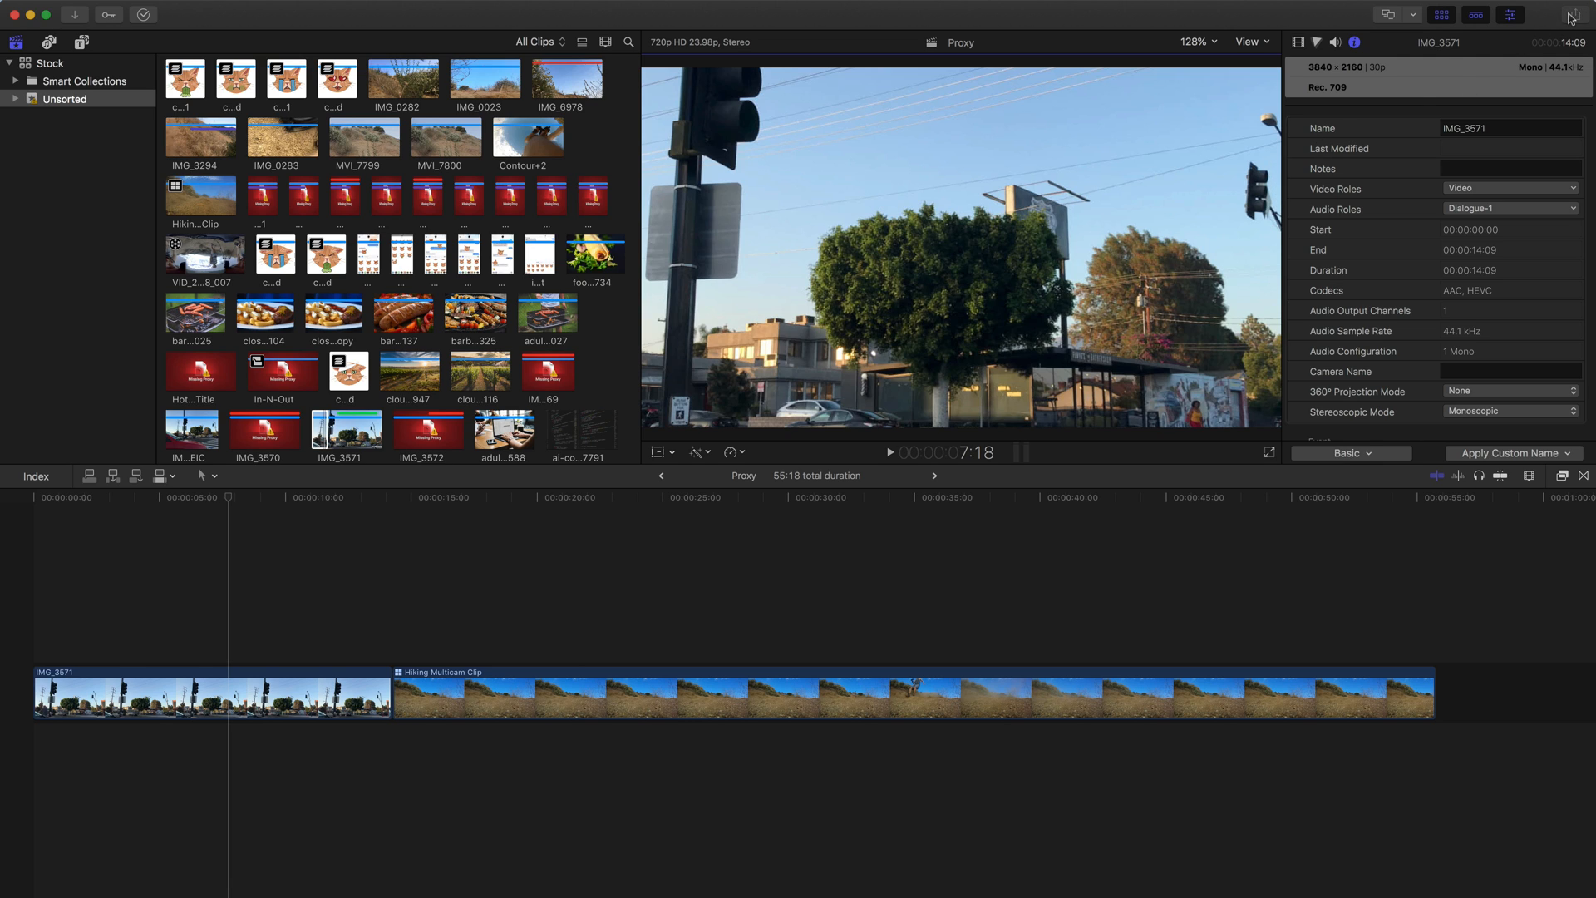
# Share the project to Apple Devices 1080p, triggering the proxy media warning
pyautogui.click(1570, 19)
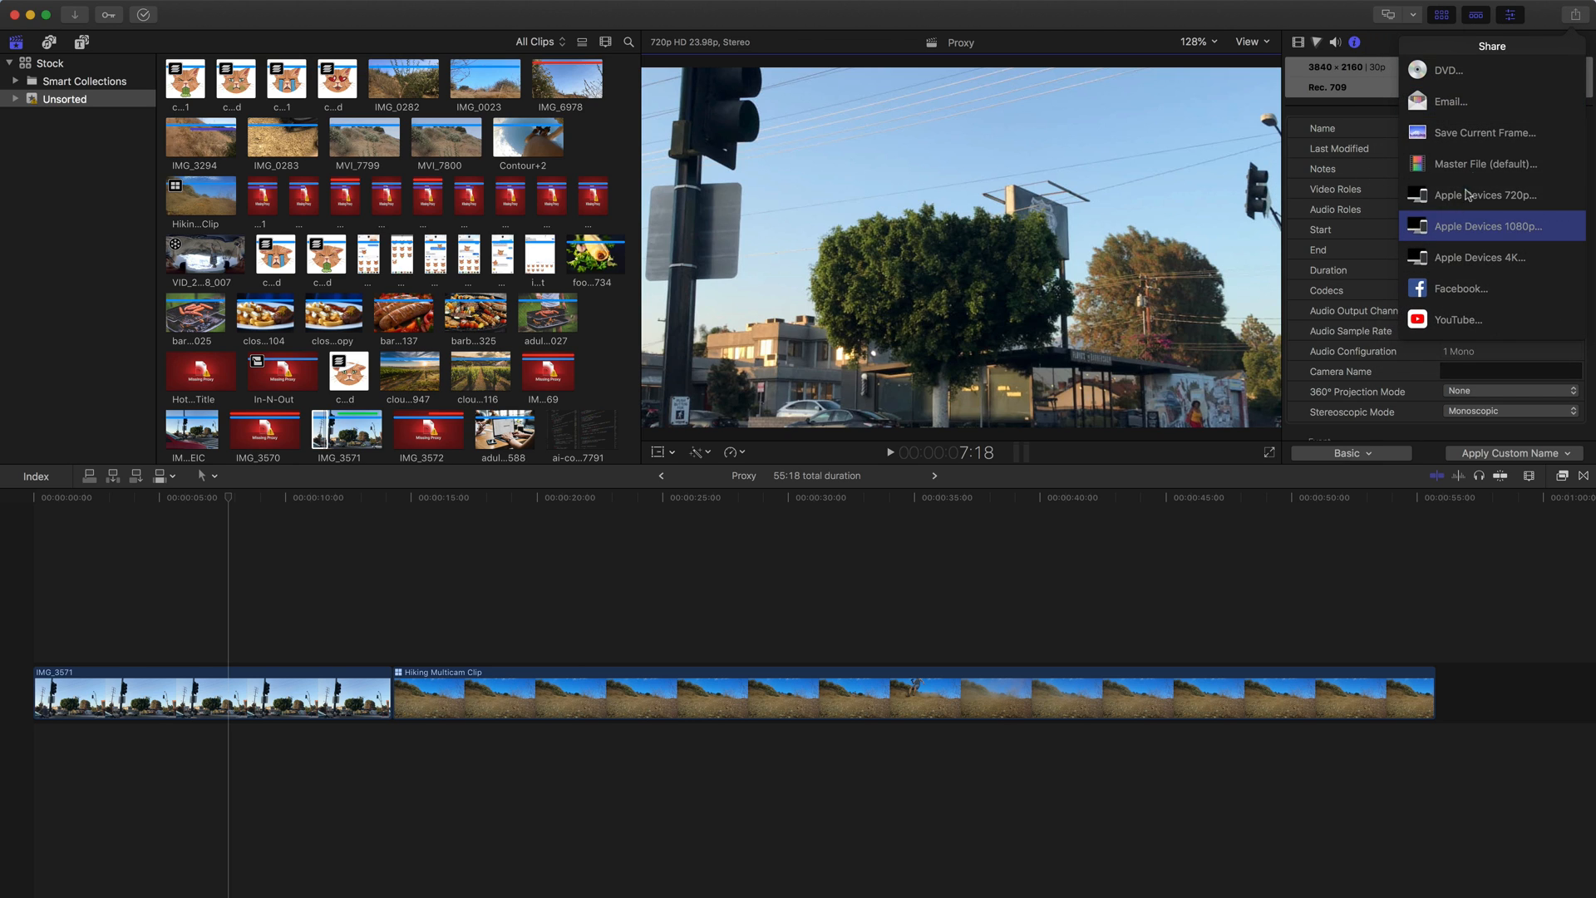
pyautogui.click(1492, 227)
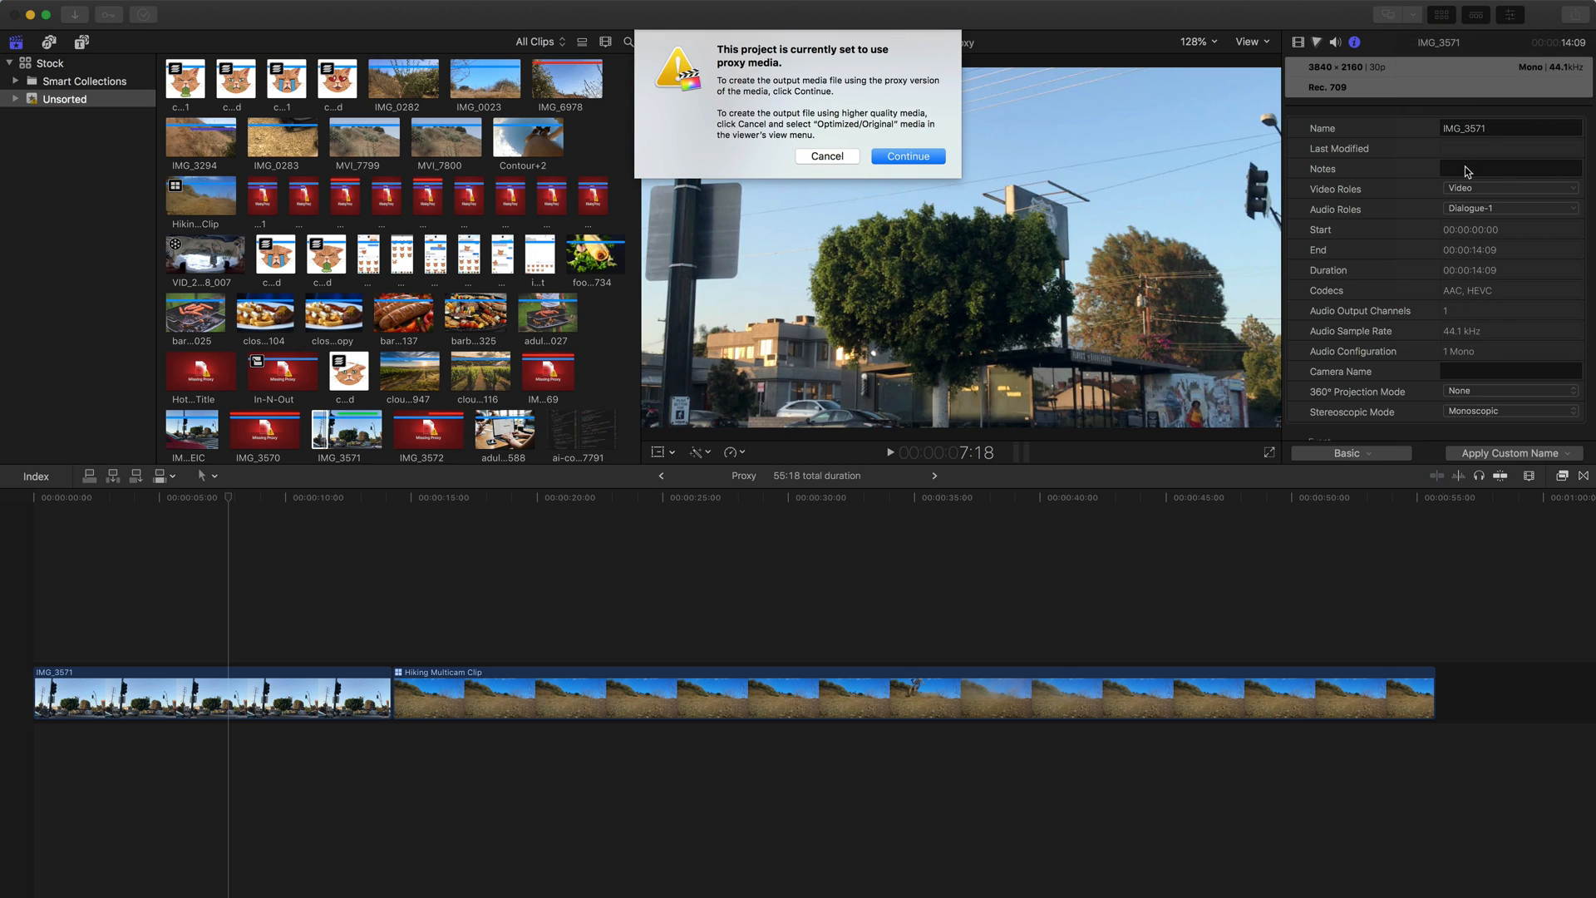
pyautogui.moveTo(747, 64)
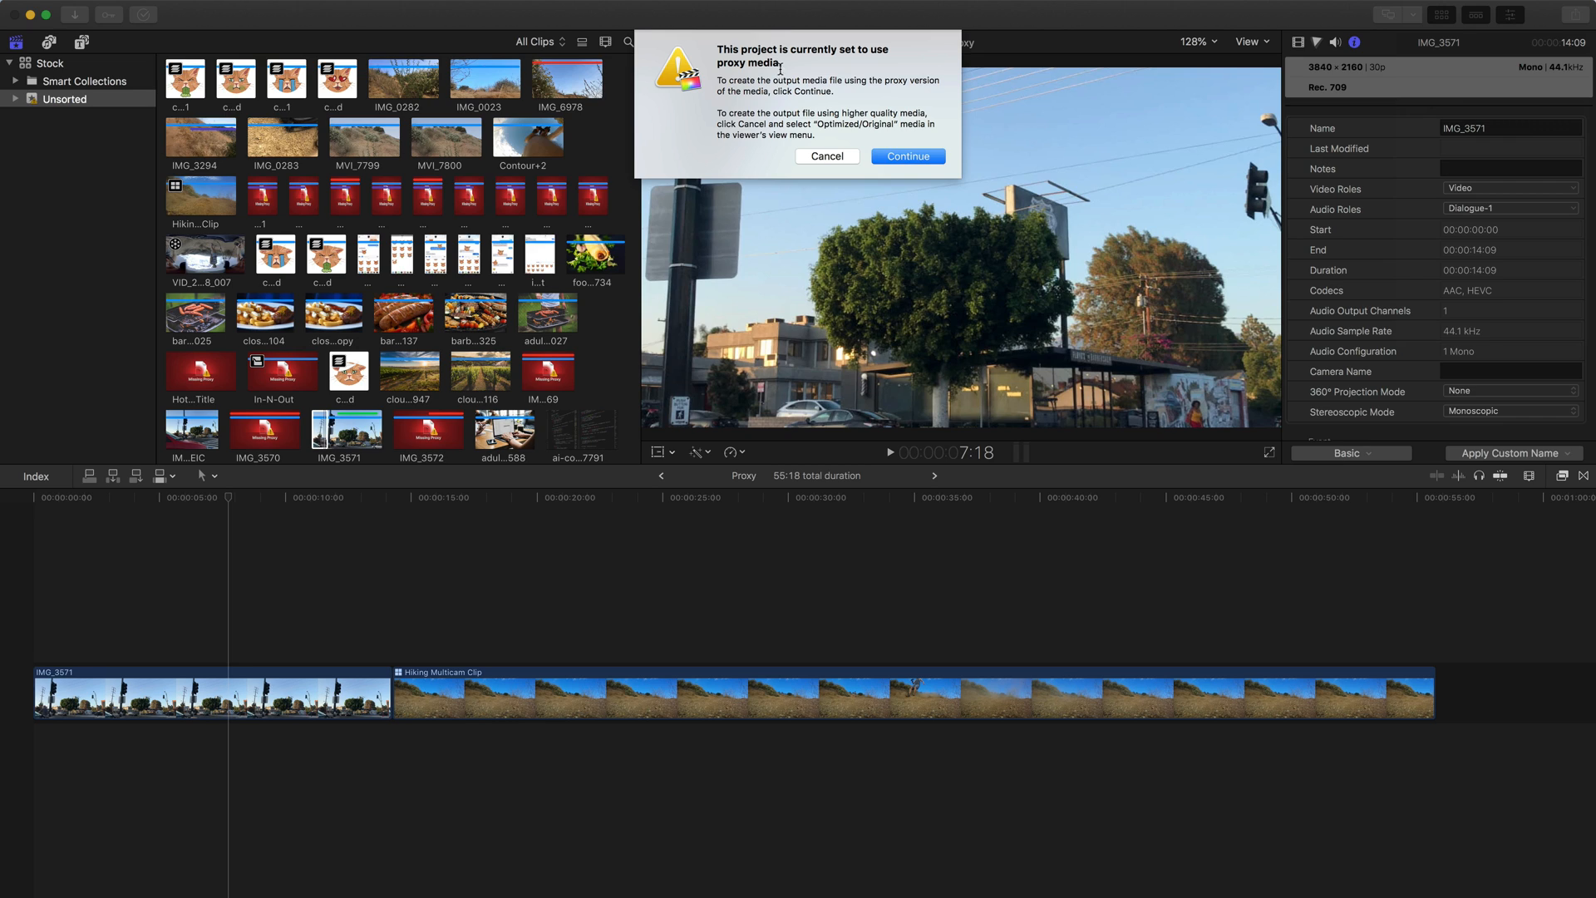
pyautogui.moveTo(780, 73)
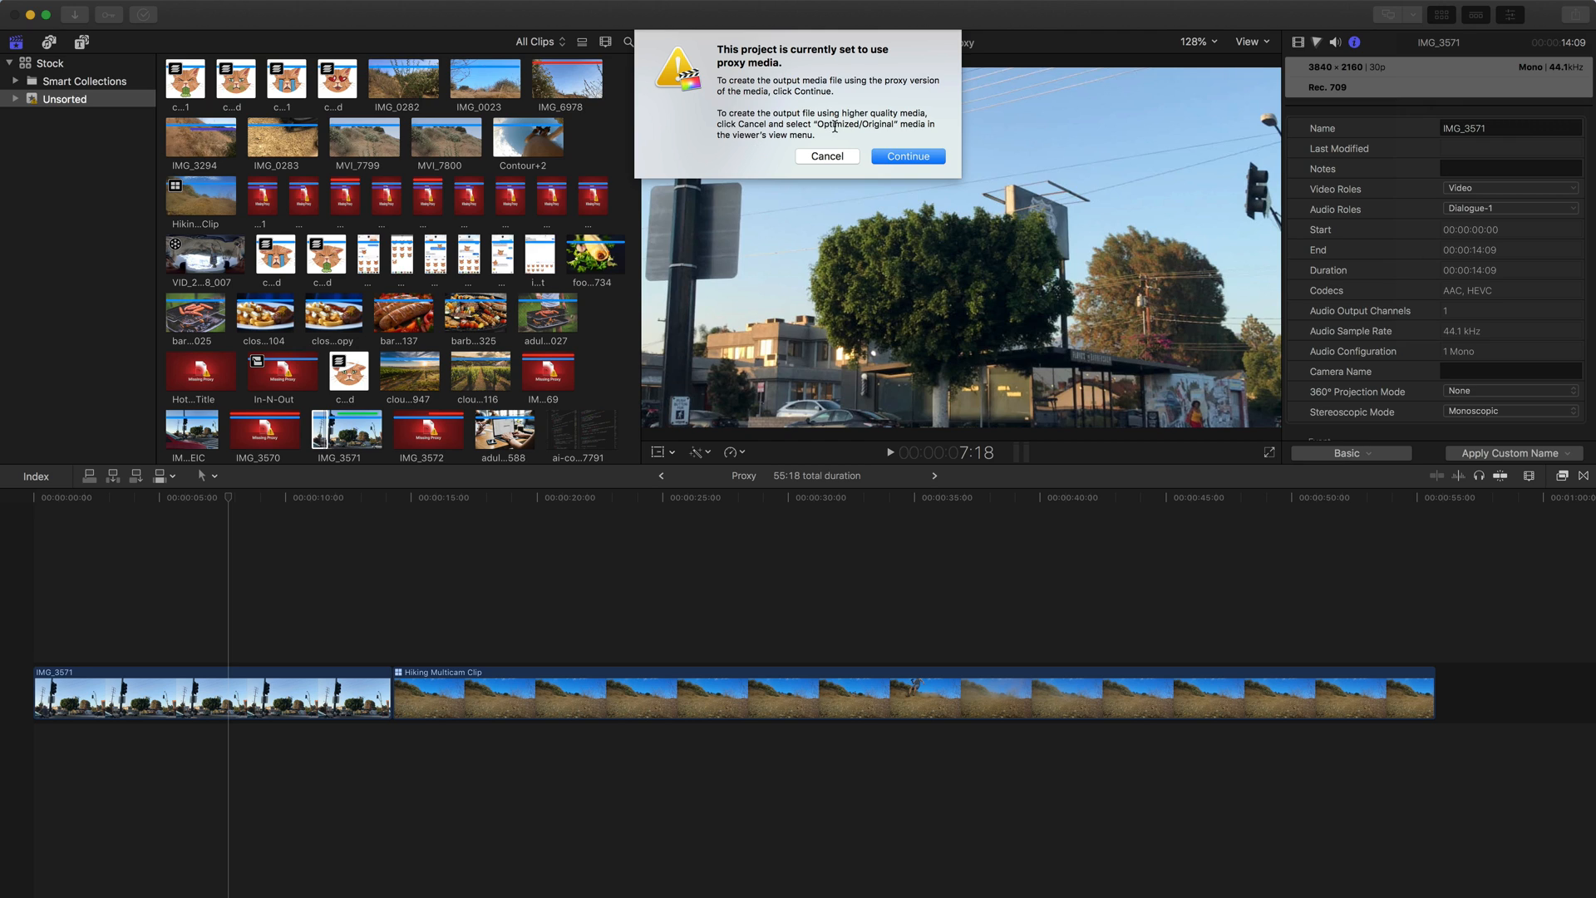
pyautogui.moveTo(792, 149)
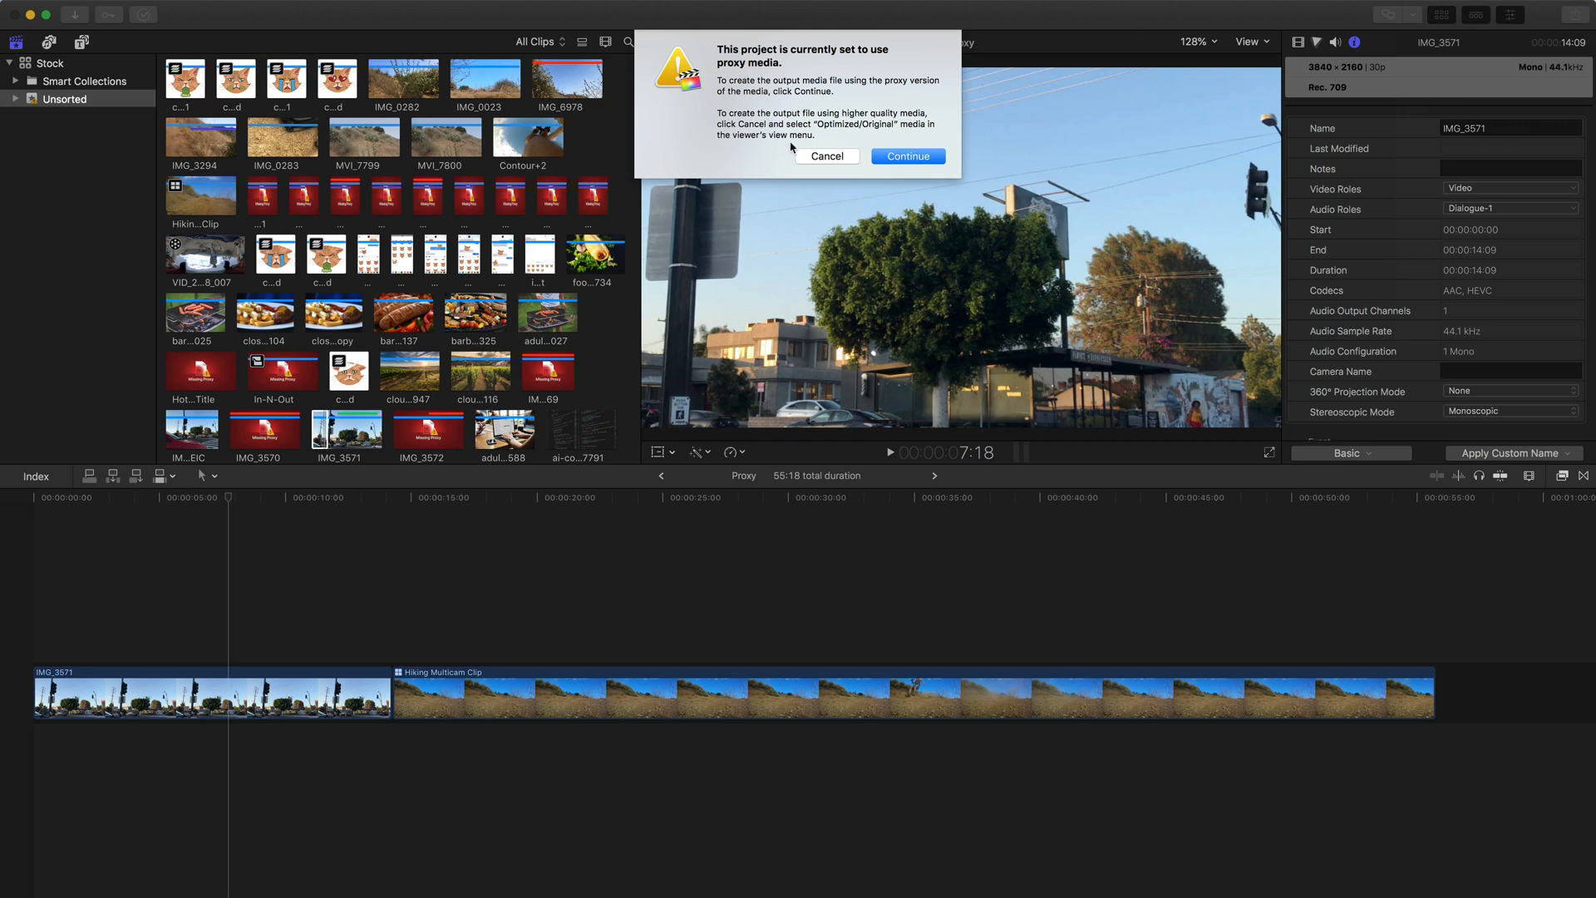
# Cancel the proxy-media export warning and select the Hiking Multicam Clip
pyautogui.click(907, 155)
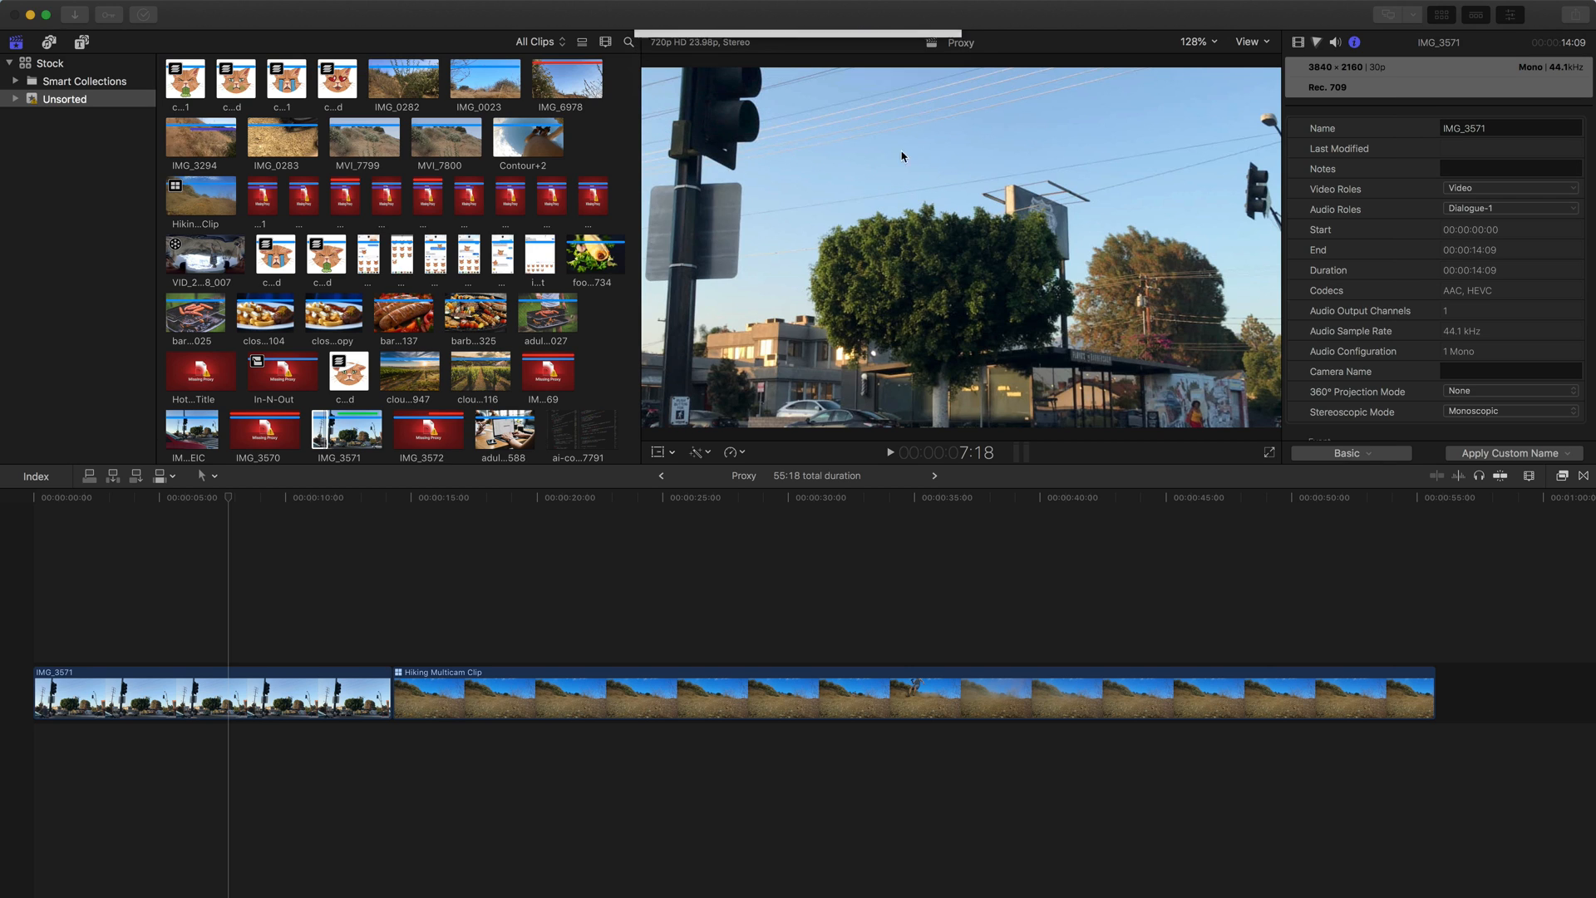
pyautogui.click(1250, 41)
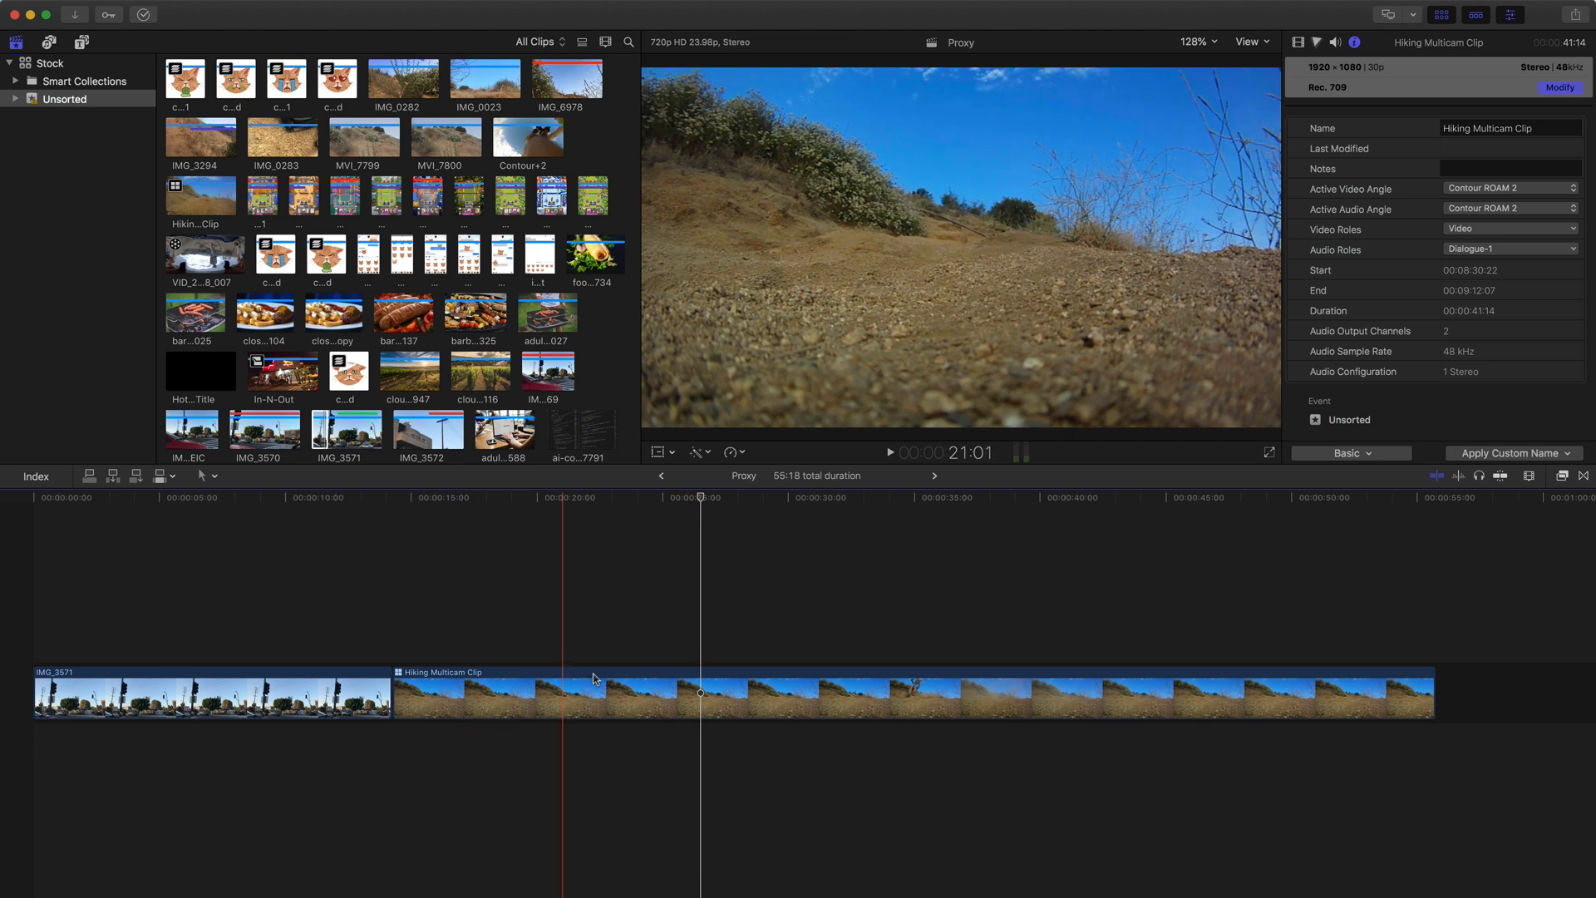
# Play the multicam clip with the Angle Viewer showing all nine camera angles
pyautogui.click(1251, 41)
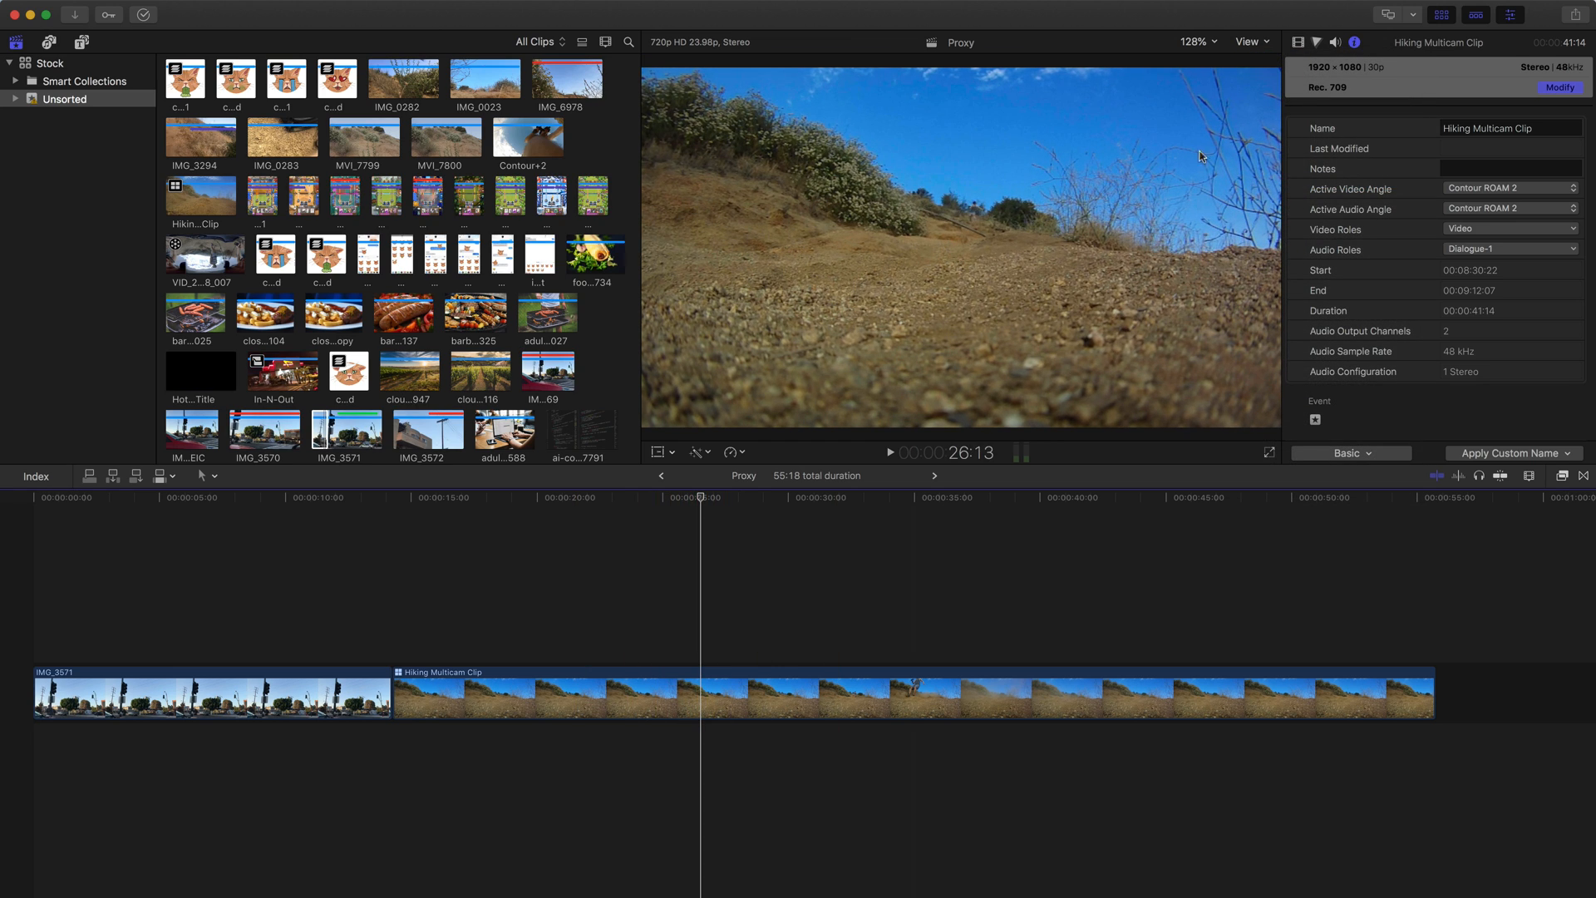
pyautogui.click(1250, 42)
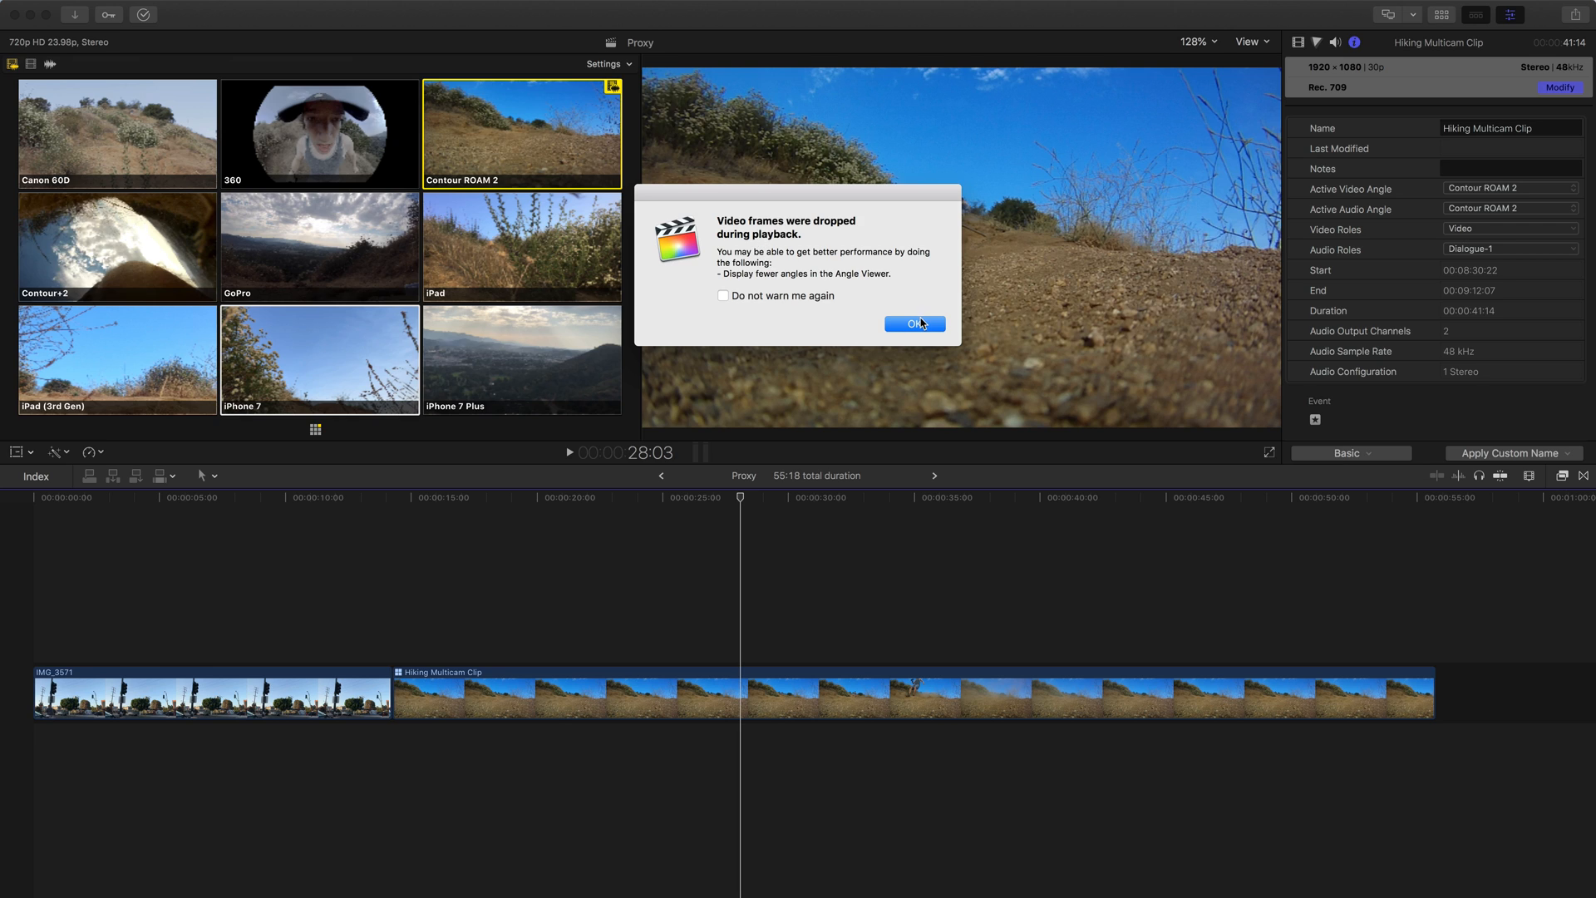
# Dismiss the dropped-frames alert, return to about 19 seconds and cut between angles
pyautogui.click(912, 323)
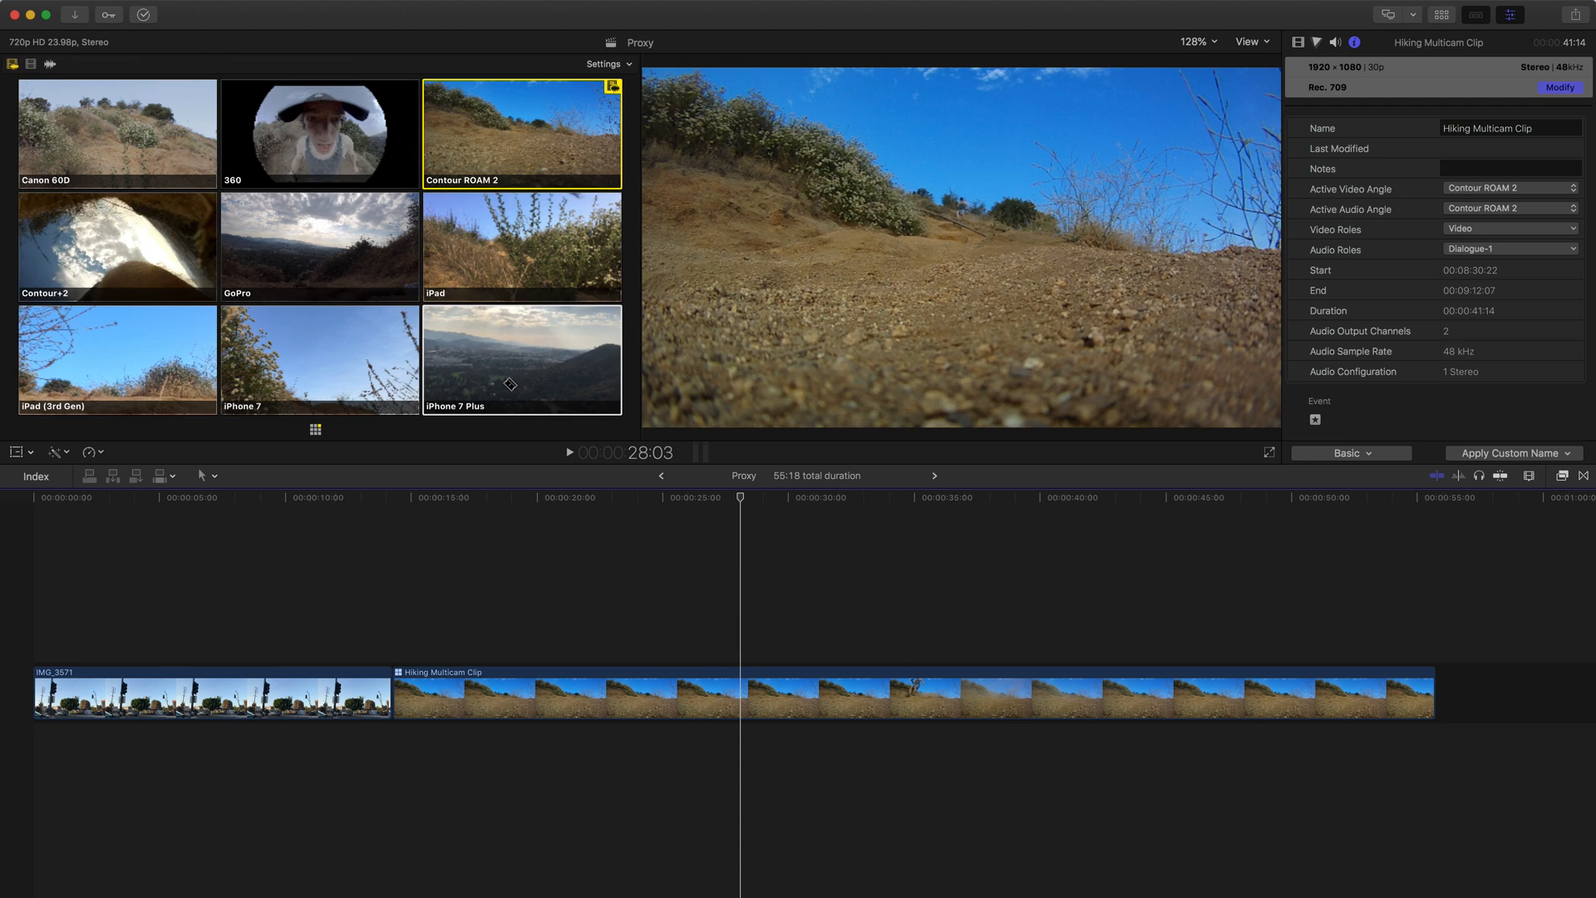
pyautogui.click(1251, 42)
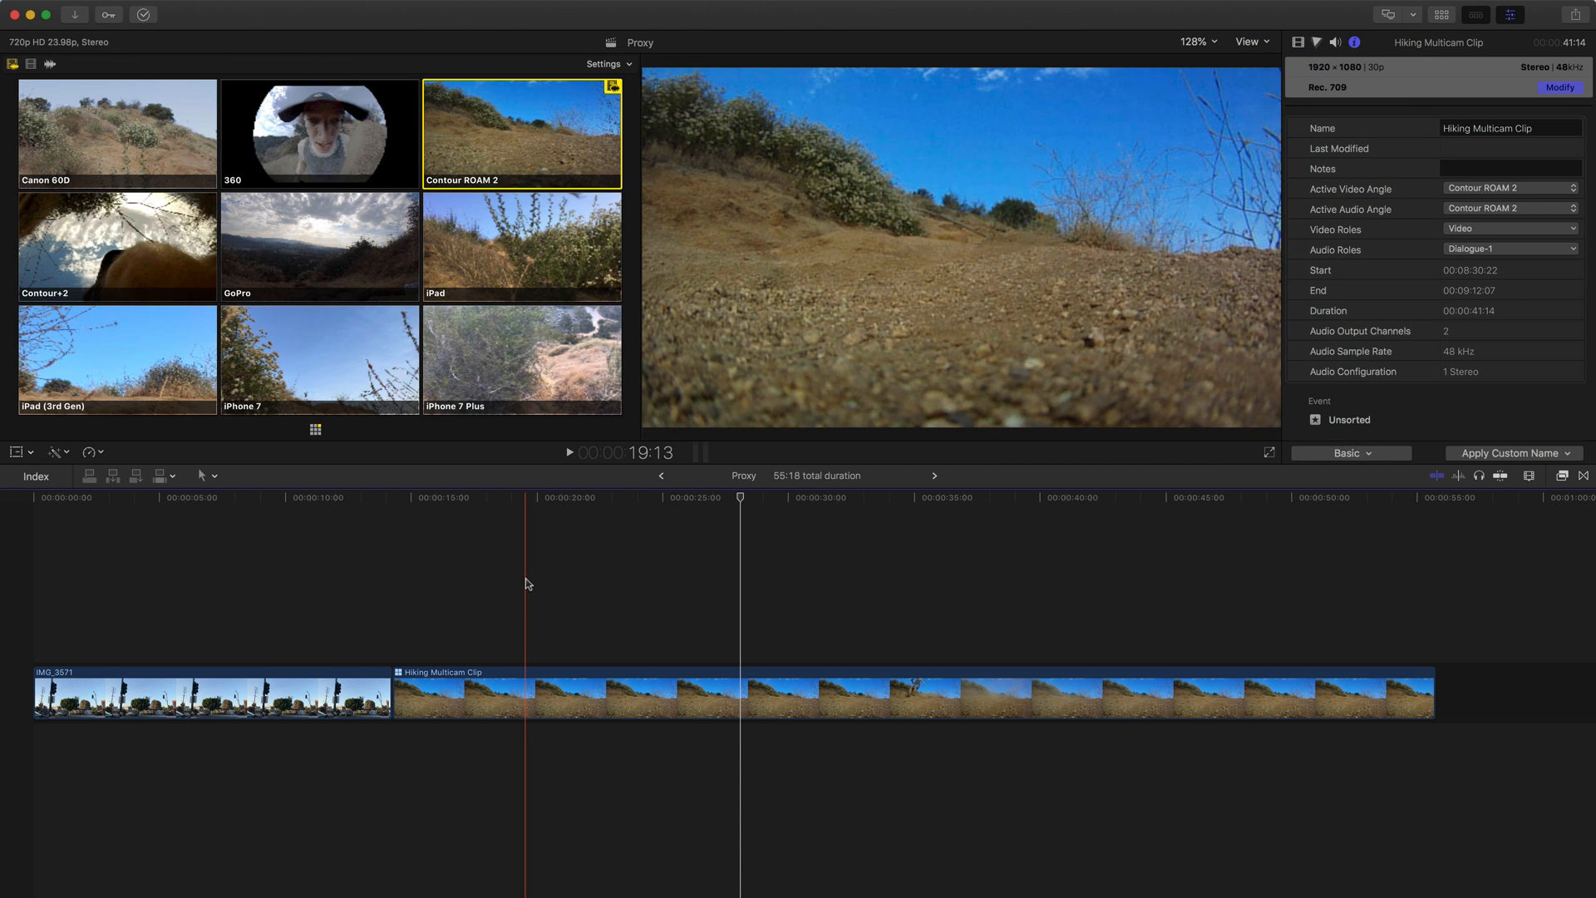
pyautogui.click(569, 452)
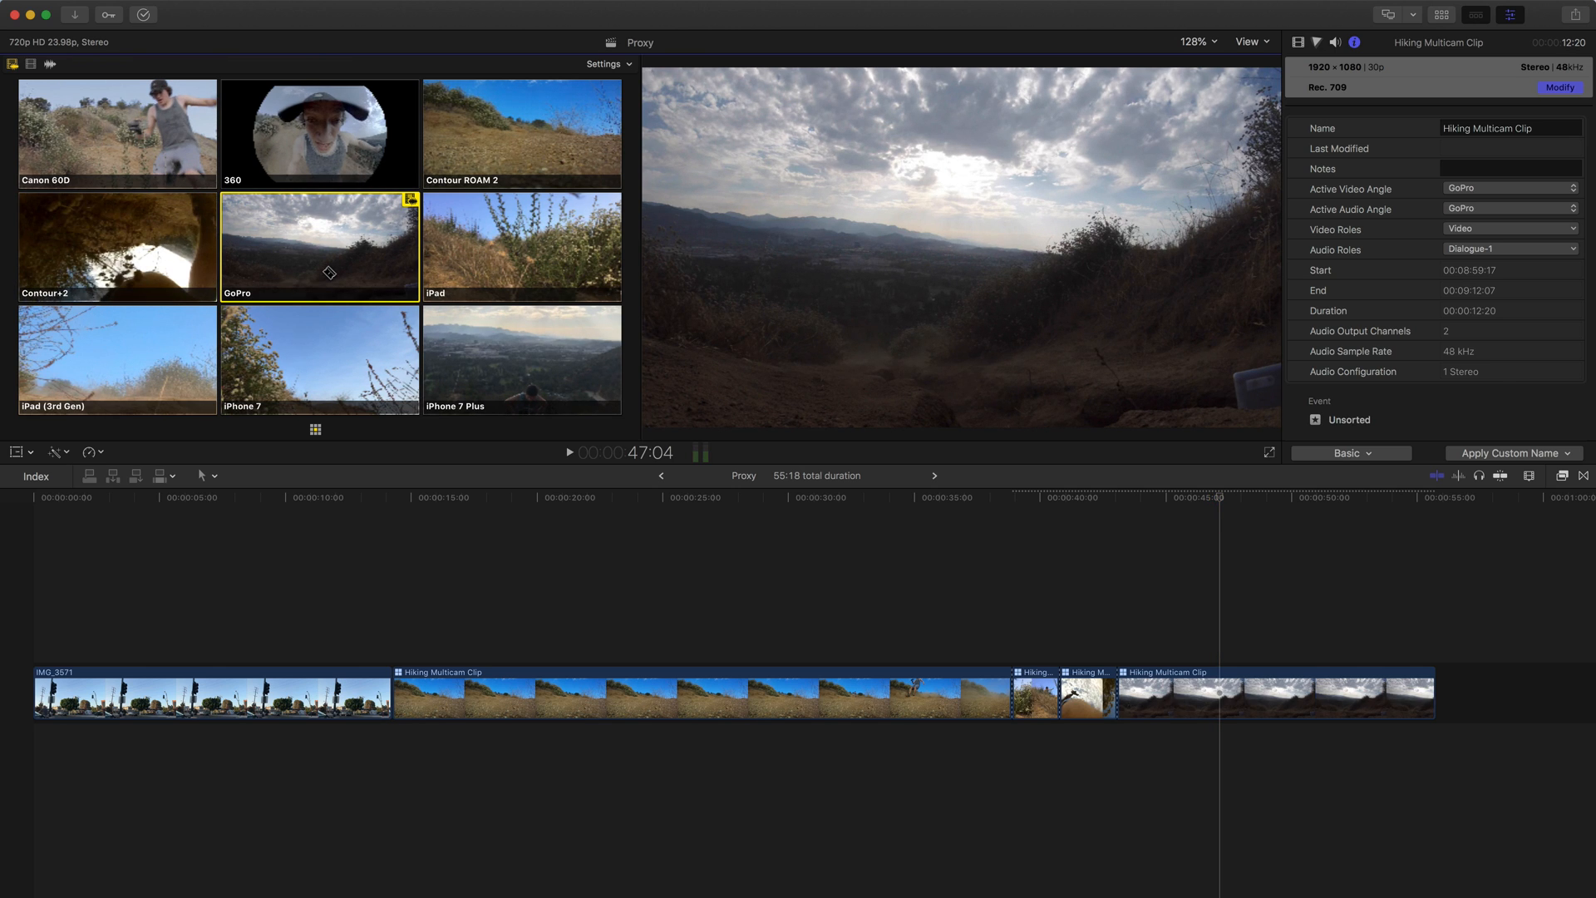
# Cut the multicam section around 25–35 seconds to the GoPro angle
pyautogui.click(1251, 41)
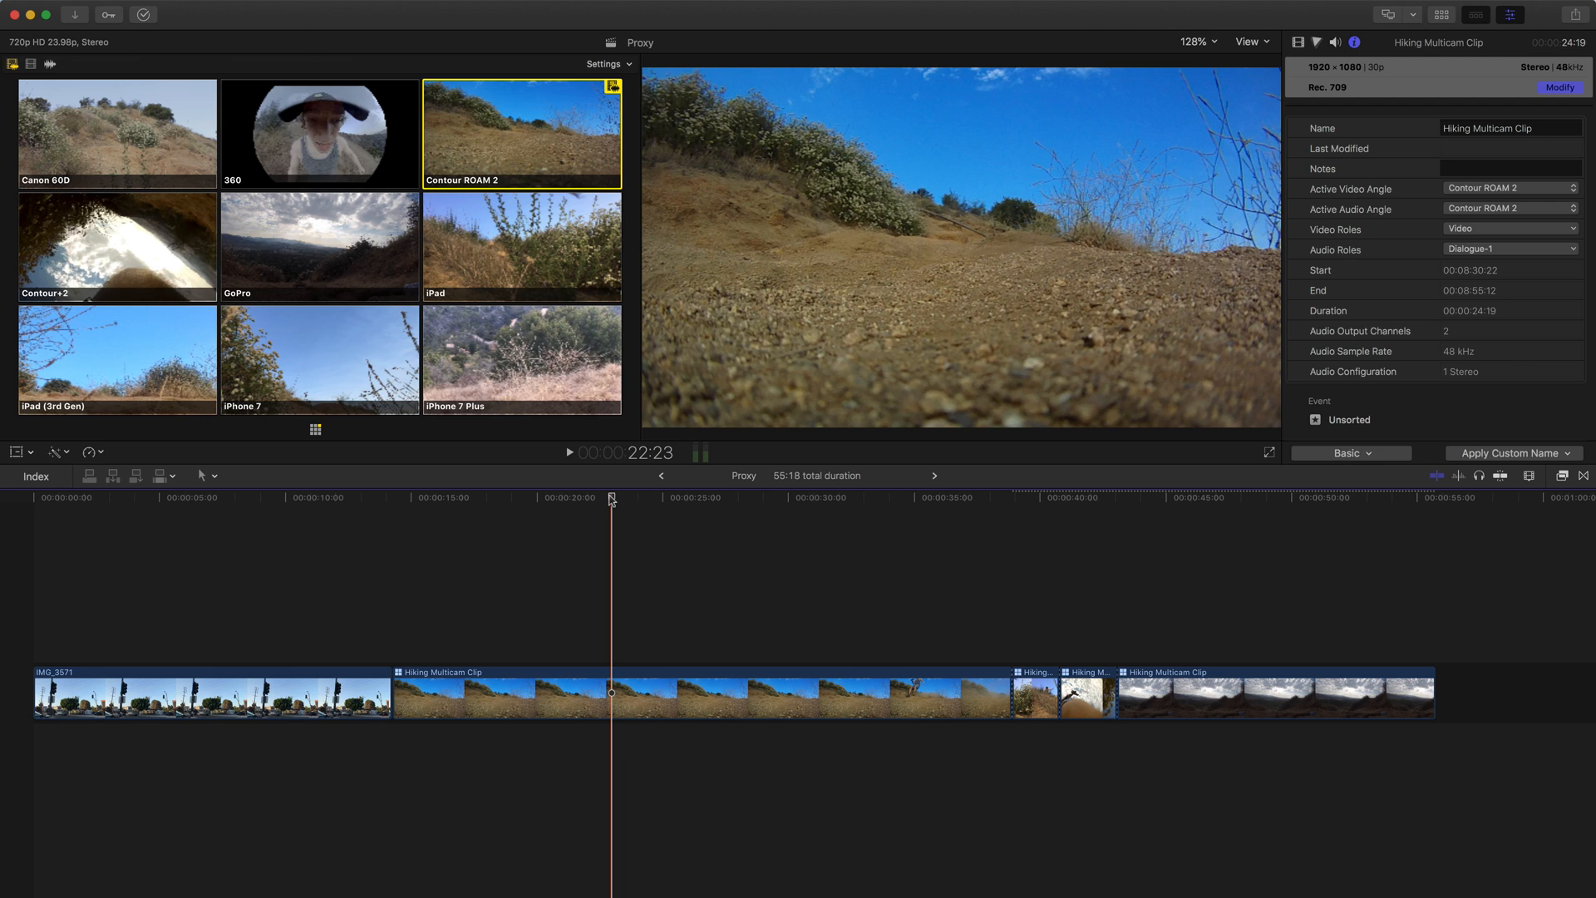
pyautogui.click(569, 452)
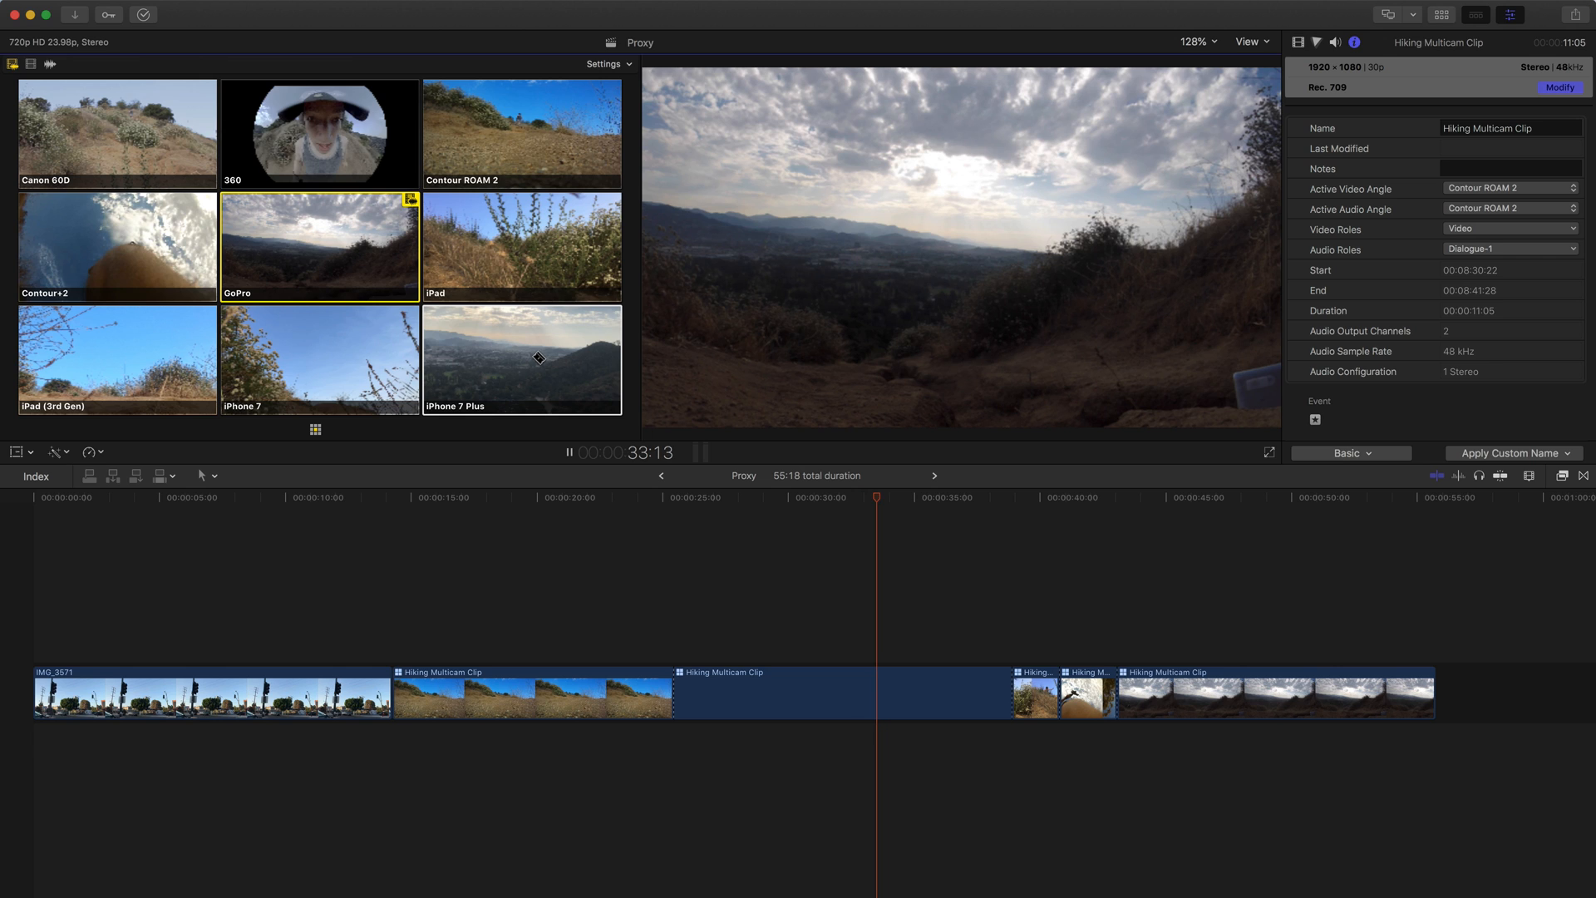
pyautogui.click(568, 452)
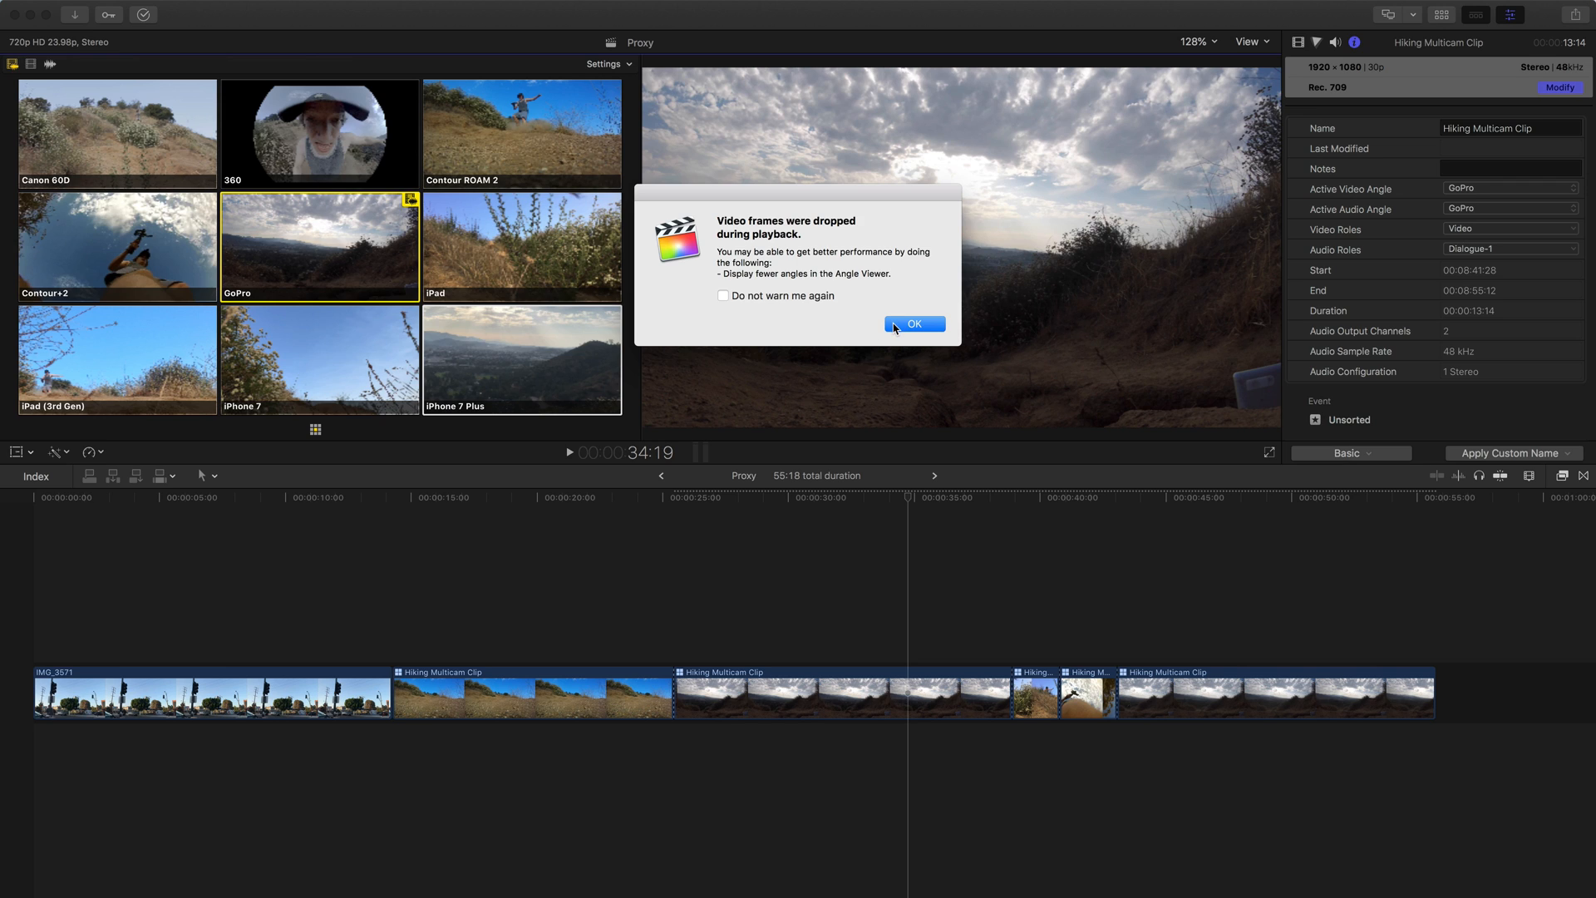
# Dismiss the dropped-frames alert and confirm viewer playback uses Optimized/Original media
pyautogui.click(912, 323)
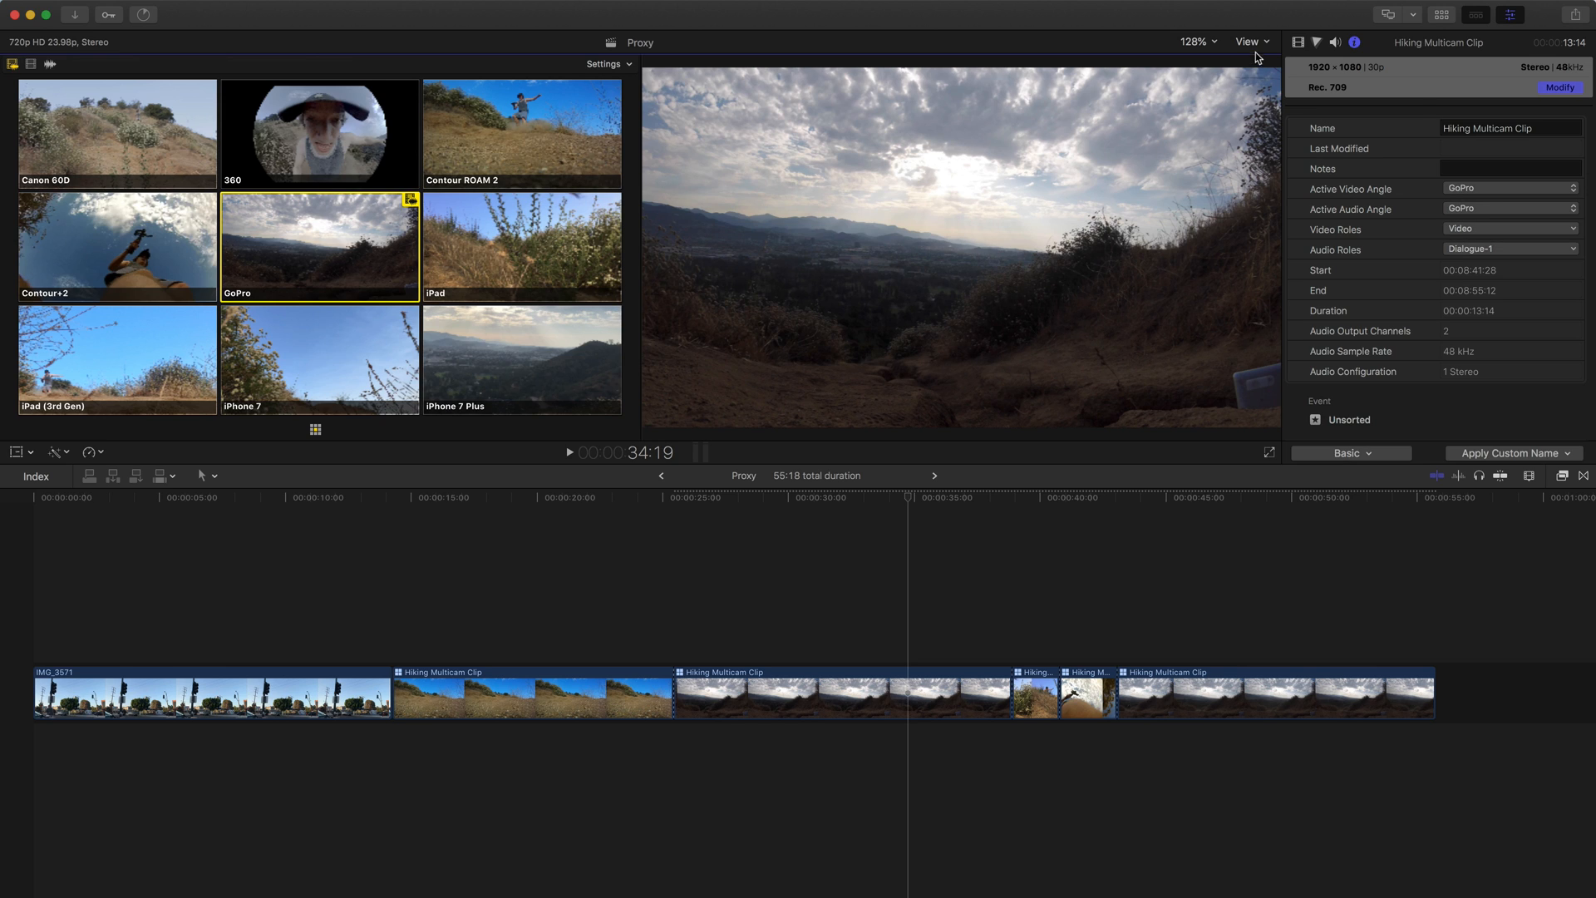
pyautogui.click(1250, 41)
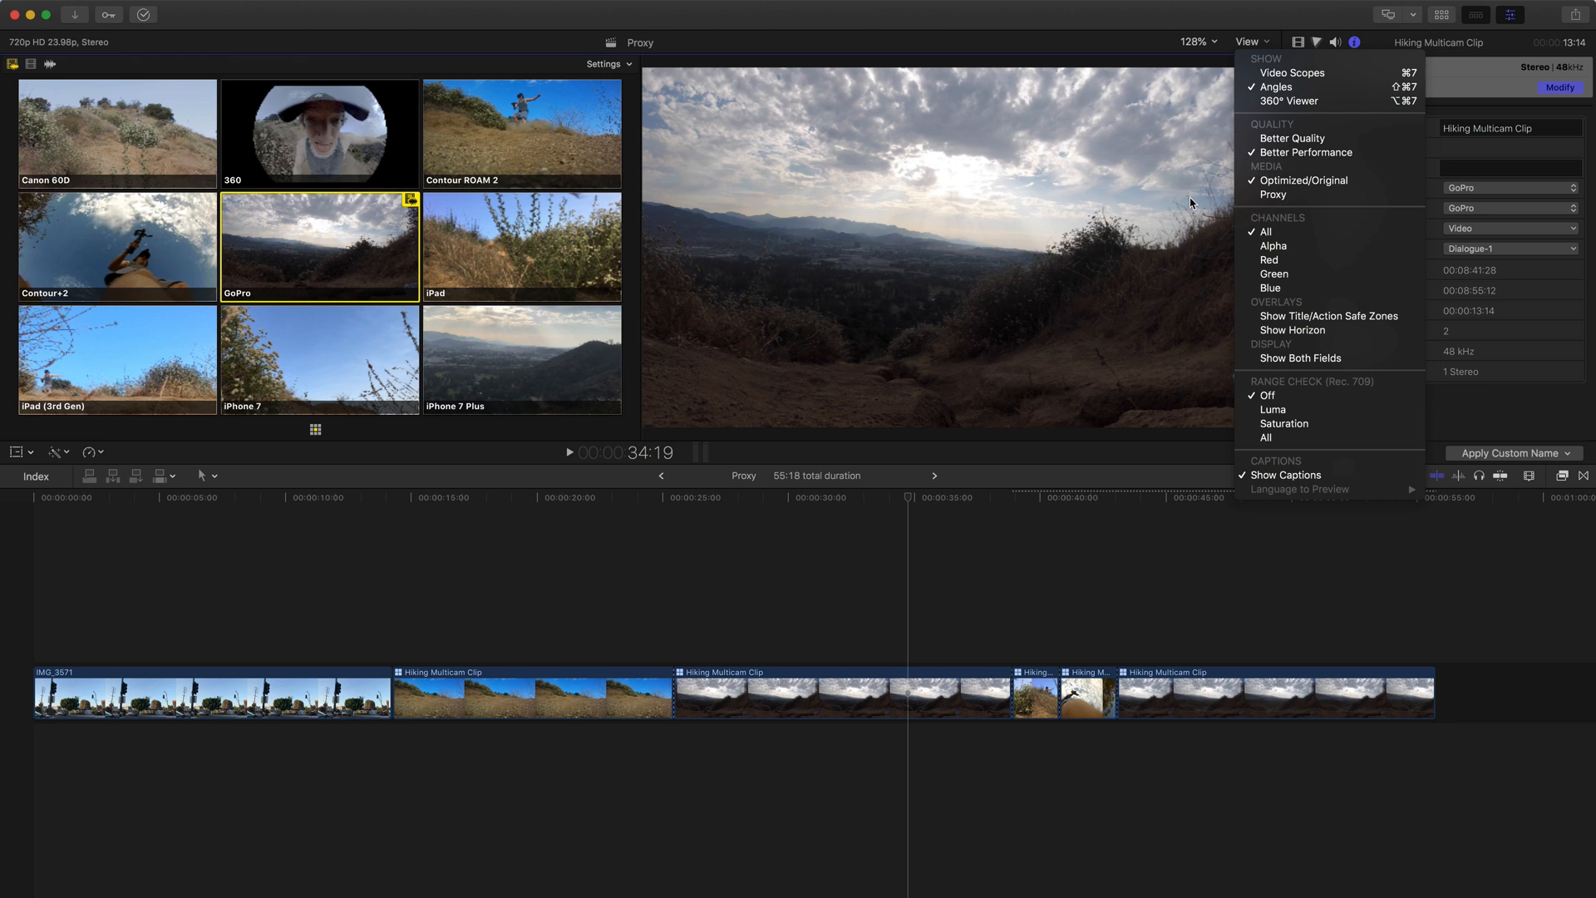
pyautogui.moveTo(1302, 180)
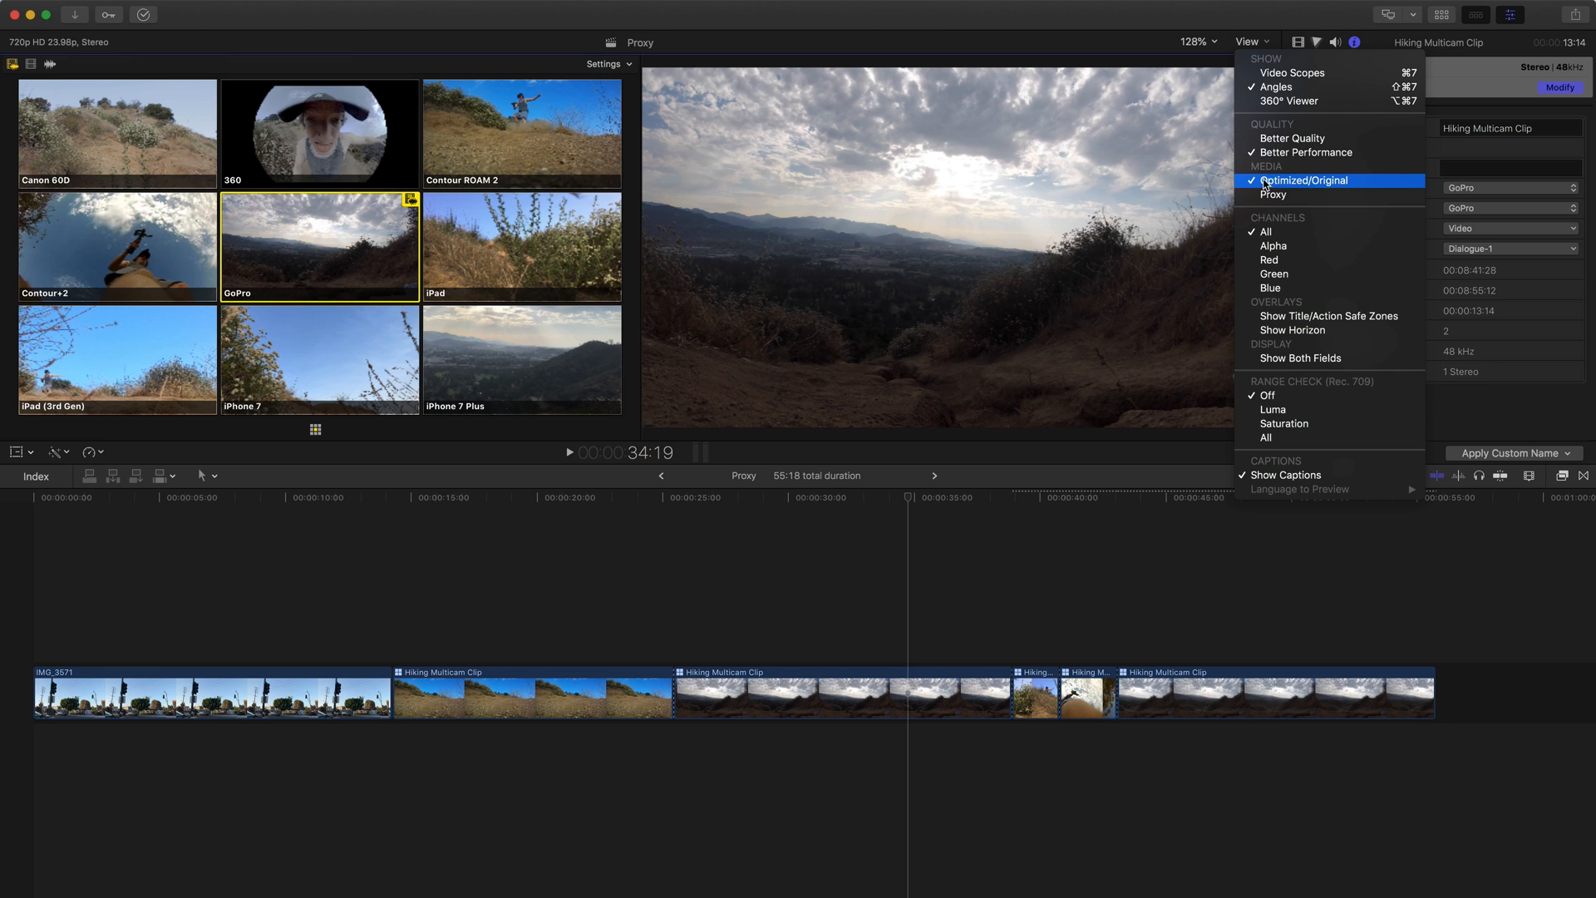
pyautogui.moveTo(1119, 169)
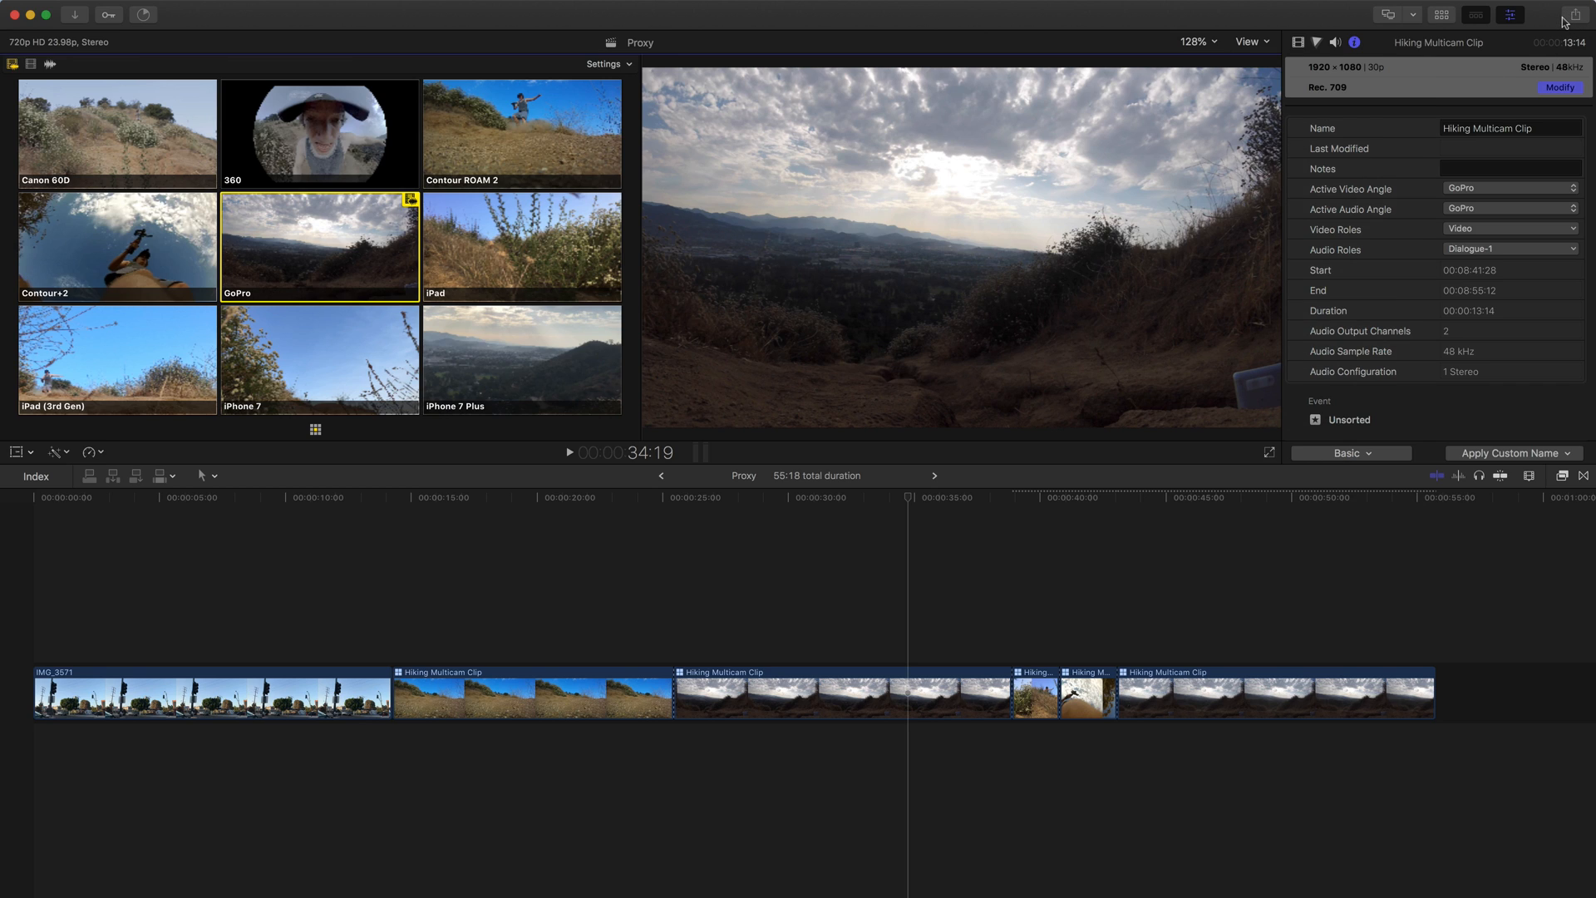
pyautogui.moveTo(1570, 14)
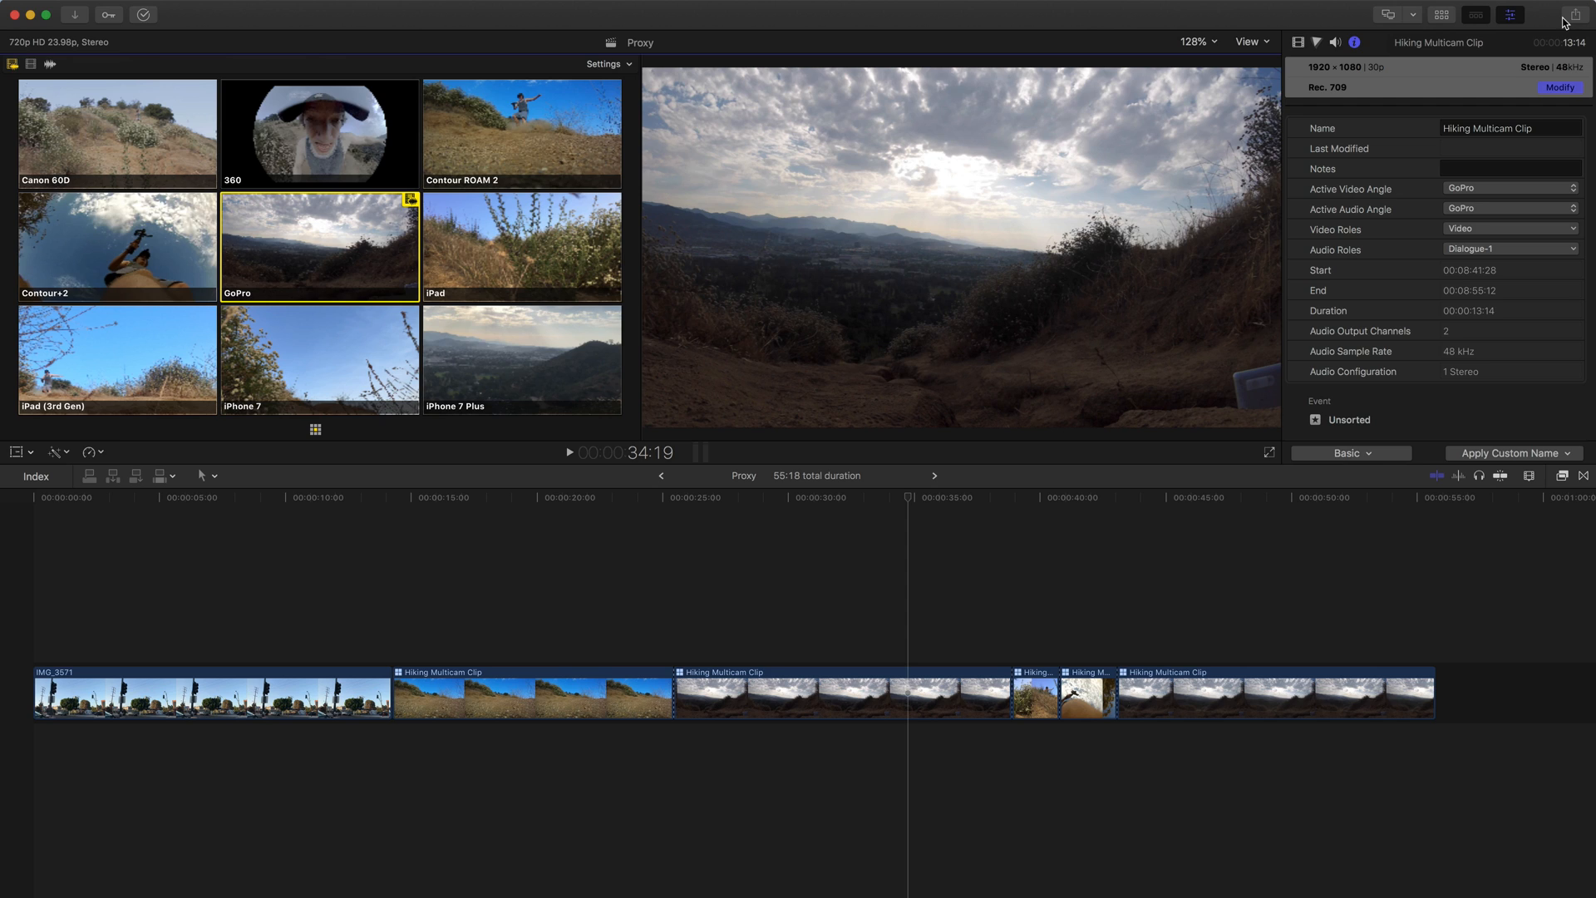
pyautogui.moveTo(1397, 94)
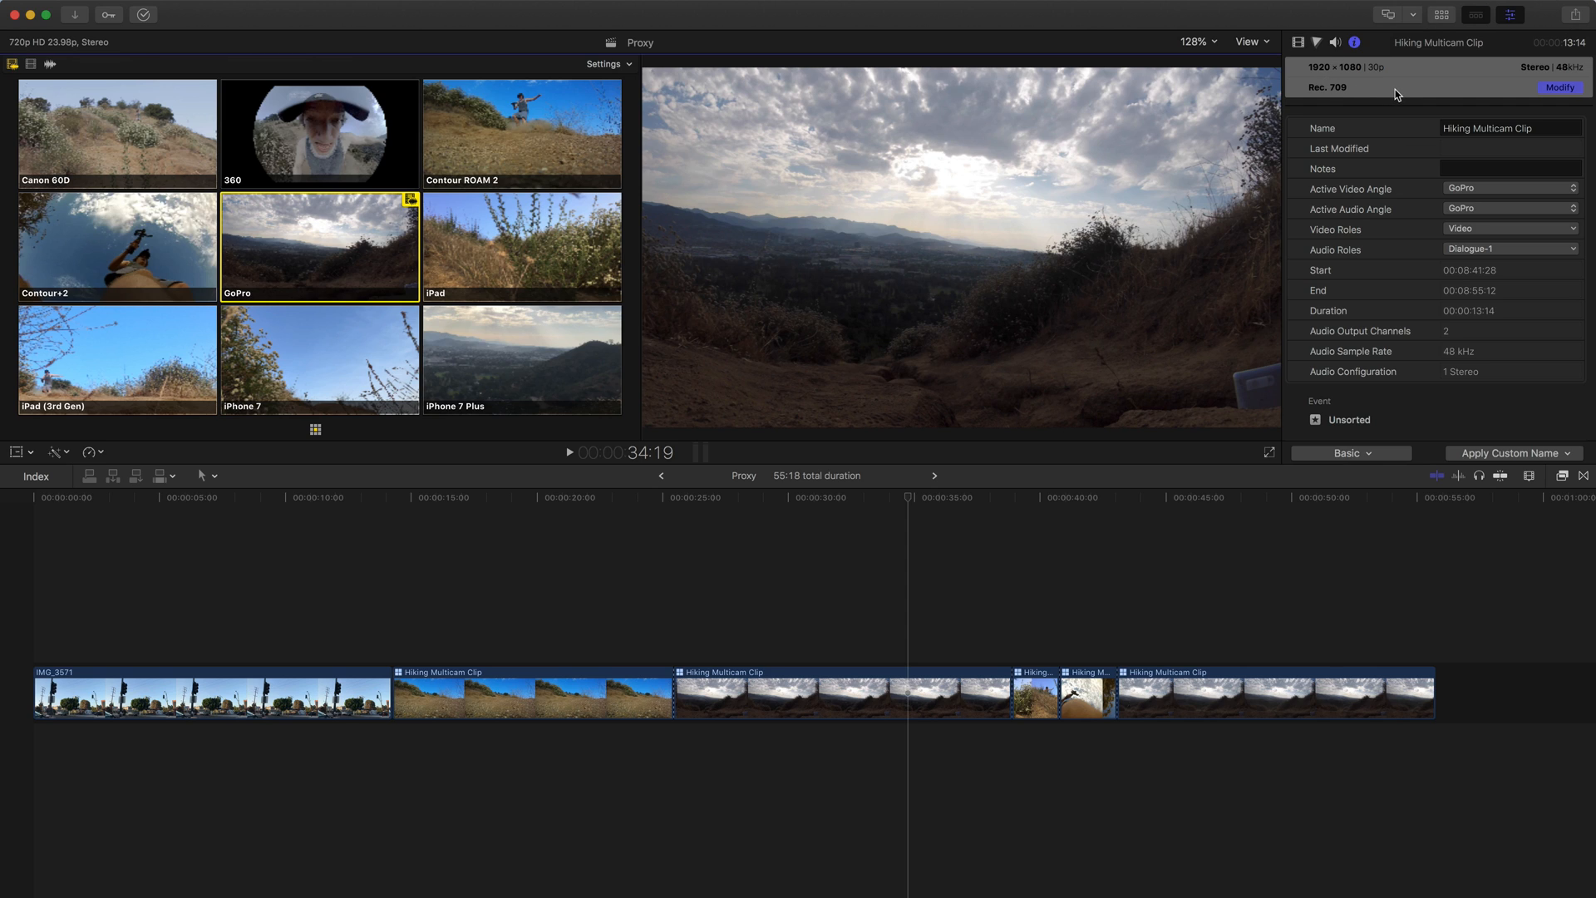
pyautogui.moveTo(1435, 258)
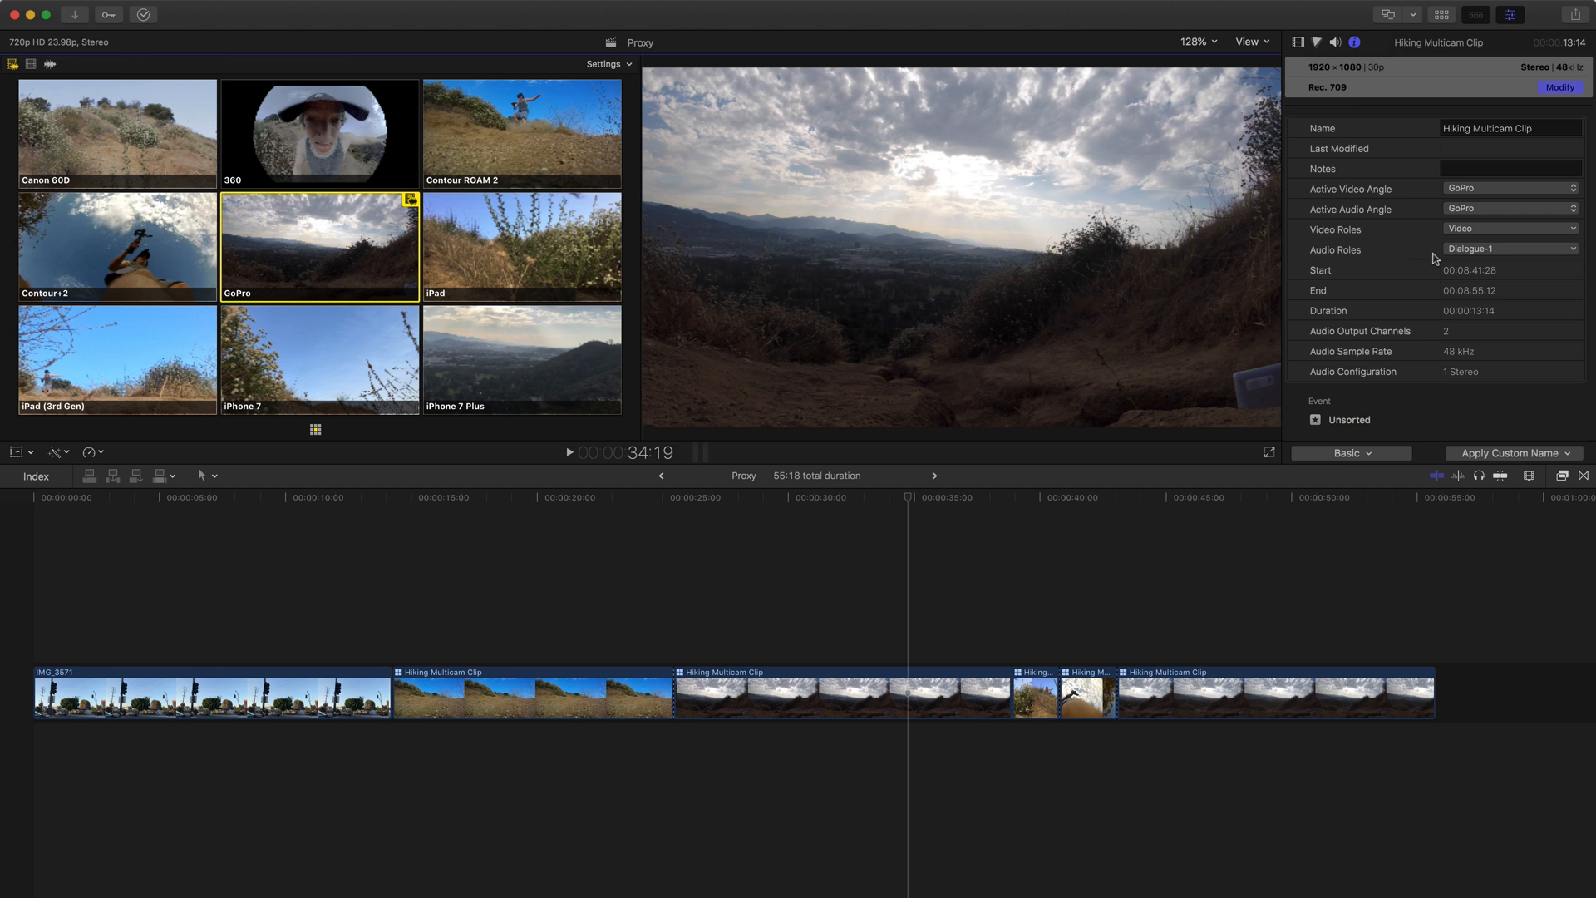
pyautogui.scroll(-3)
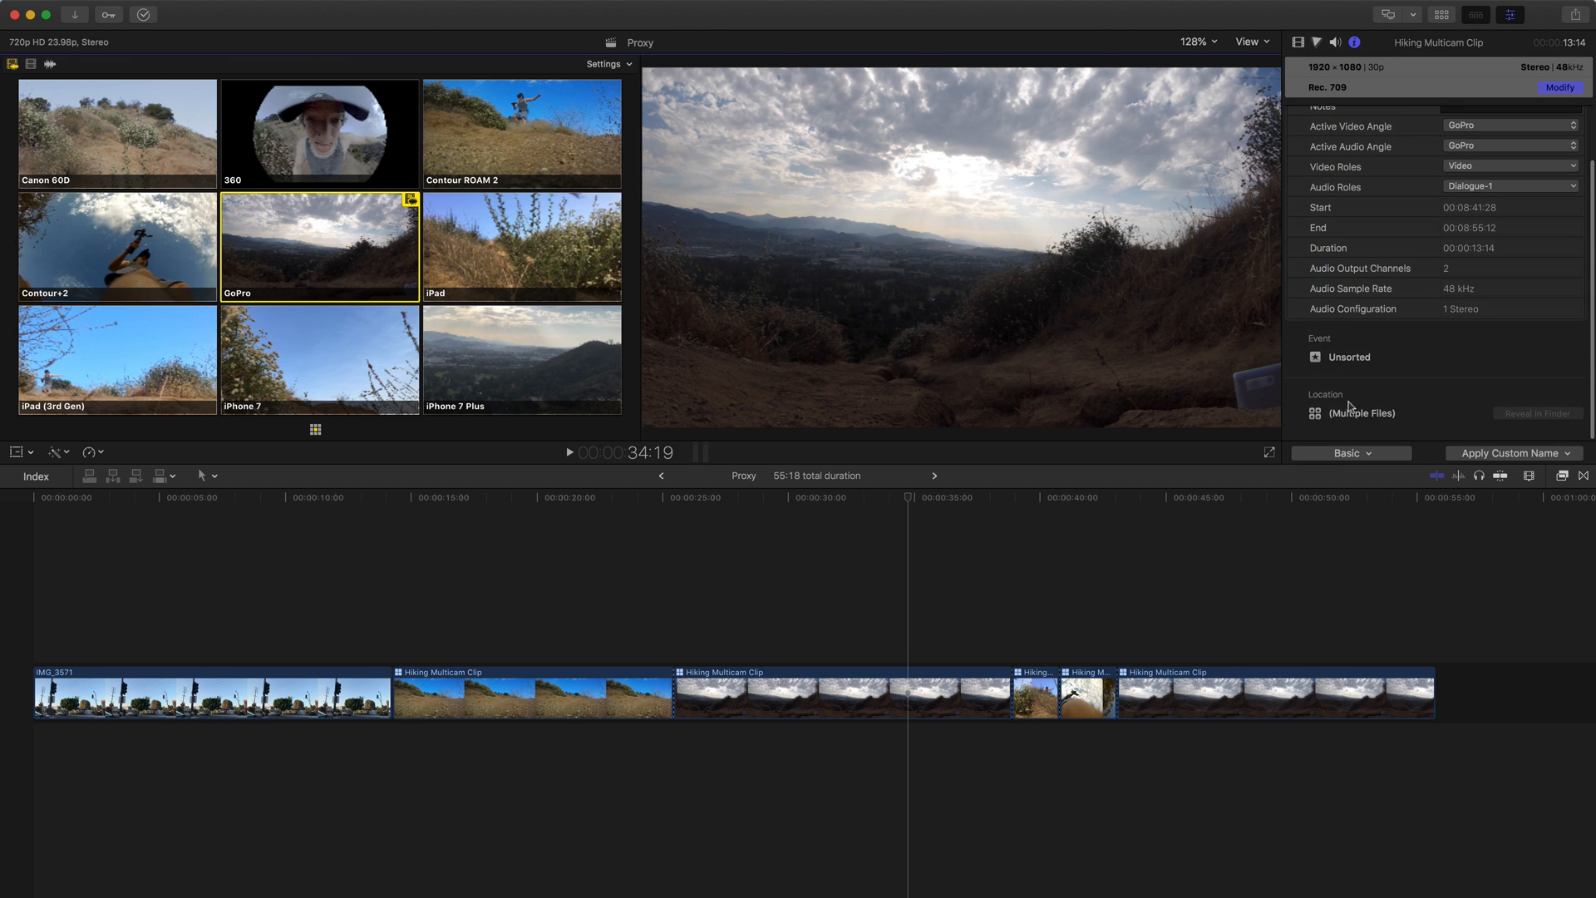
pyautogui.click(840, 695)
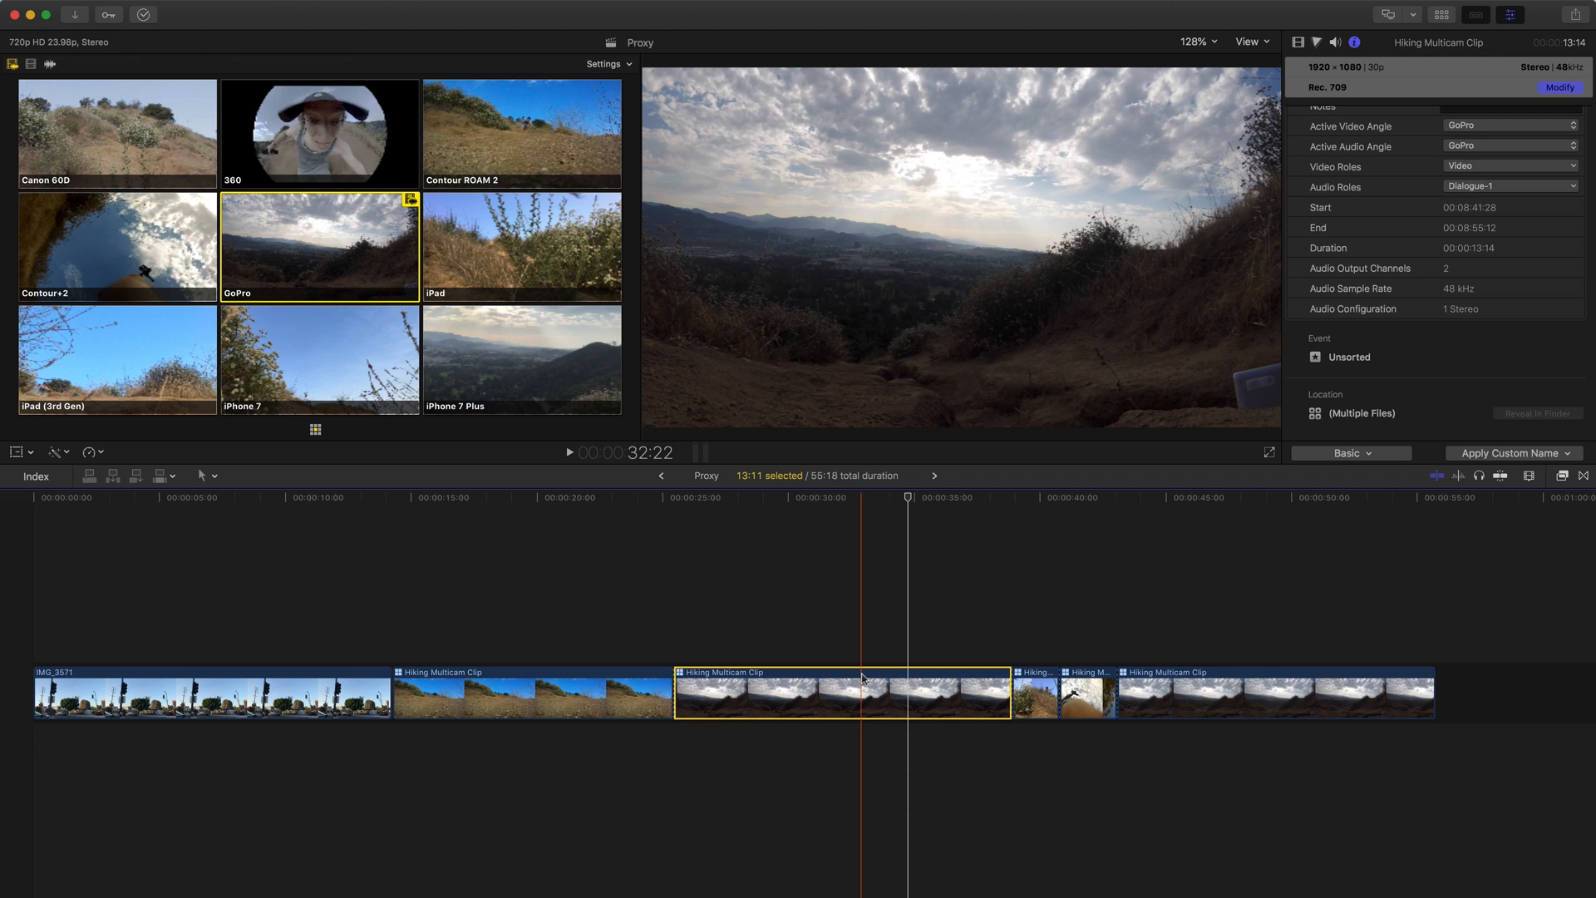
pyautogui.click(117, 245)
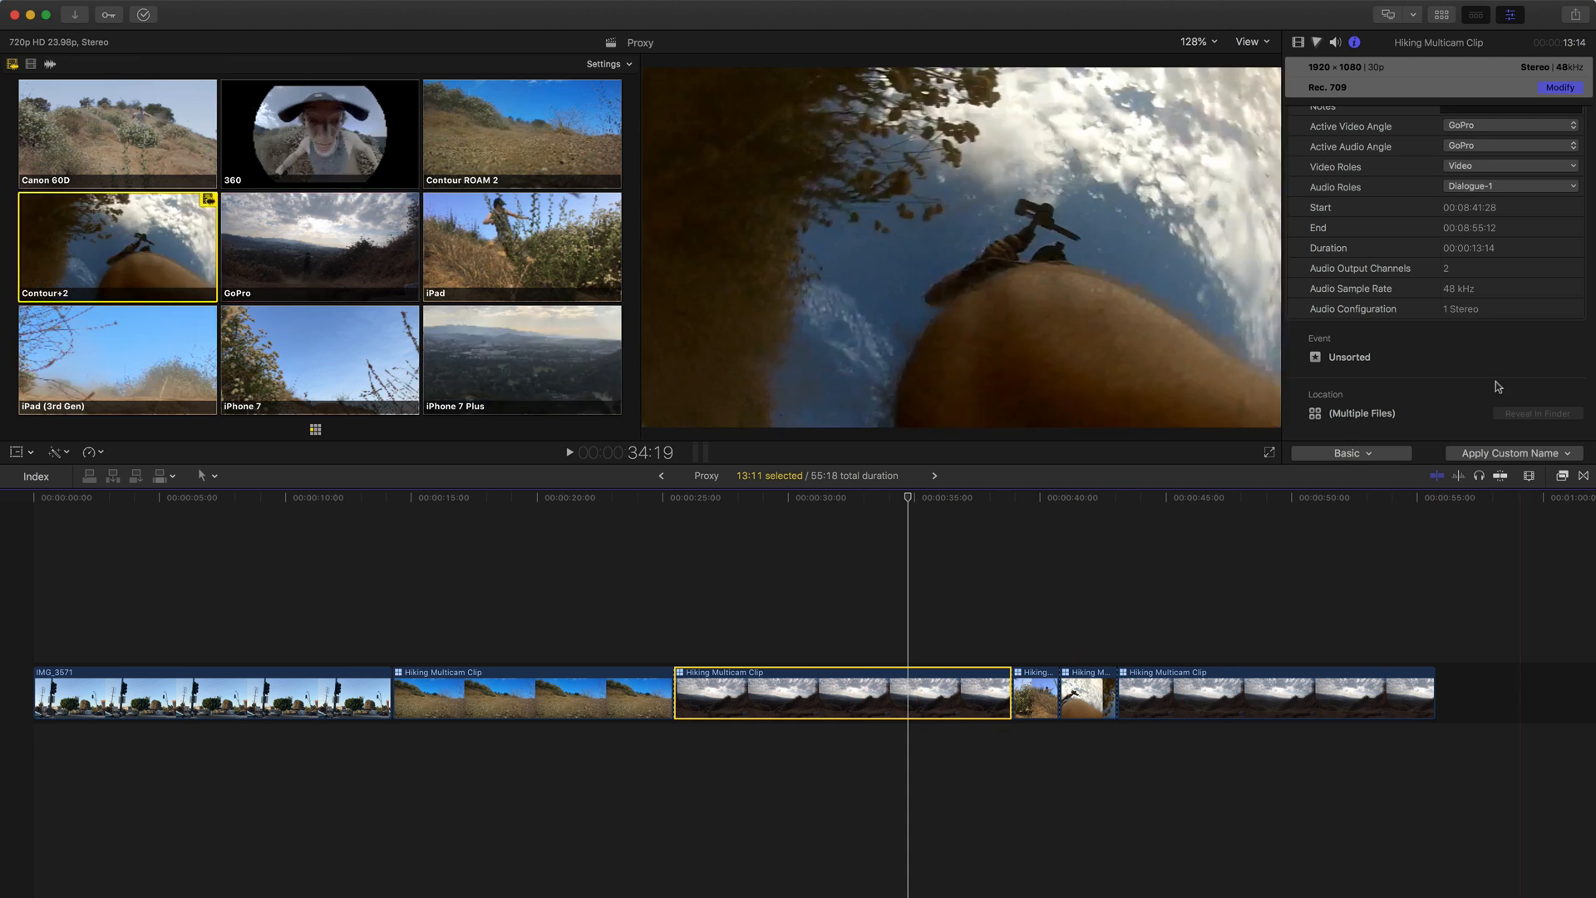
pyautogui.click(318, 245)
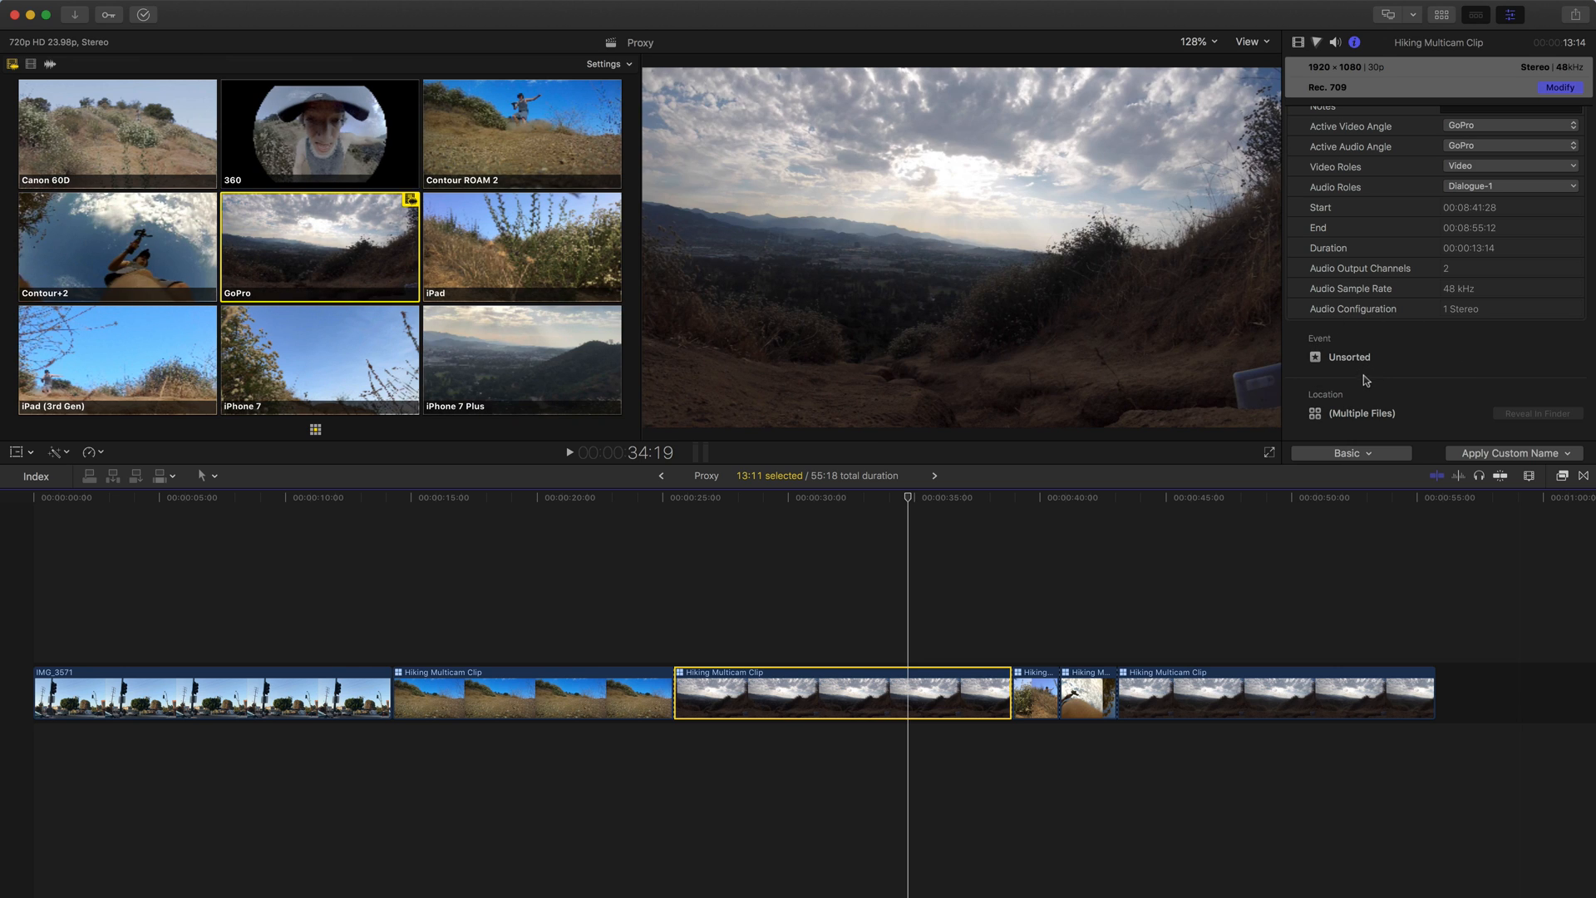
pyautogui.moveTo(1369, 376)
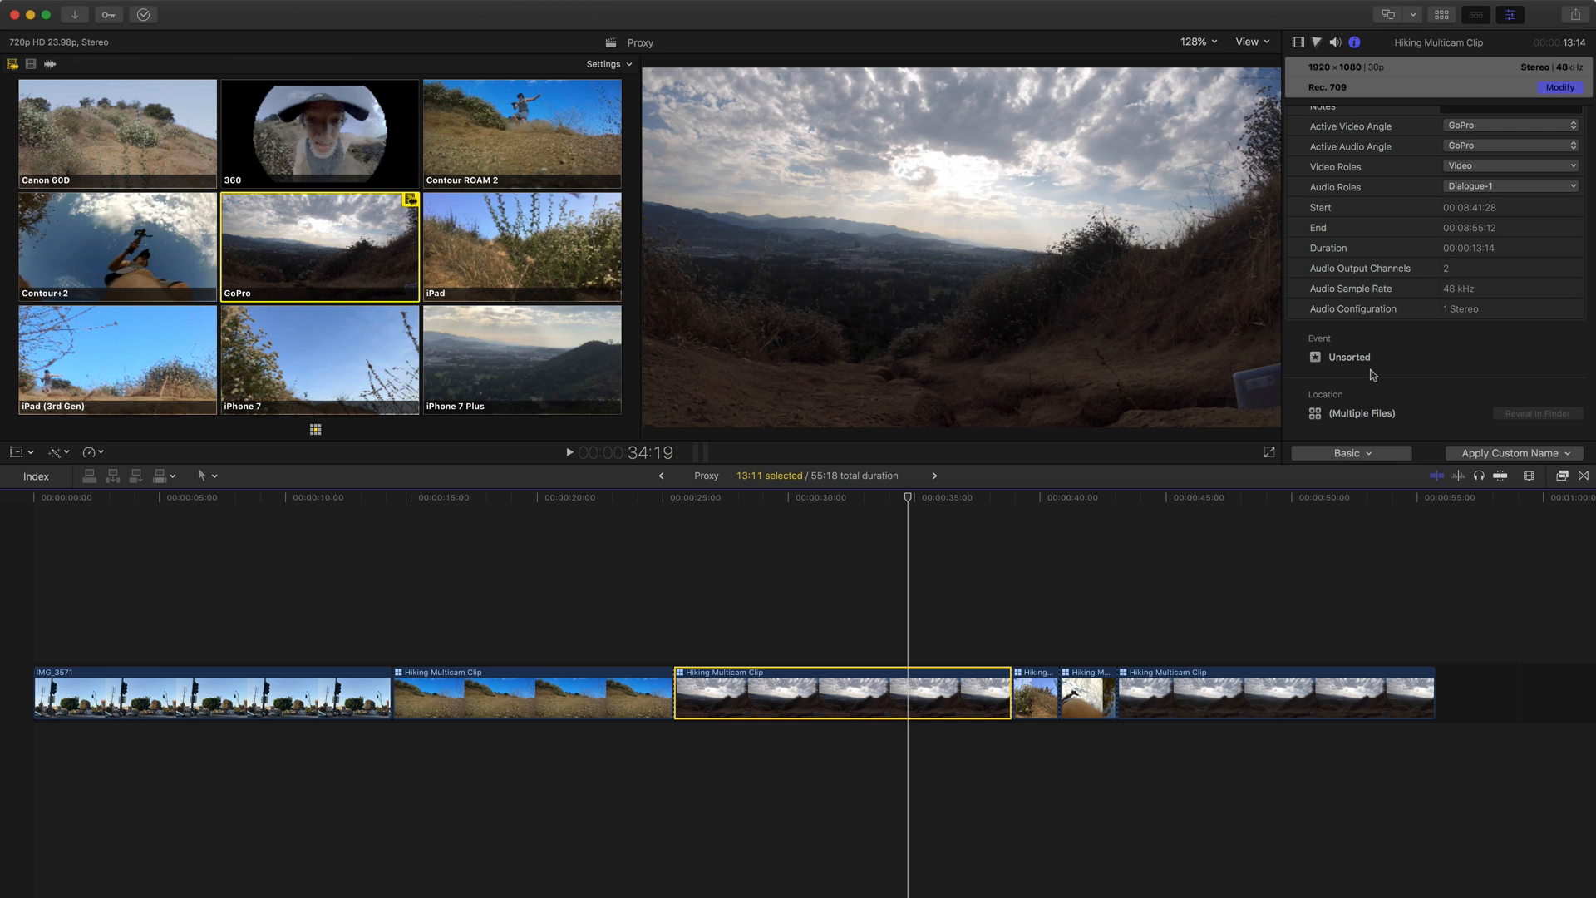
pyautogui.moveTo(1357, 376)
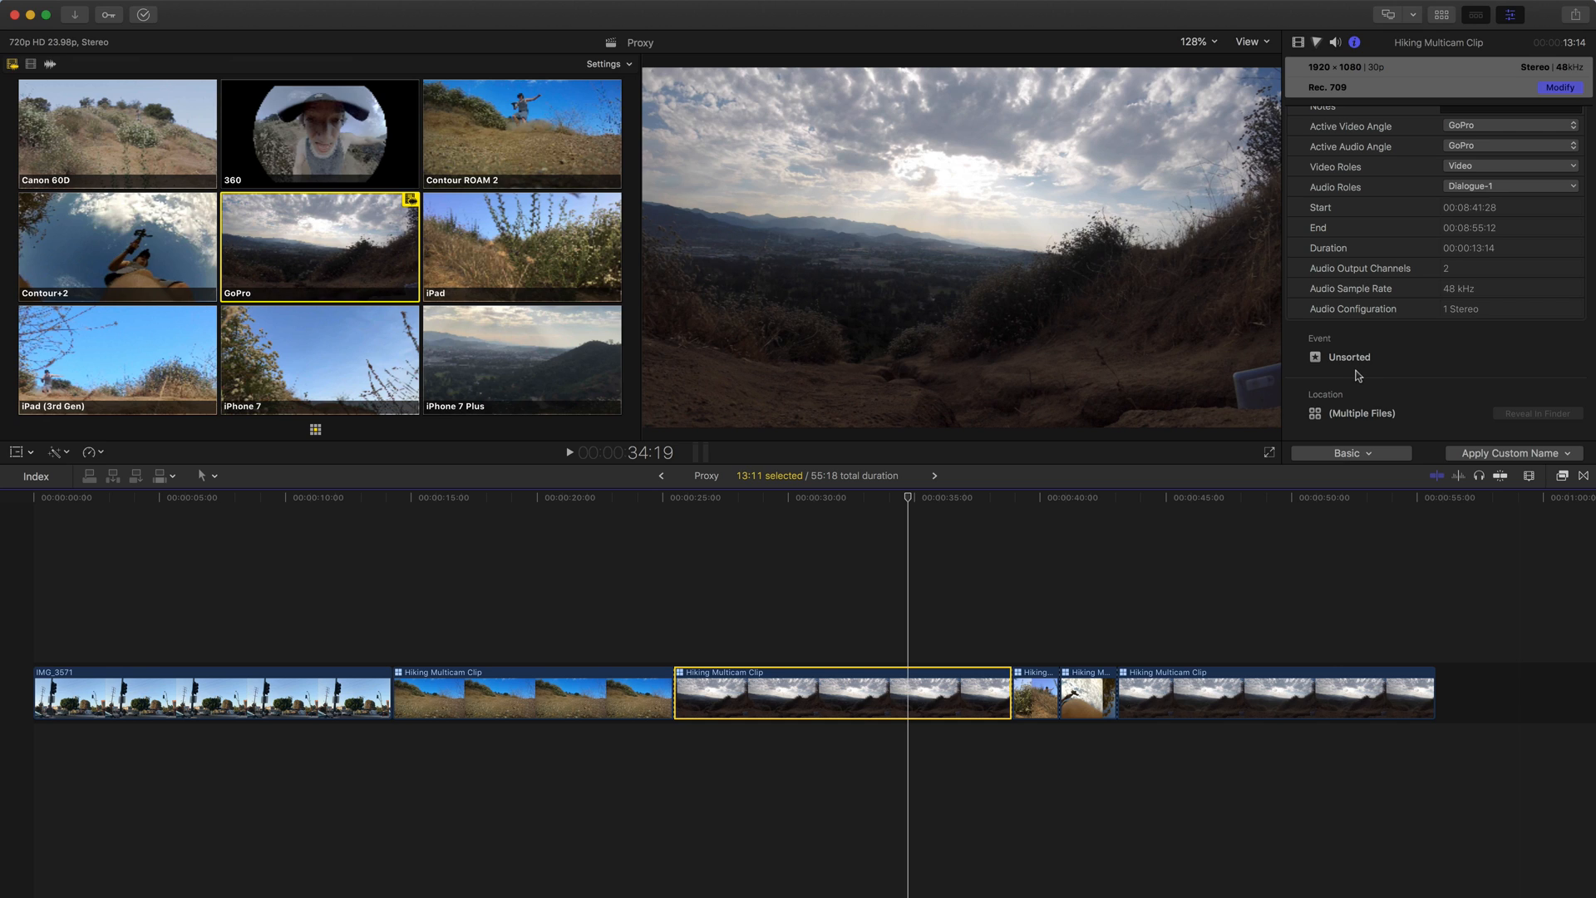